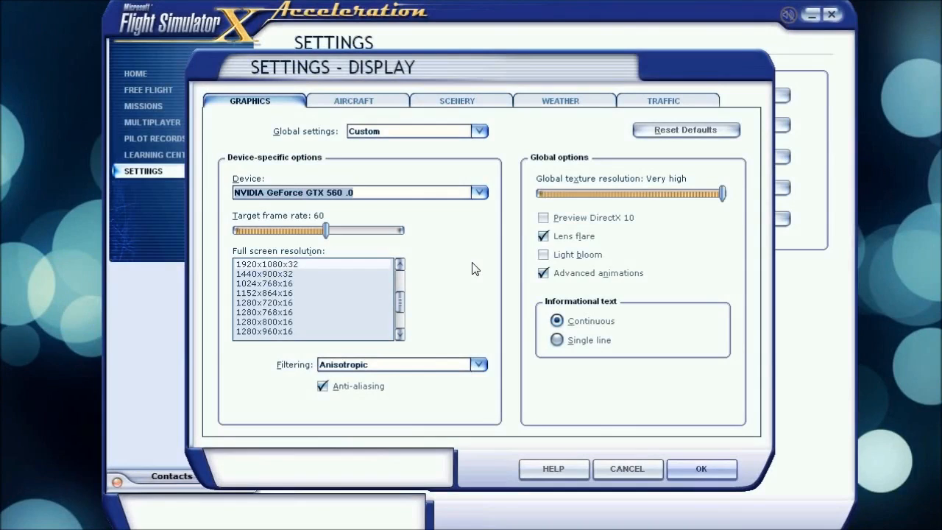
mouse_move(347, 206)
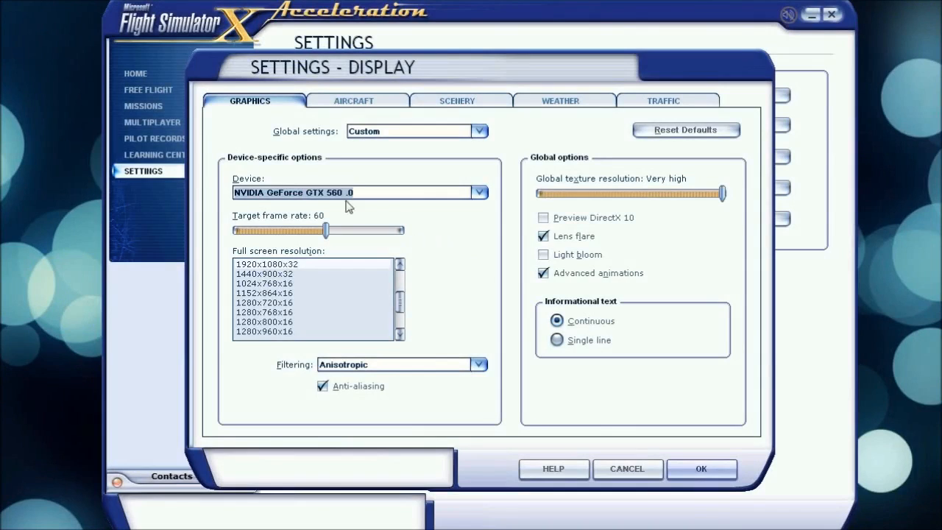
mouse_move(400, 116)
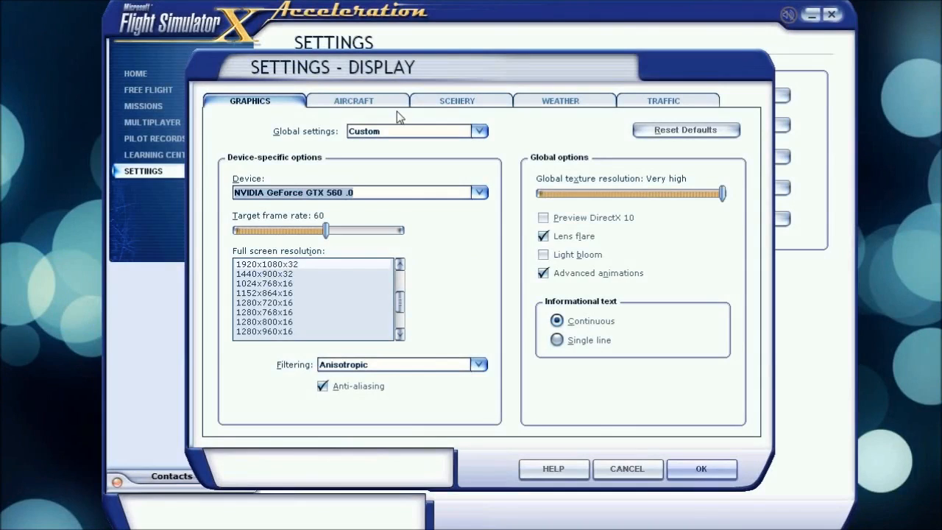
mouse_move(359, 147)
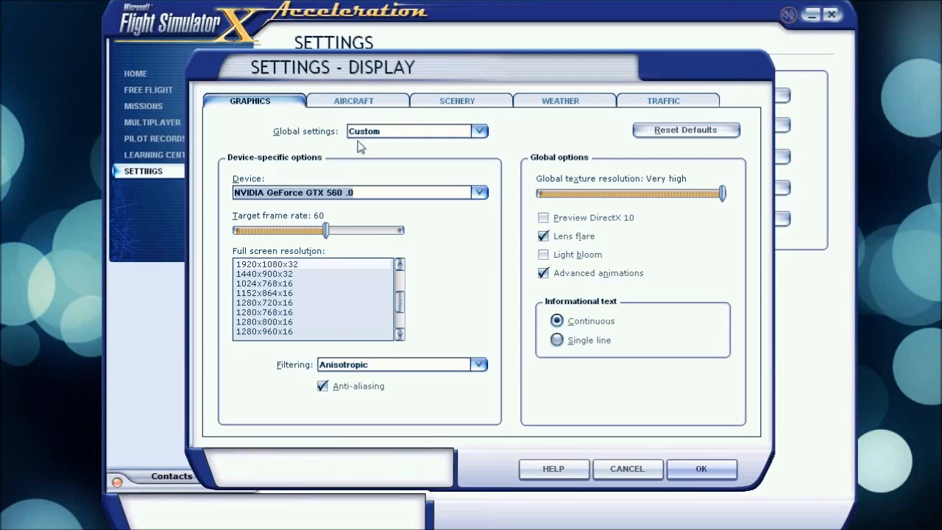
mouse_move(257, 199)
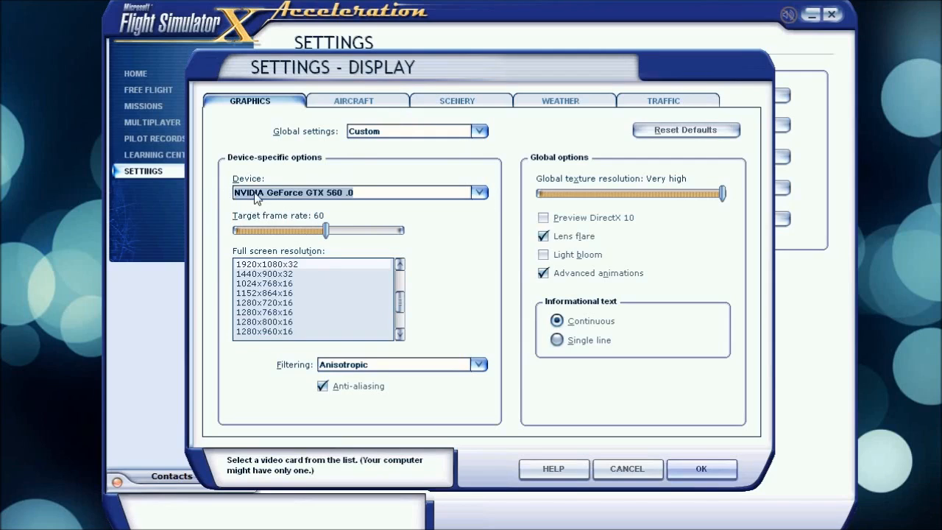
- Keep the GeForce GTX 560 as the display device after checking the video card list
click(479, 191)
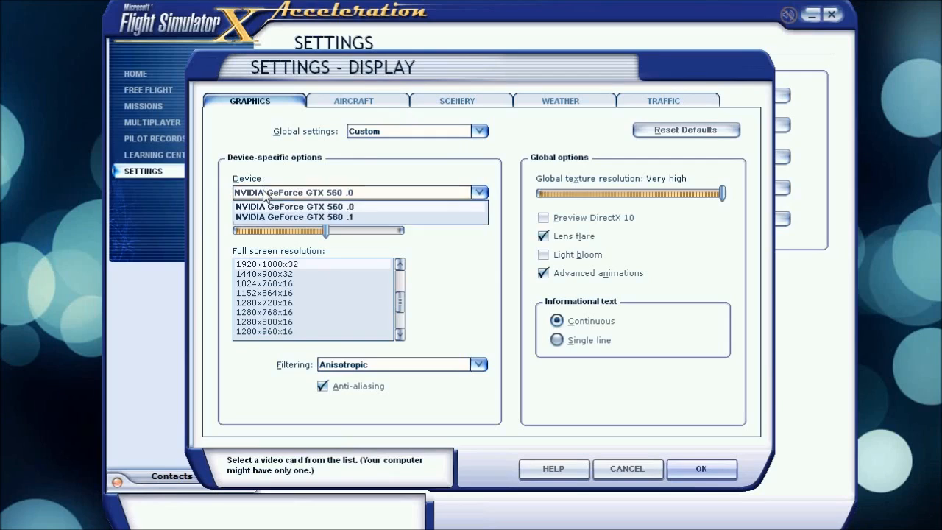
click(289, 206)
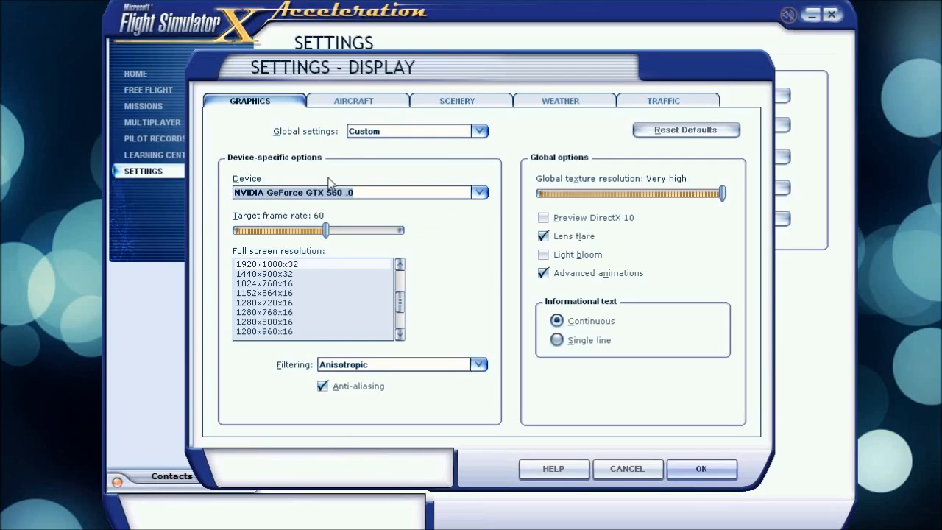
mouse_move(300, 186)
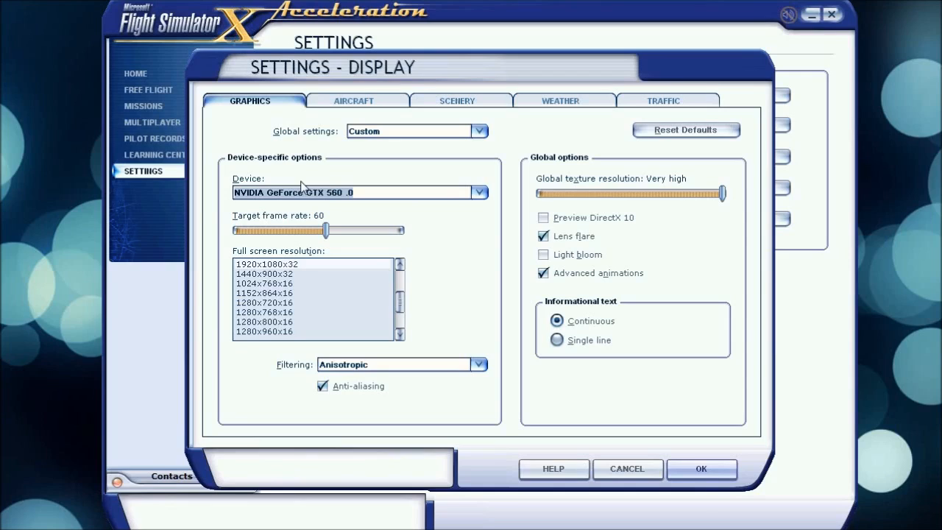
mouse_move(347, 197)
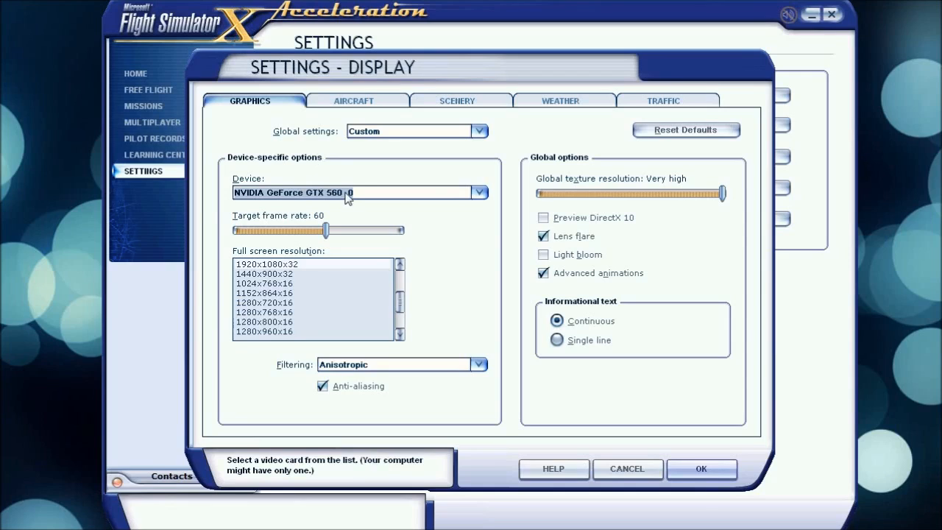
mouse_move(350, 203)
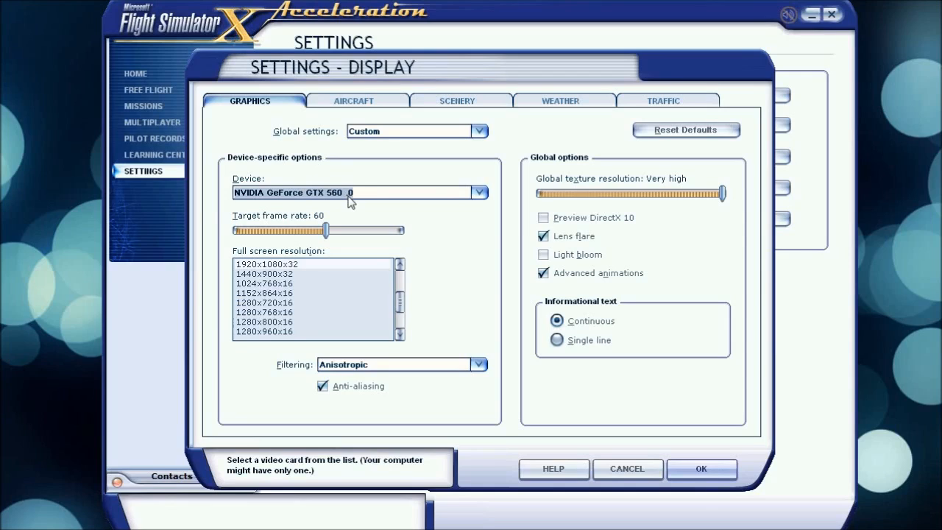
mouse_move(355, 195)
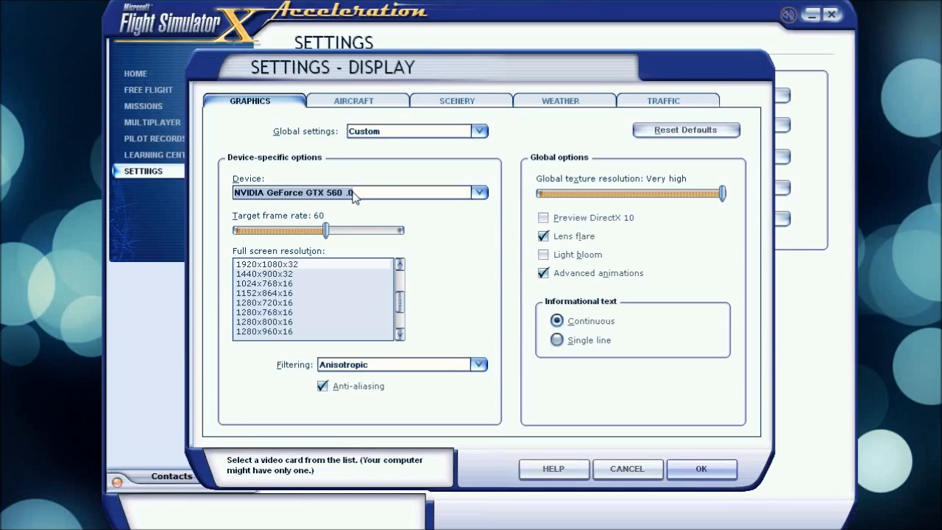
mouse_move(273, 218)
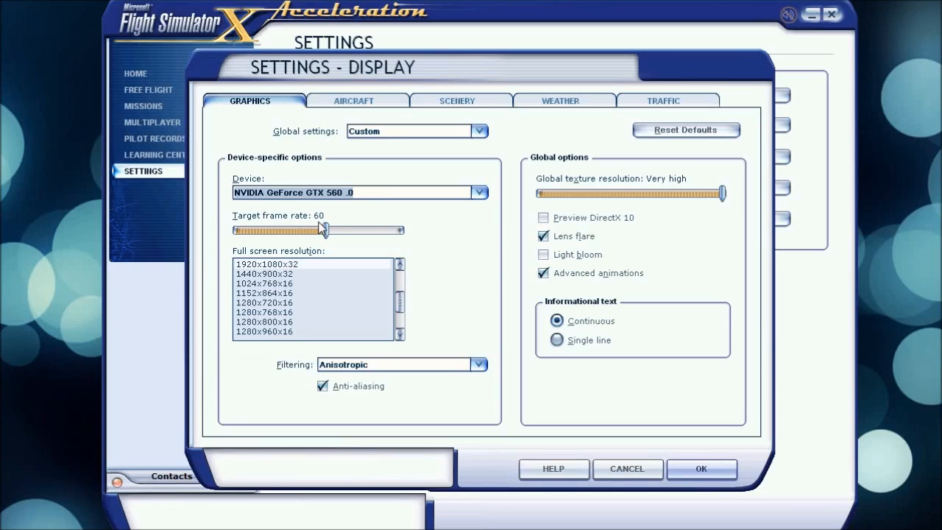
mouse_move(281, 230)
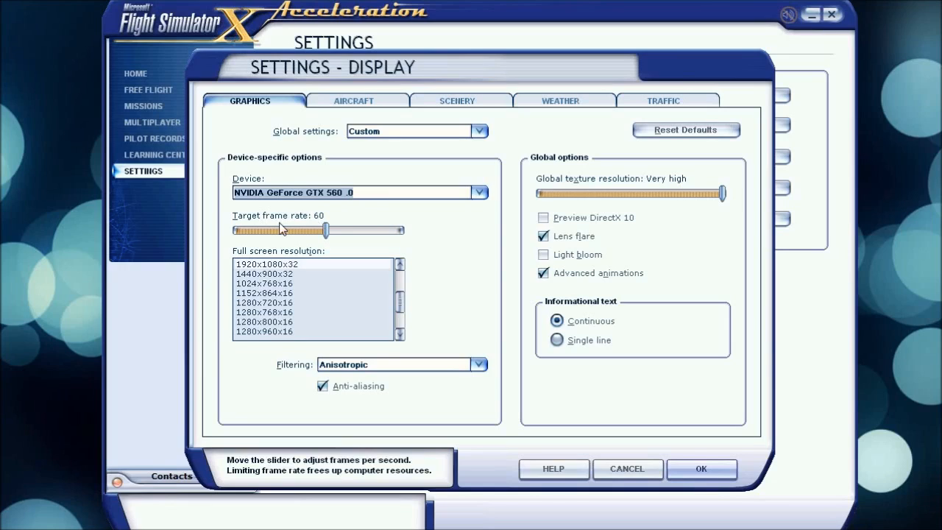
- Try target frame rates from 18 up to Unlimited and settle back on 60
drag(346, 230, 271, 230)
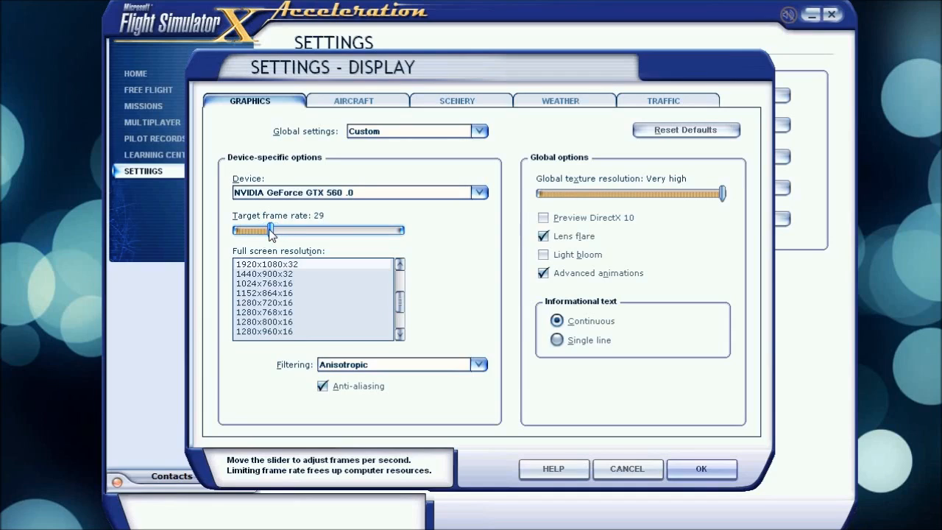
drag(270, 229, 274, 230)
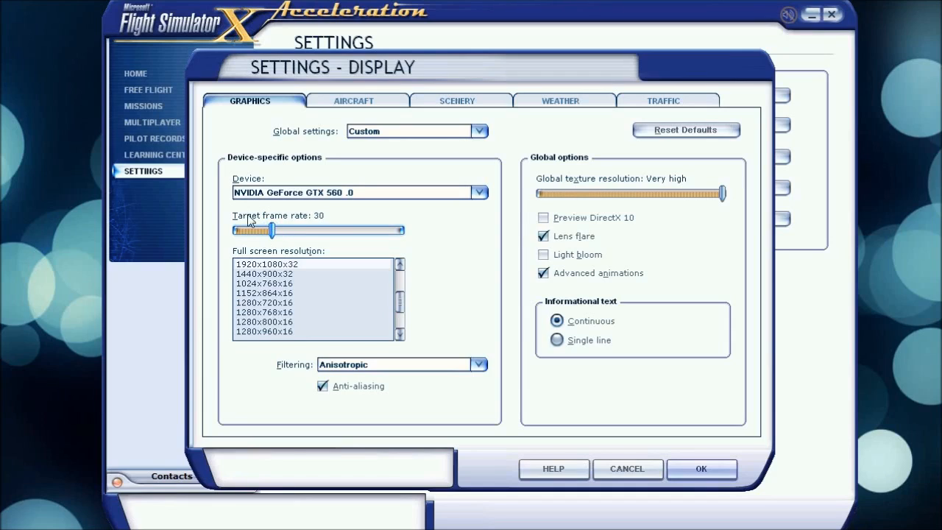
drag(274, 229, 401, 229)
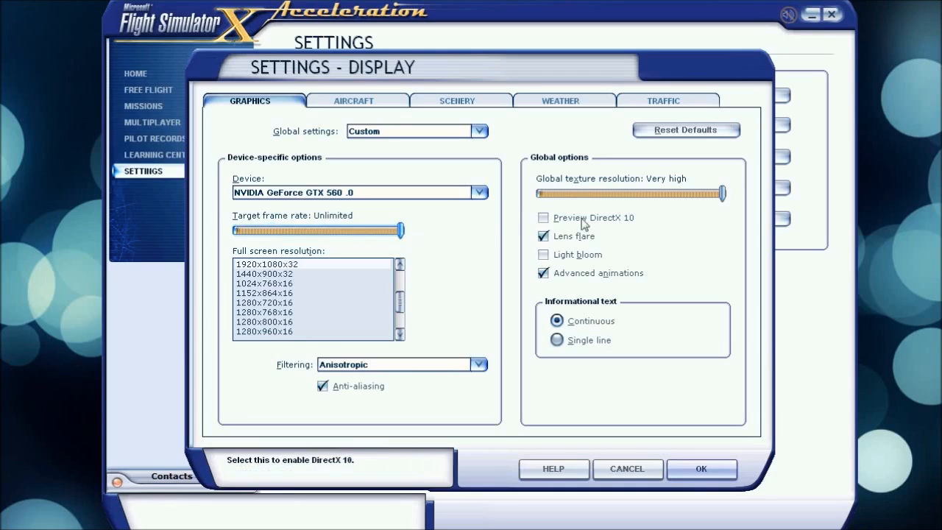
mouse_move(415, 212)
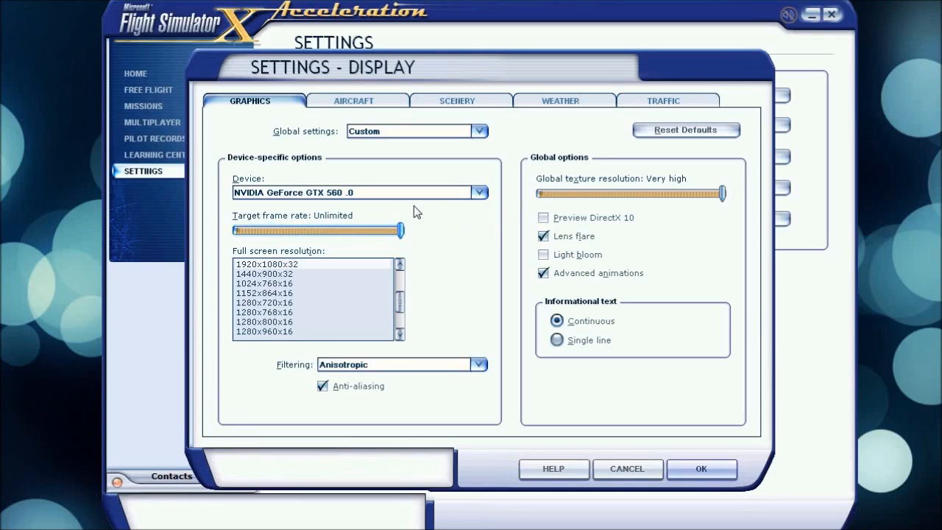
mouse_move(287, 241)
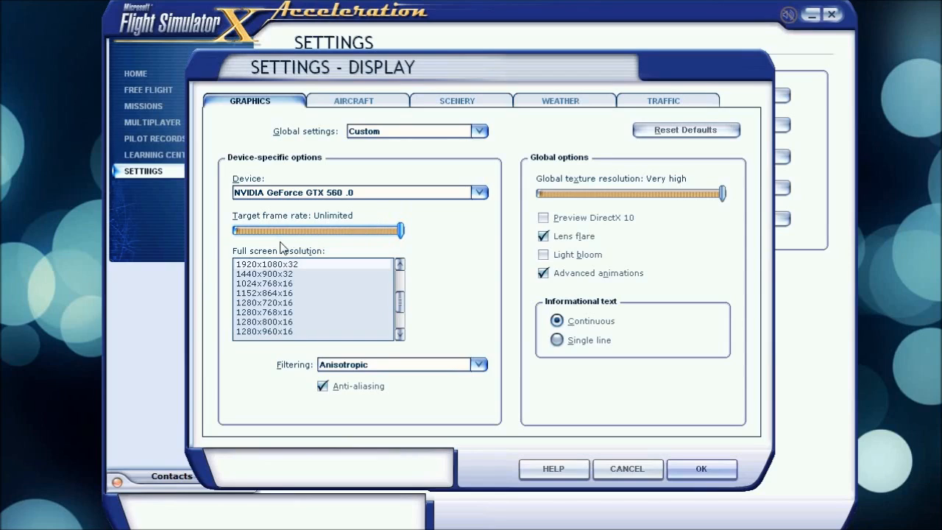
drag(401, 230, 282, 230)
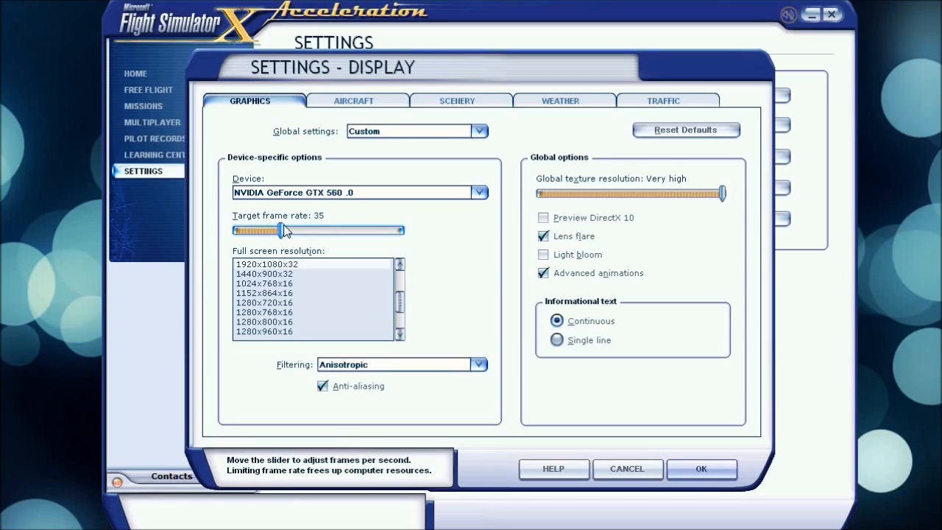
drag(285, 230, 277, 229)
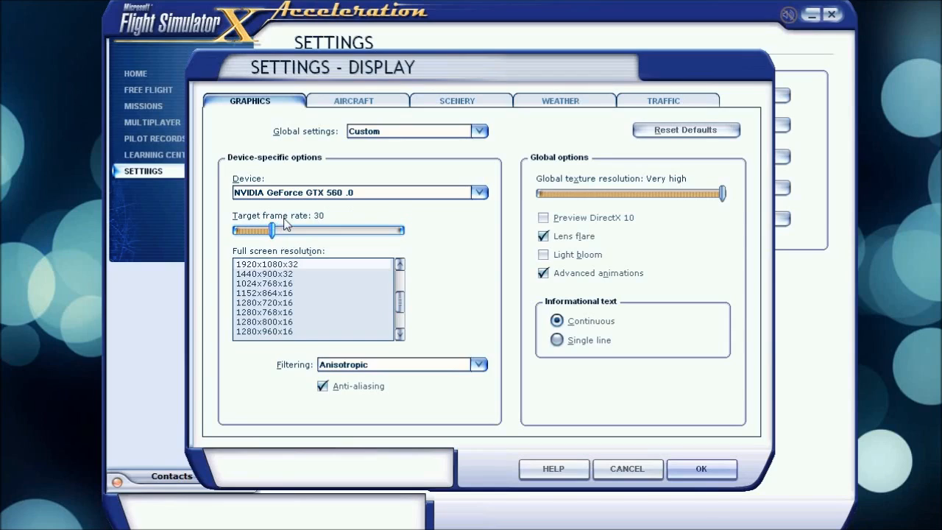
drag(274, 229, 250, 229)
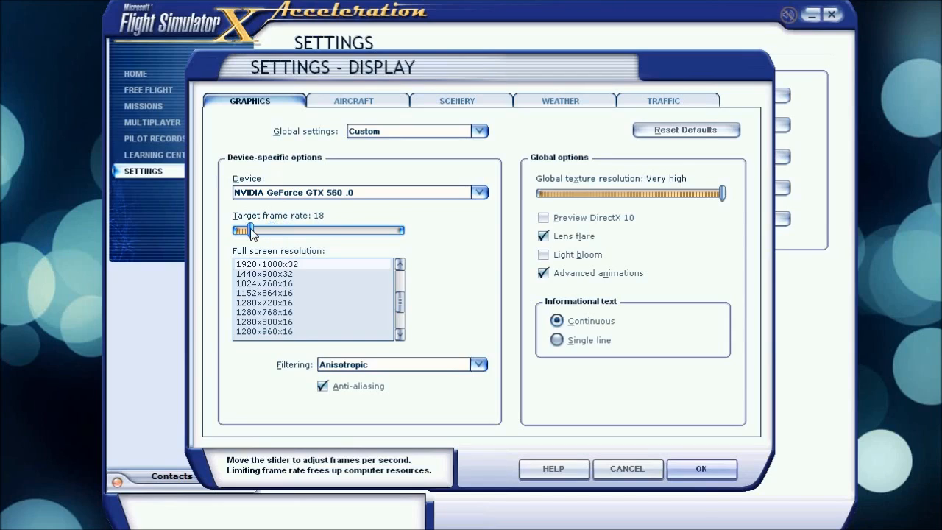
drag(250, 229, 259, 229)
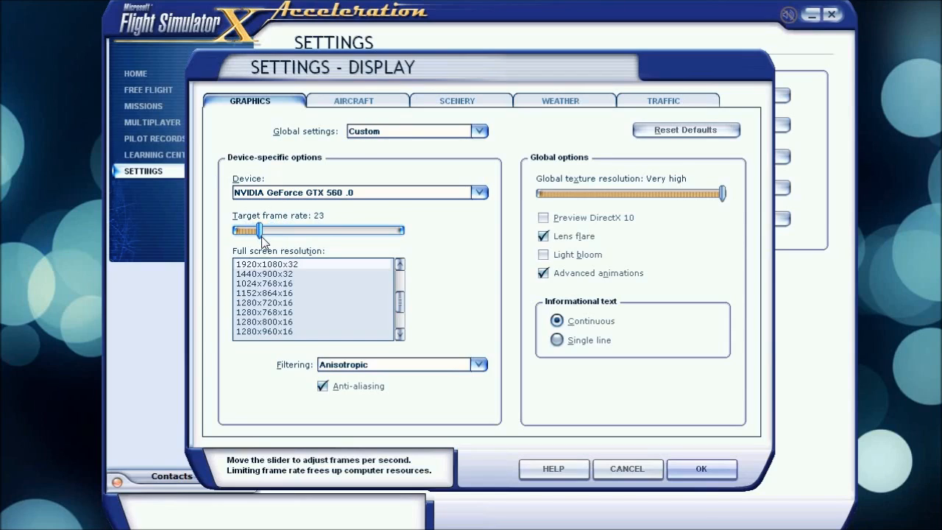
drag(259, 230, 302, 230)
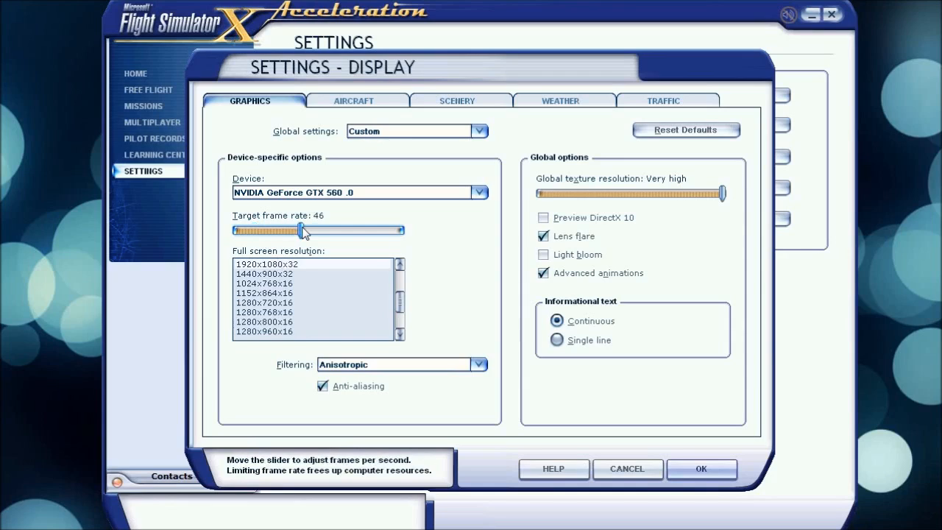
drag(301, 230, 325, 230)
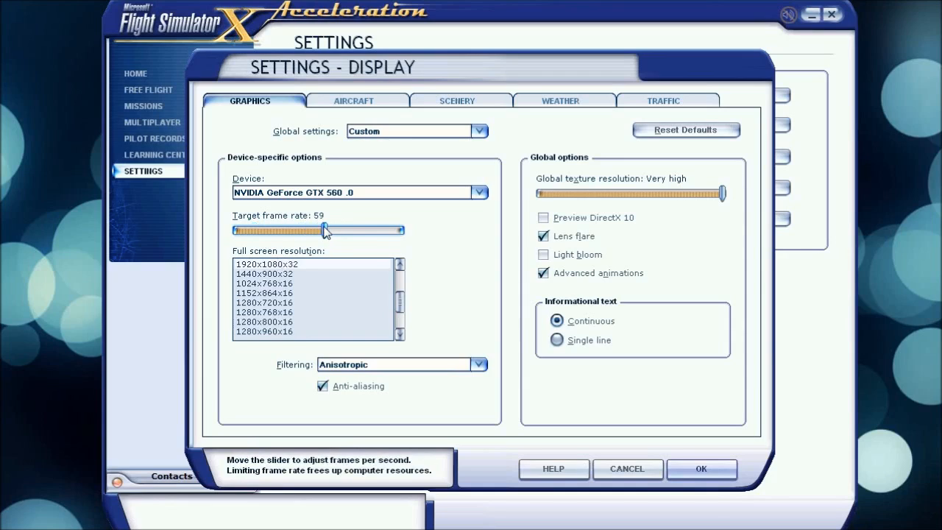
drag(325, 230, 344, 230)
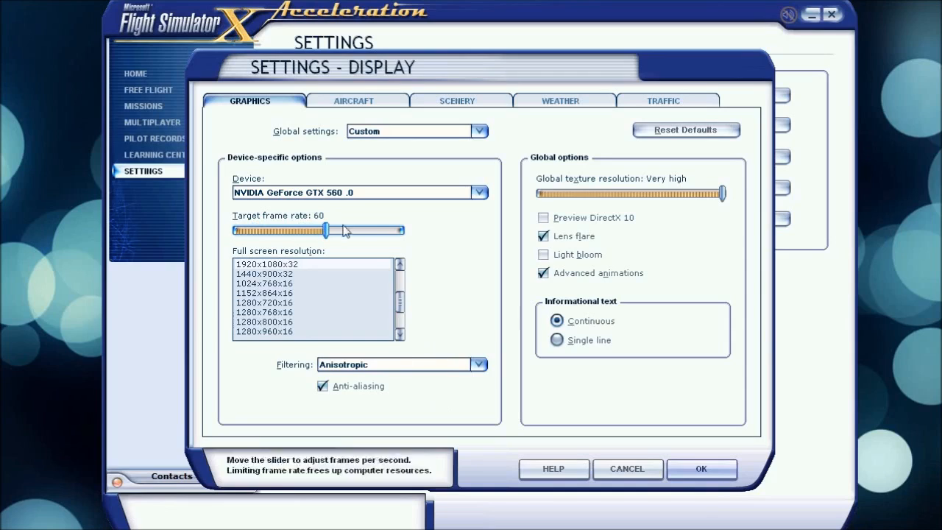
mouse_move(368, 308)
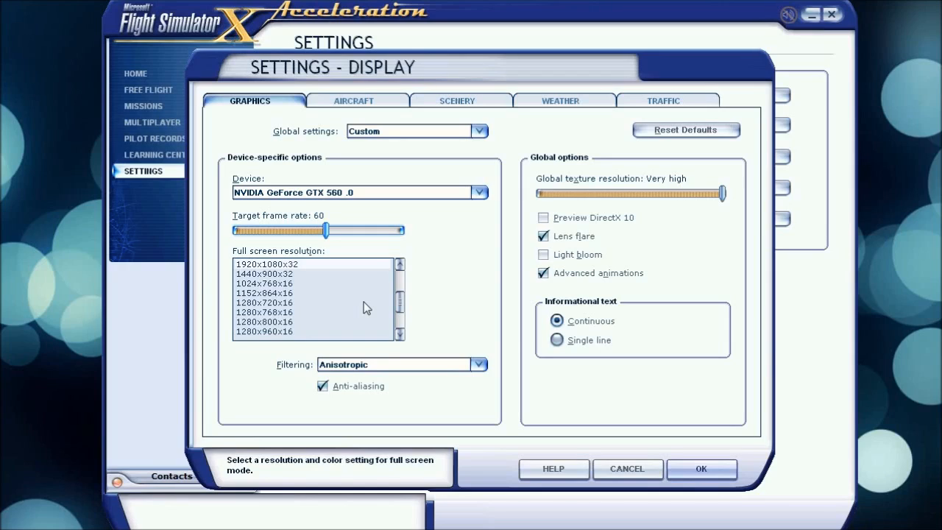
mouse_move(409, 318)
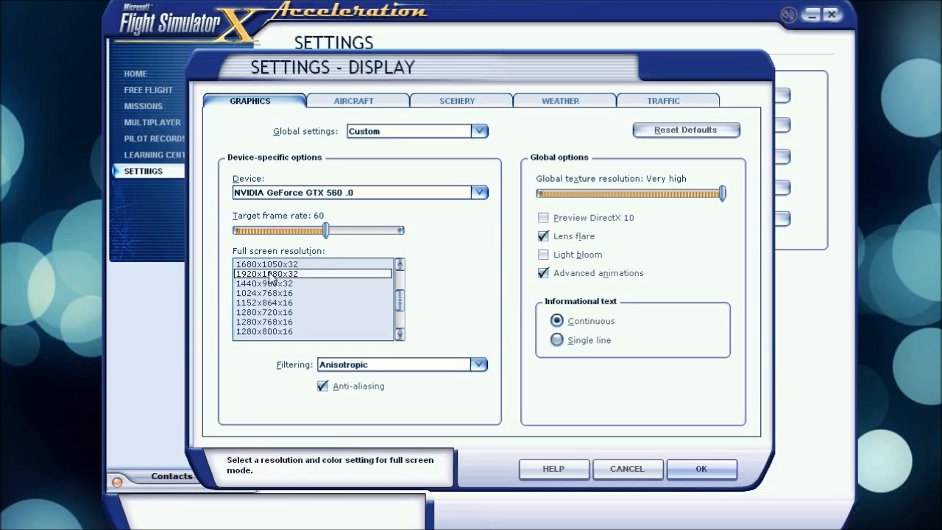
mouse_move(285, 288)
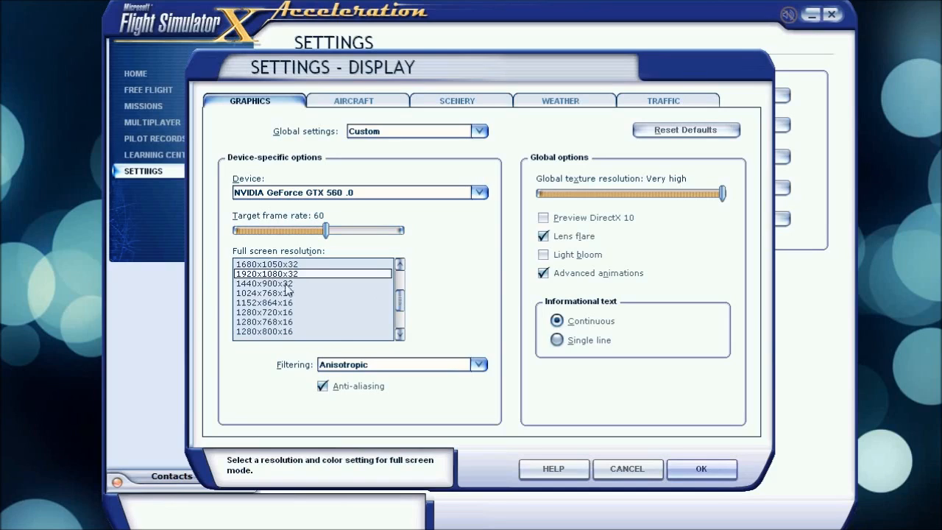
- Choose 1920x1080x32 as the full screen resolution
click(480, 365)
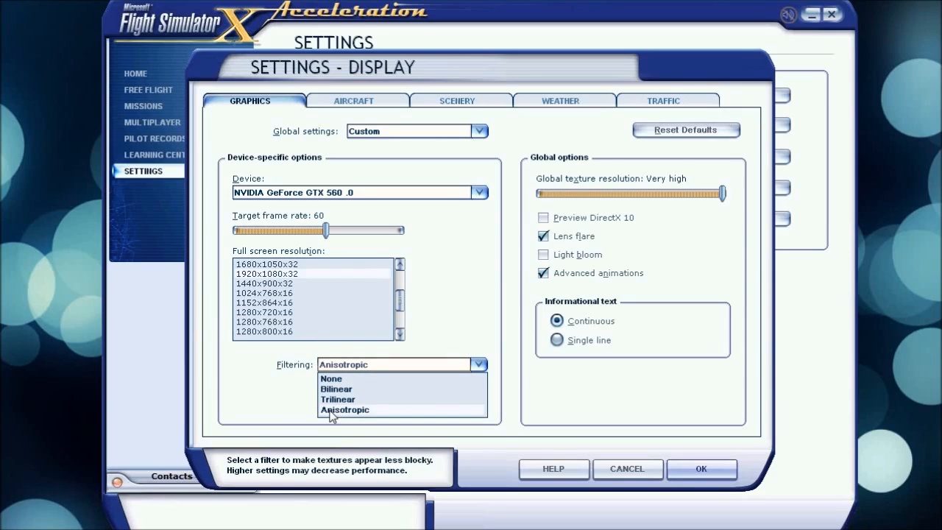
click(345, 409)
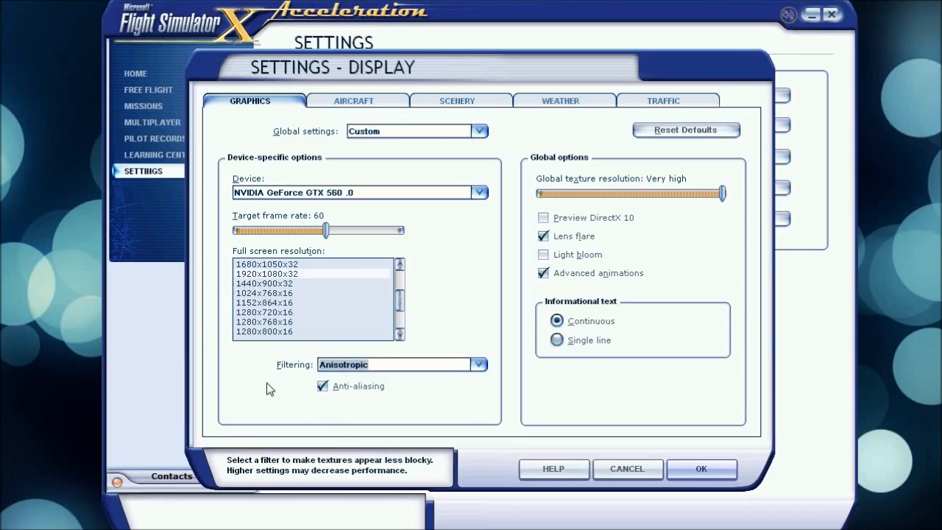
mouse_move(331, 371)
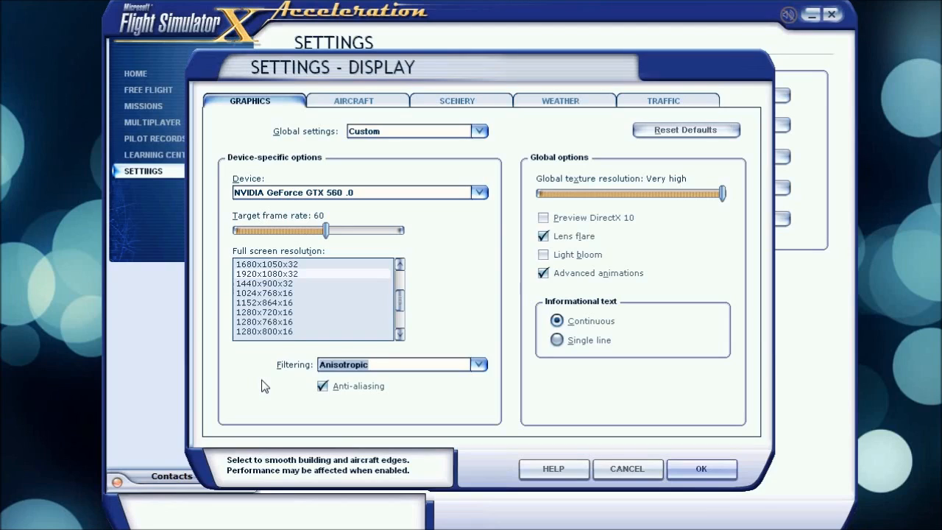
mouse_move(265, 323)
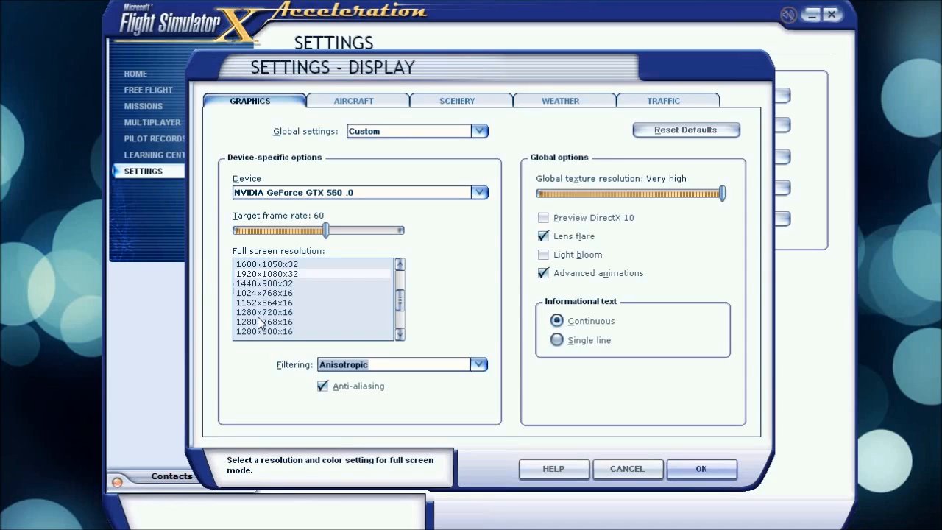
mouse_move(439, 439)
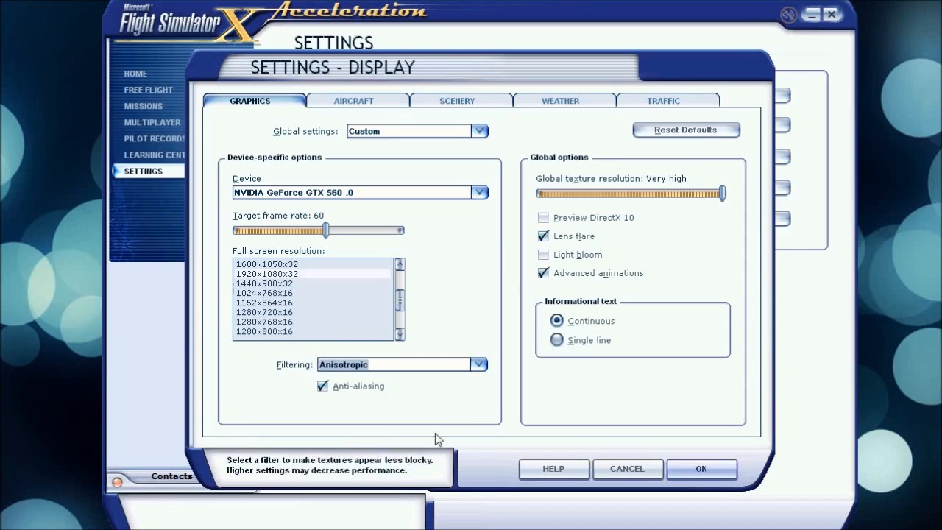
mouse_move(572, 172)
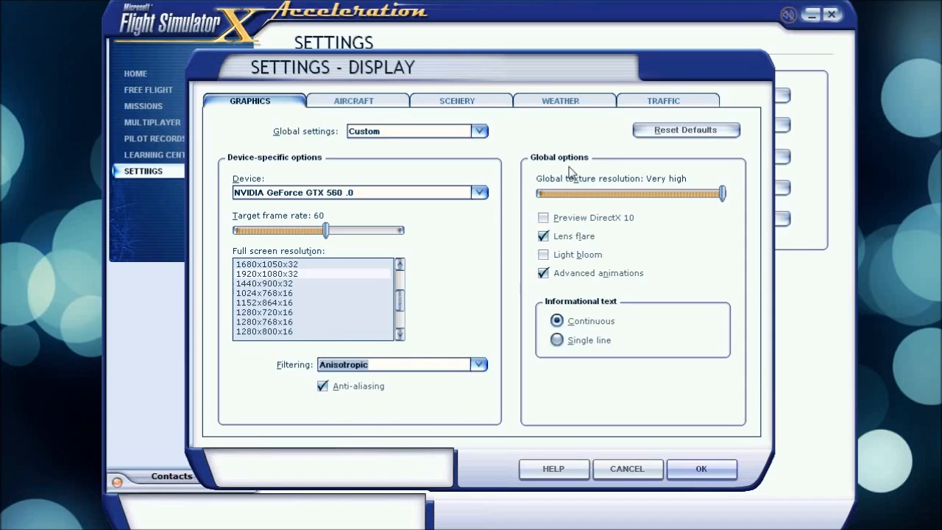
mouse_move(493, 382)
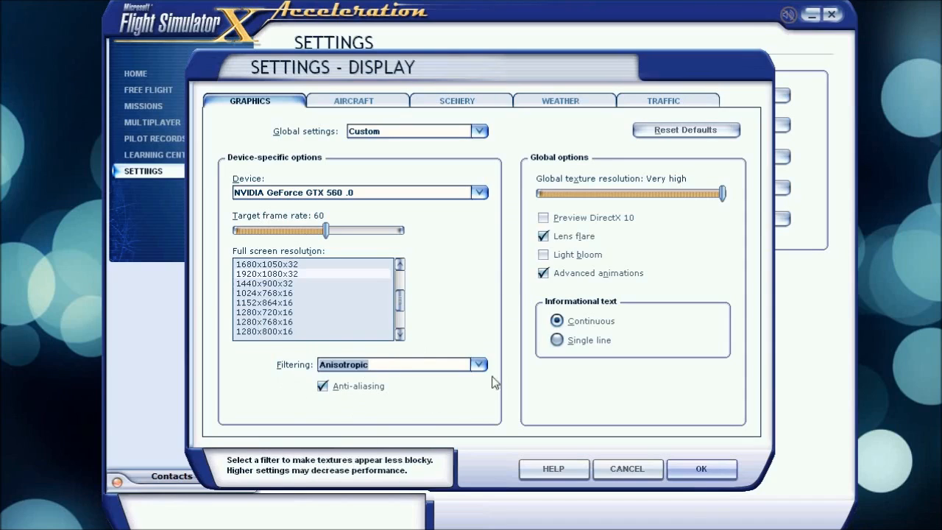
mouse_move(489, 130)
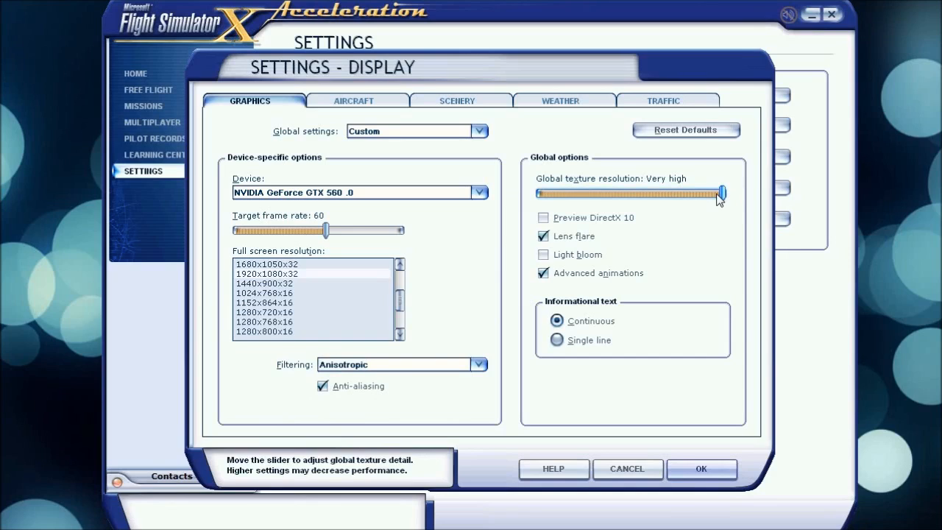
- Test global texture resolution at High, restore Very high, and move to the Aircraft settings
drag(719, 192, 676, 193)
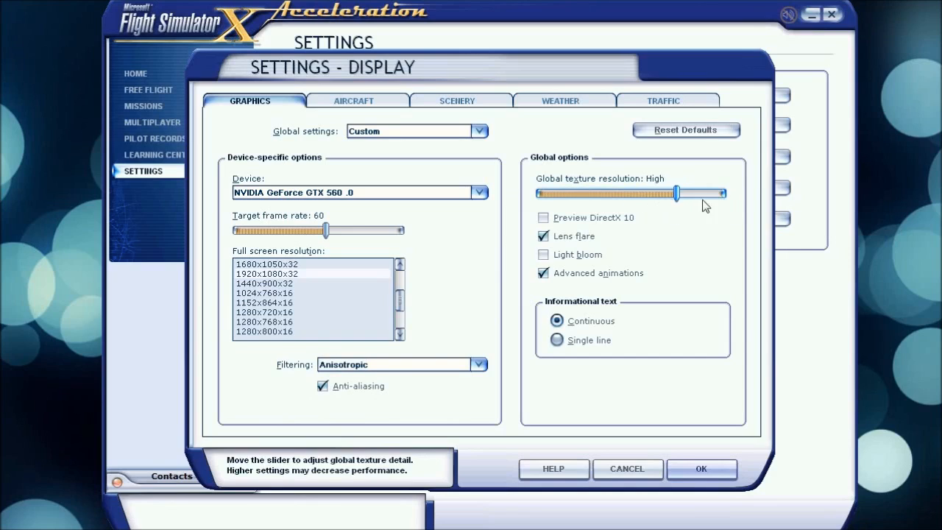
drag(676, 193, 720, 193)
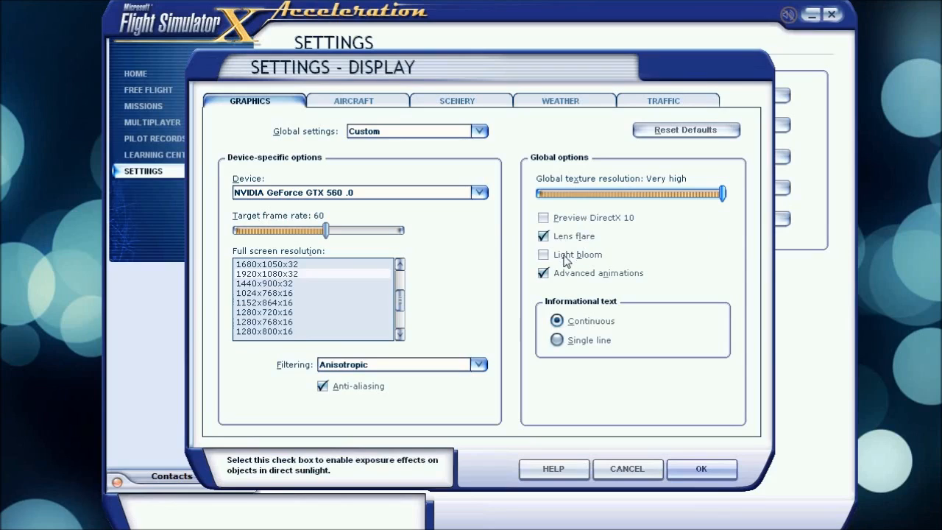
mouse_move(582, 287)
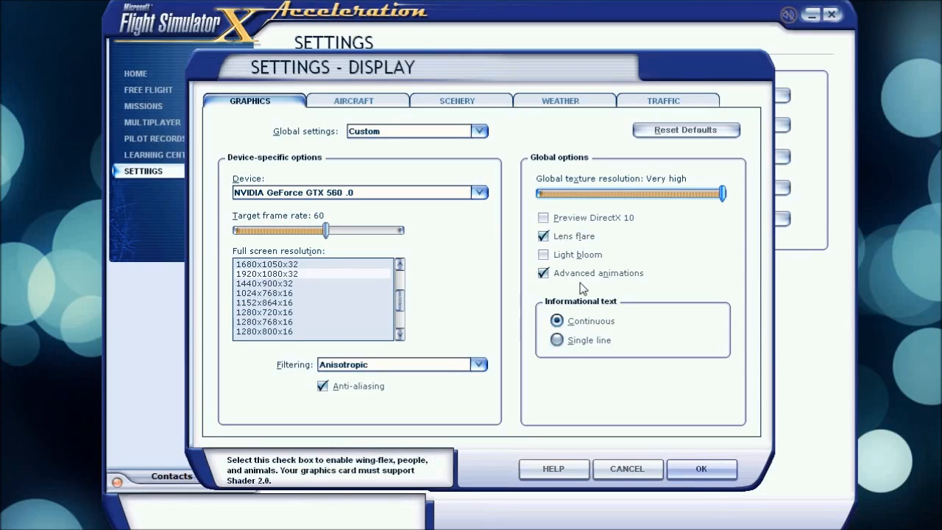
mouse_move(542, 217)
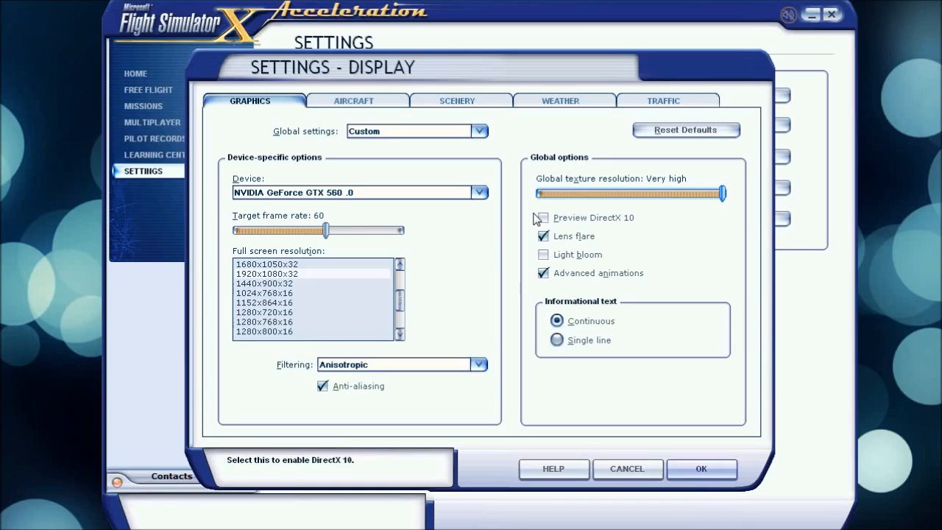
mouse_move(543, 292)
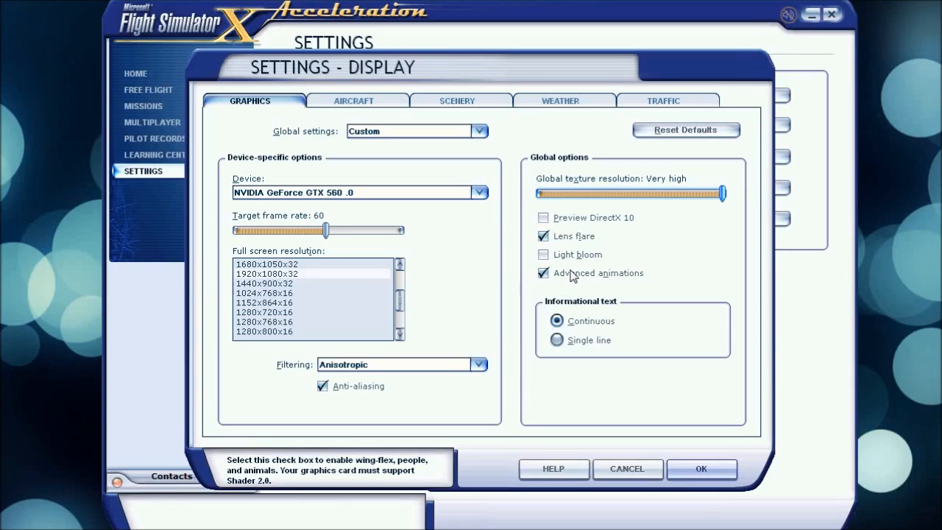
mouse_move(558, 259)
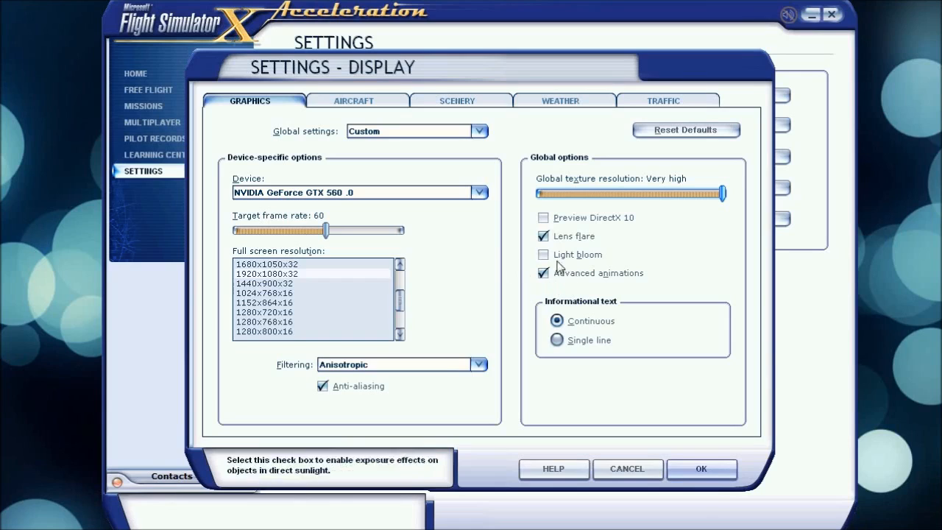
mouse_move(574, 340)
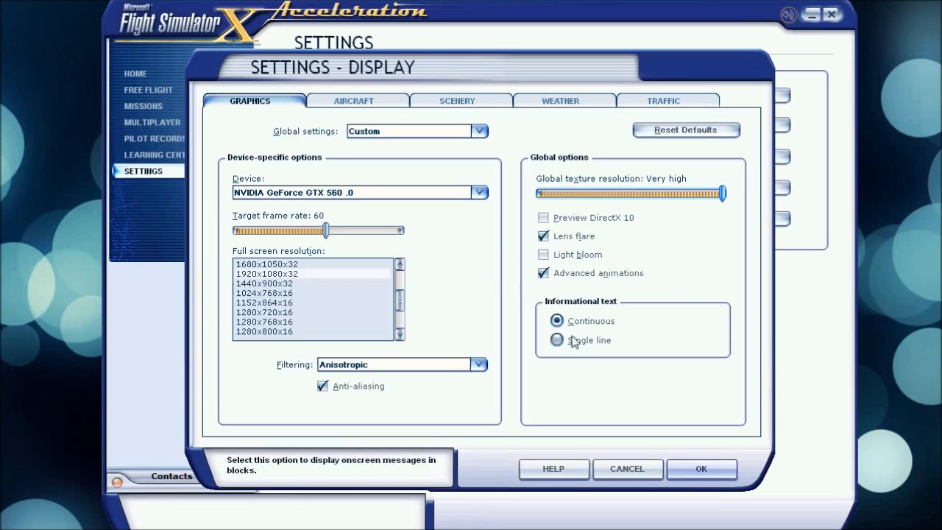
mouse_move(371, 116)
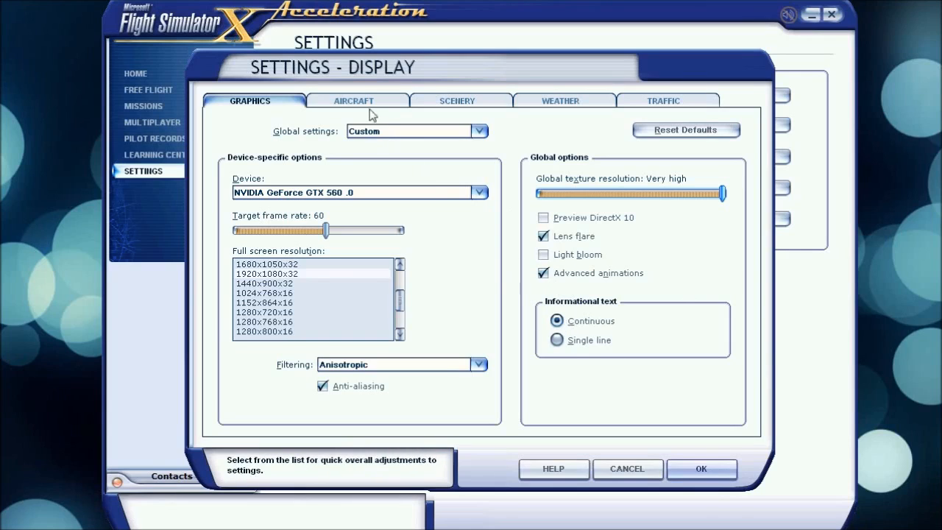
click(354, 100)
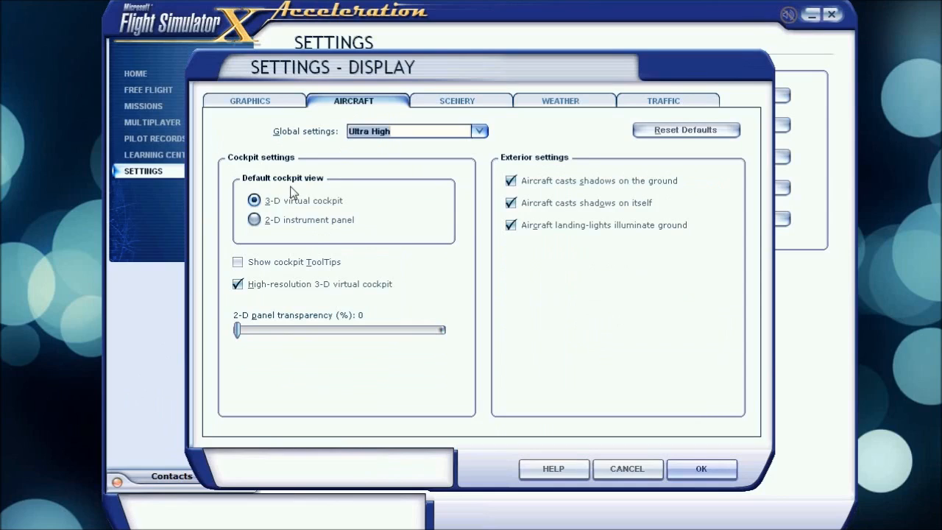
mouse_move(347, 221)
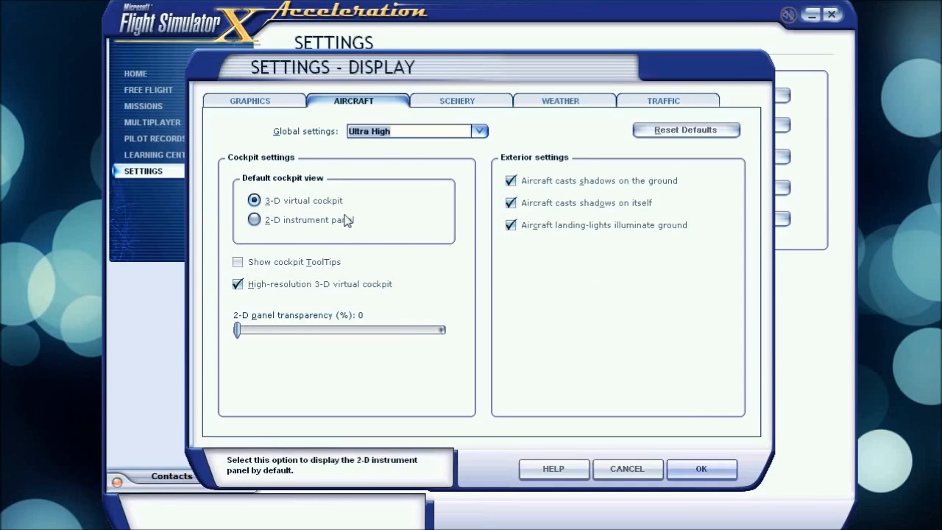
mouse_move(306, 191)
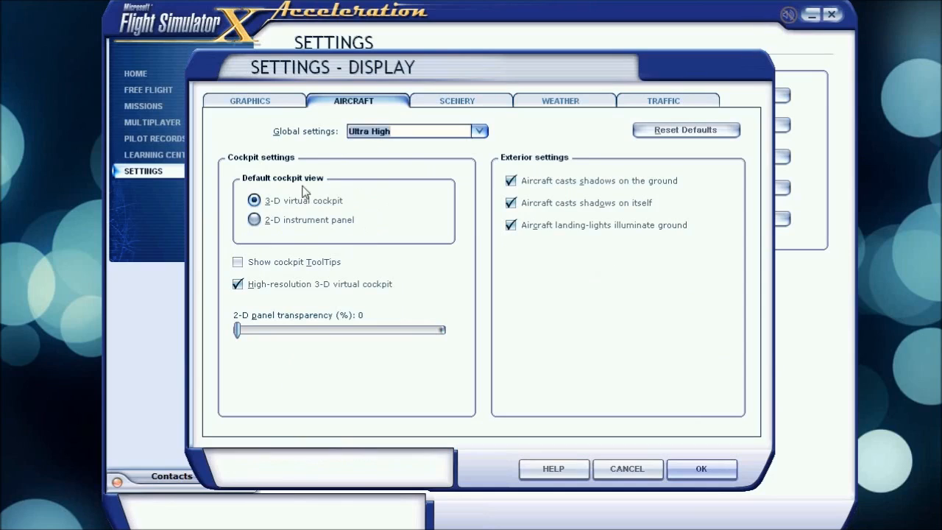
mouse_move(294, 183)
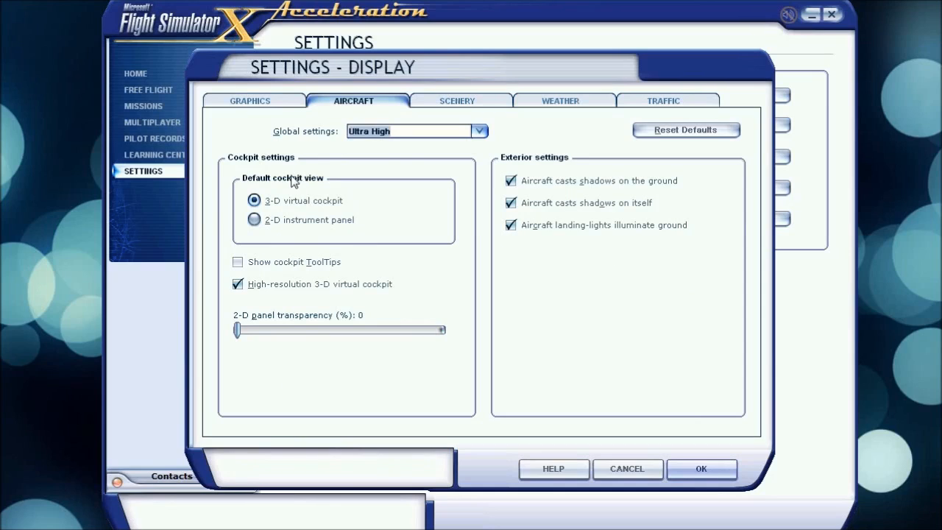
mouse_move(297, 224)
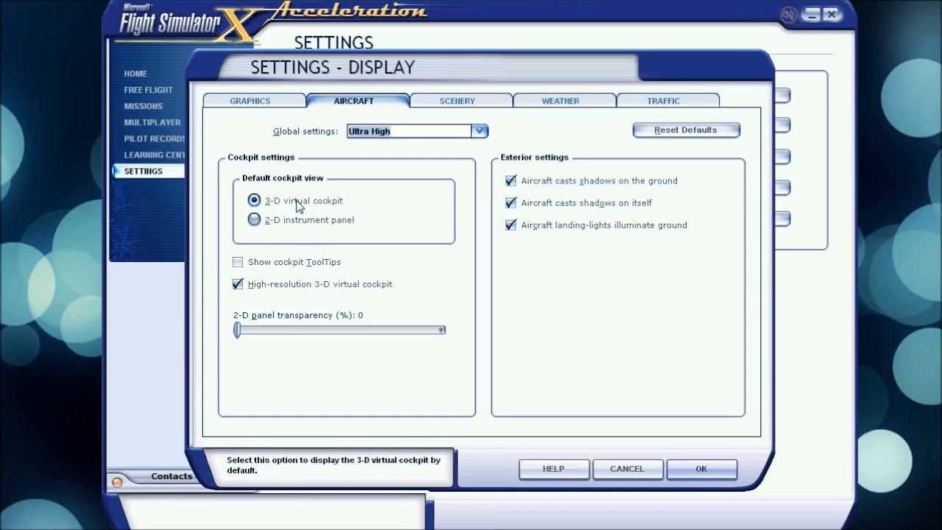
mouse_move(274, 219)
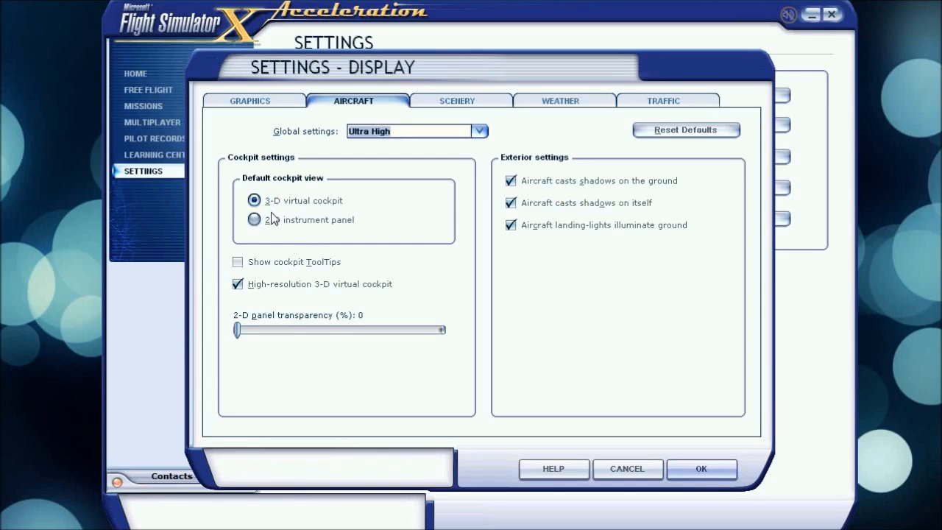
mouse_move(259, 263)
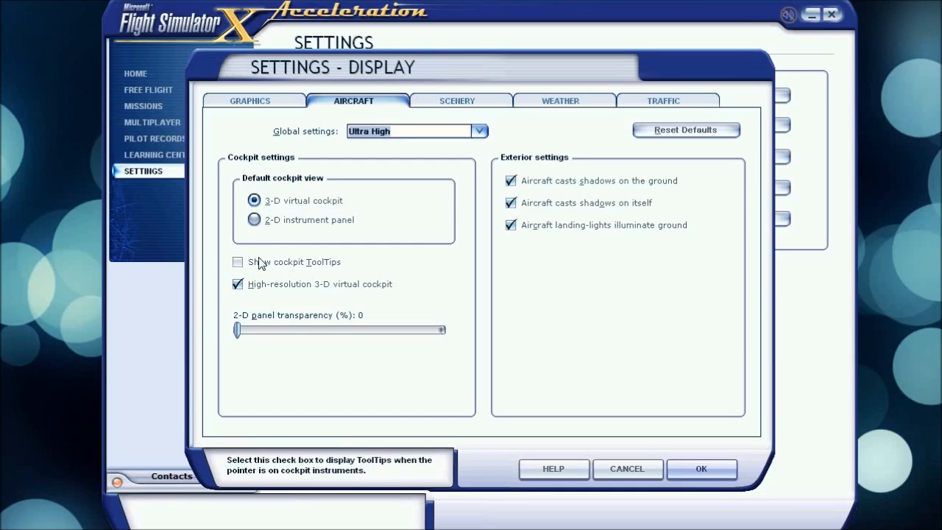
mouse_move(310, 245)
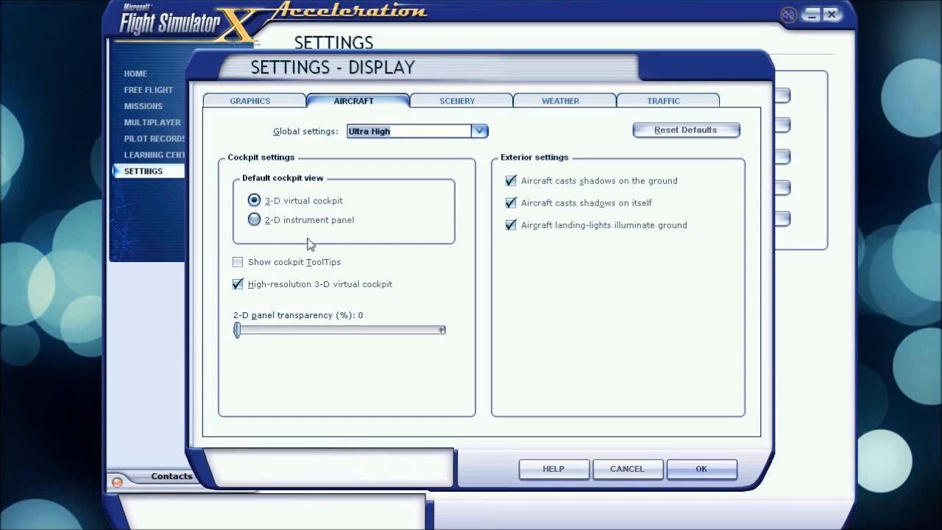
mouse_move(348, 300)
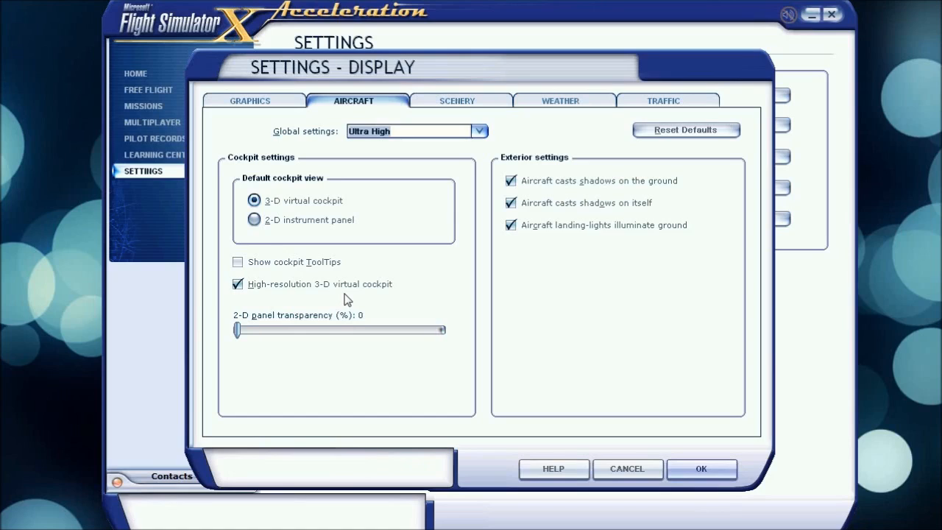
mouse_move(312, 267)
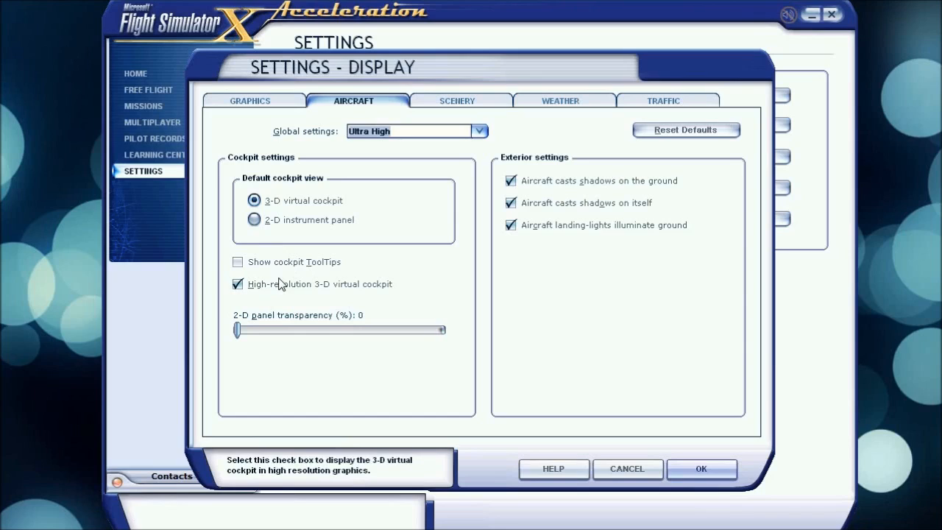
mouse_move(278, 304)
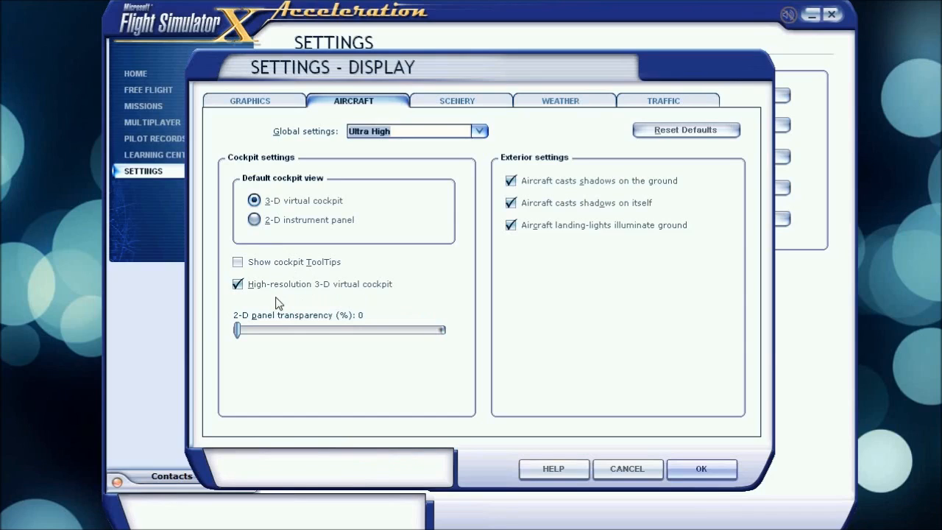
mouse_move(285, 268)
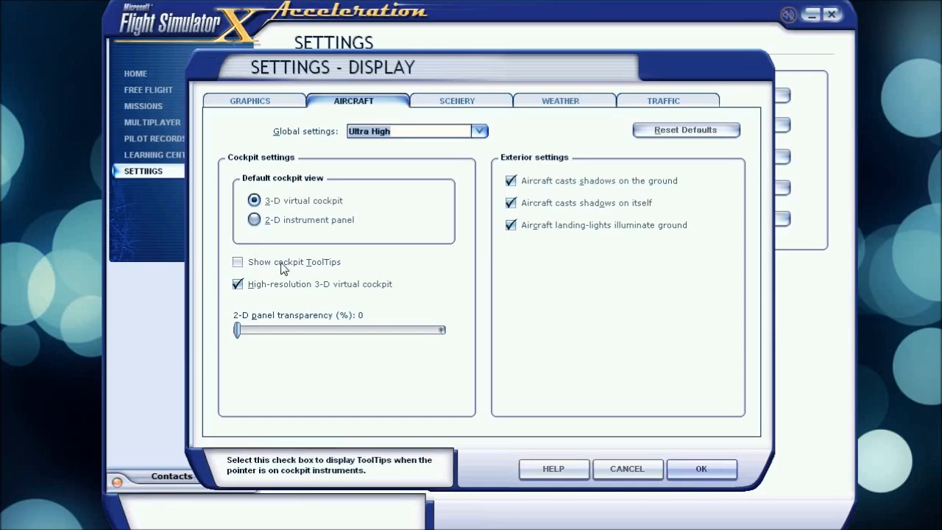
mouse_move(274, 327)
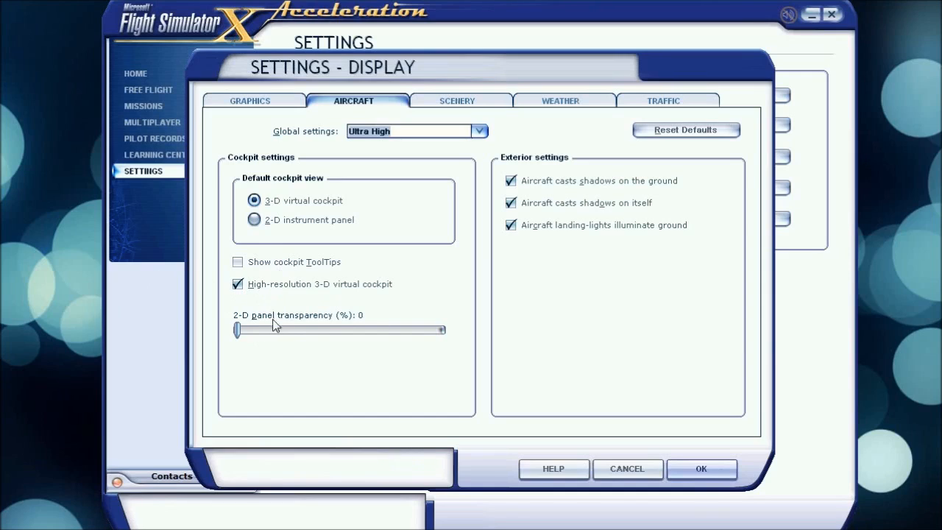
mouse_move(294, 324)
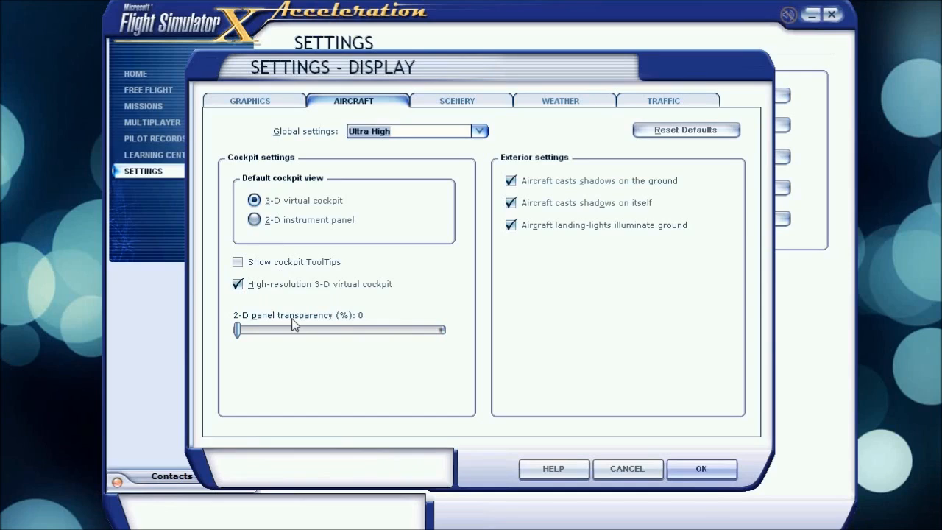
mouse_move(278, 363)
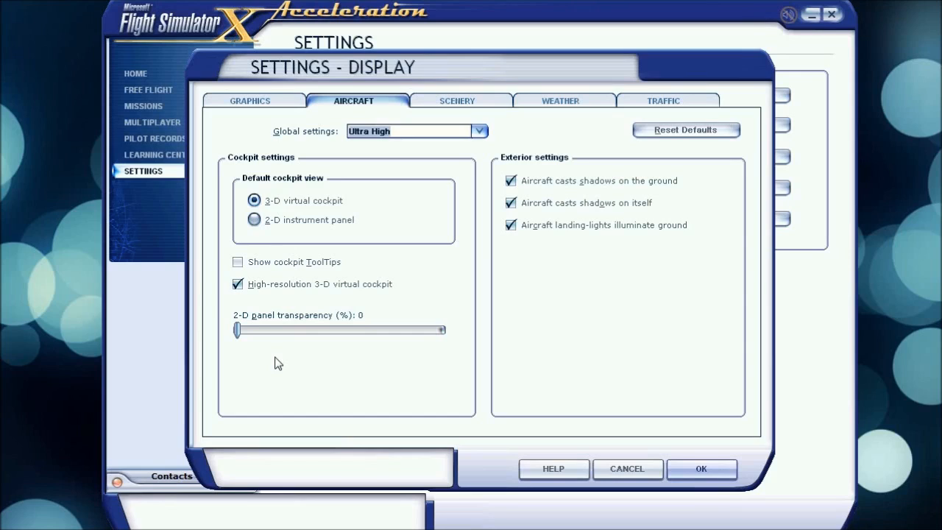
mouse_move(392, 281)
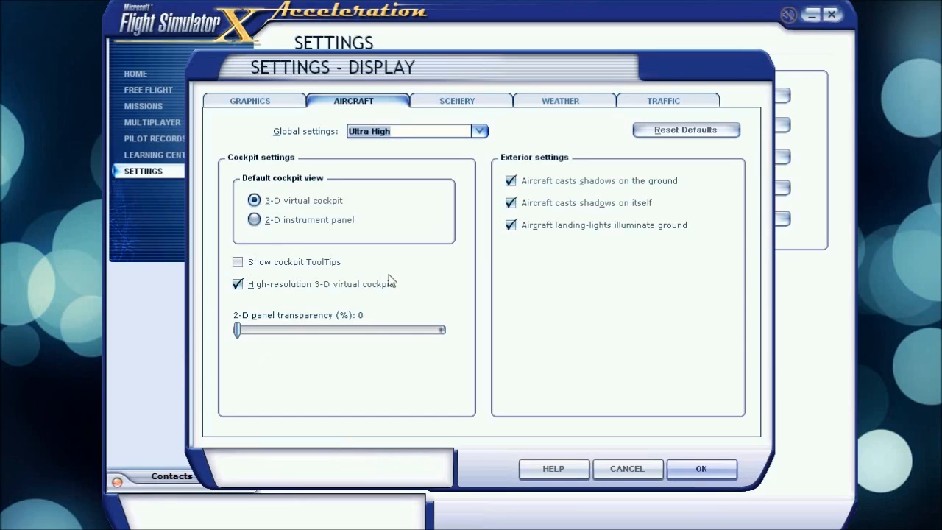
mouse_move(572, 203)
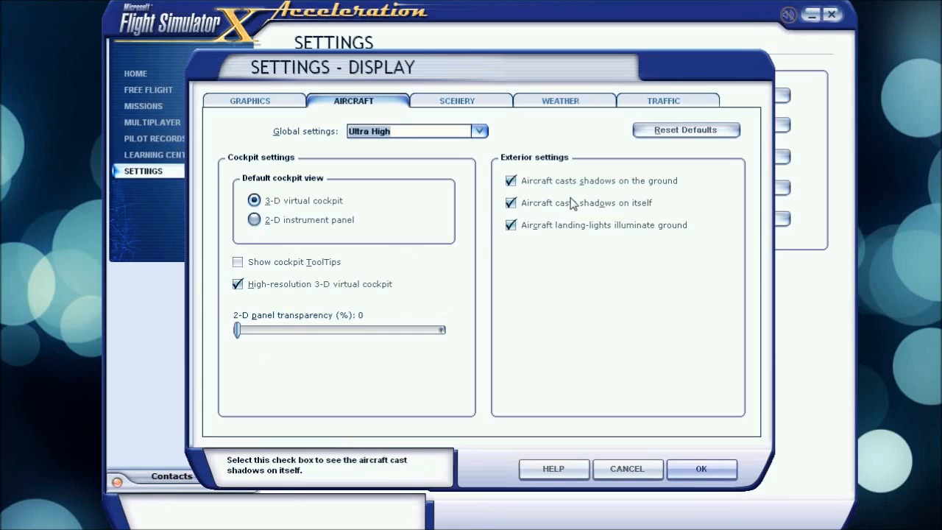
mouse_move(544, 182)
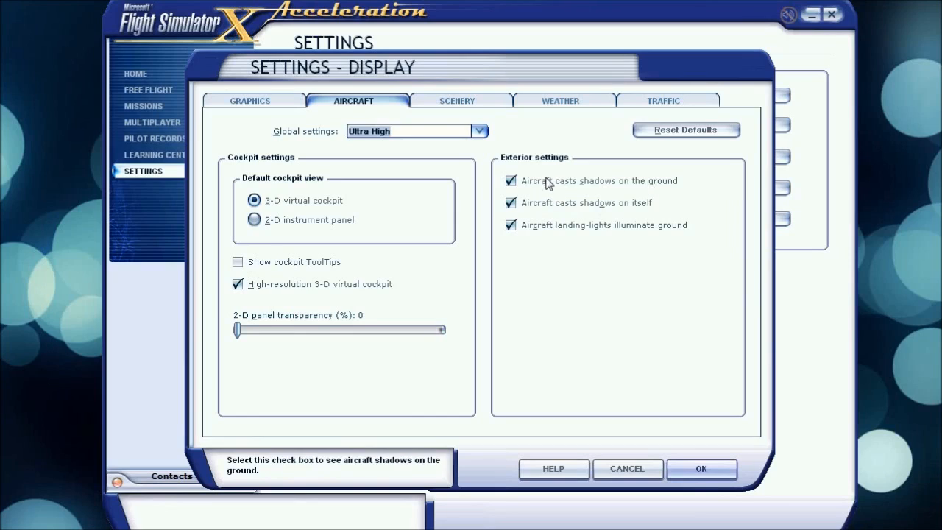
mouse_move(636, 214)
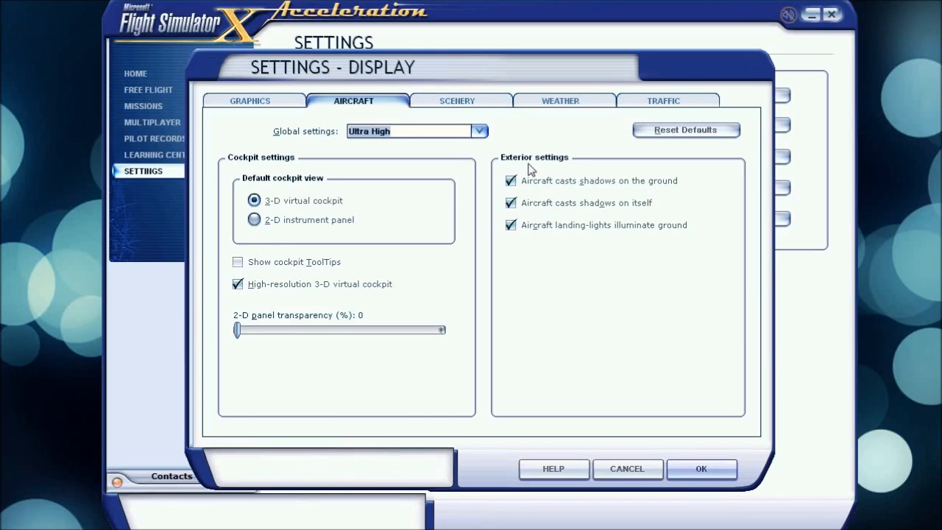
mouse_move(615, 177)
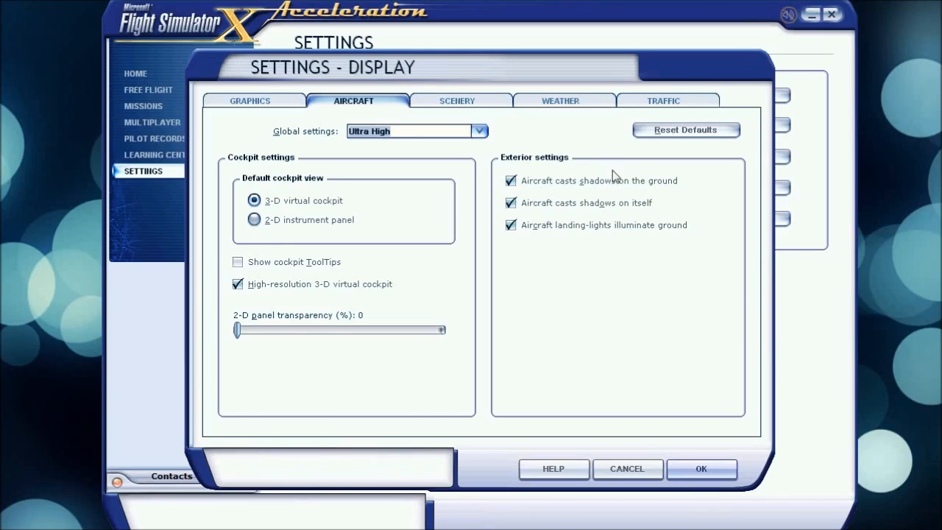
mouse_move(605, 215)
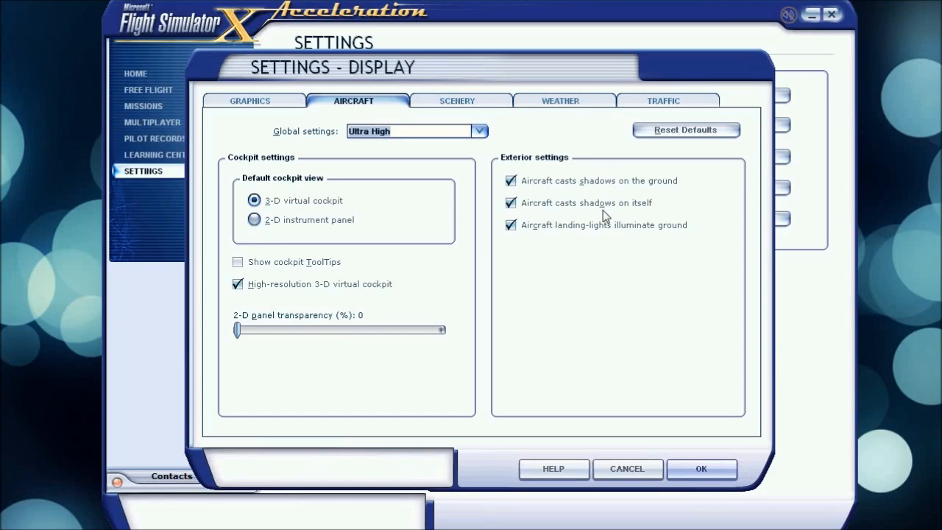
mouse_move(537, 333)
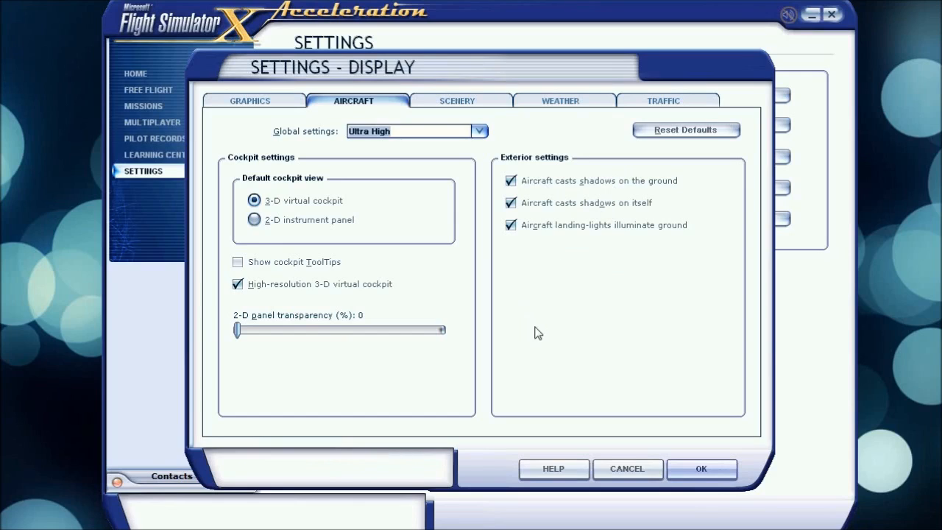
mouse_move(547, 322)
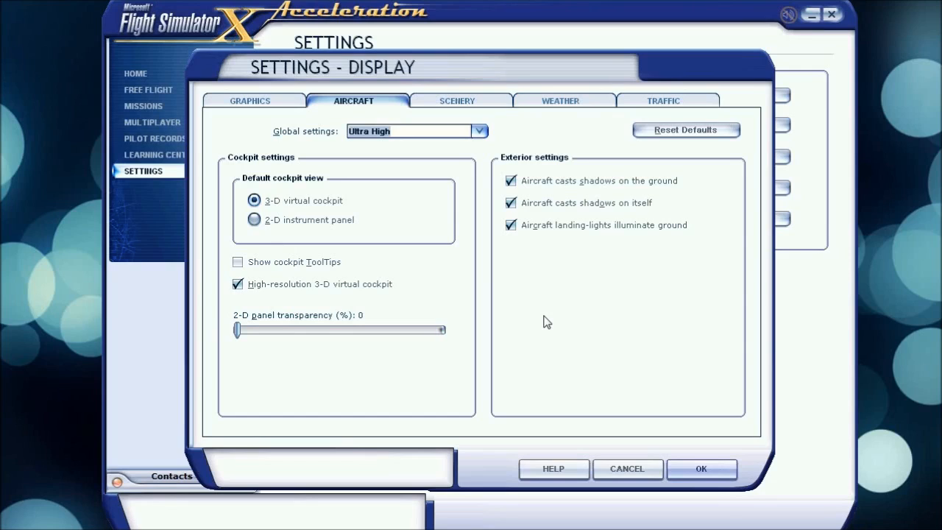
mouse_move(537, 139)
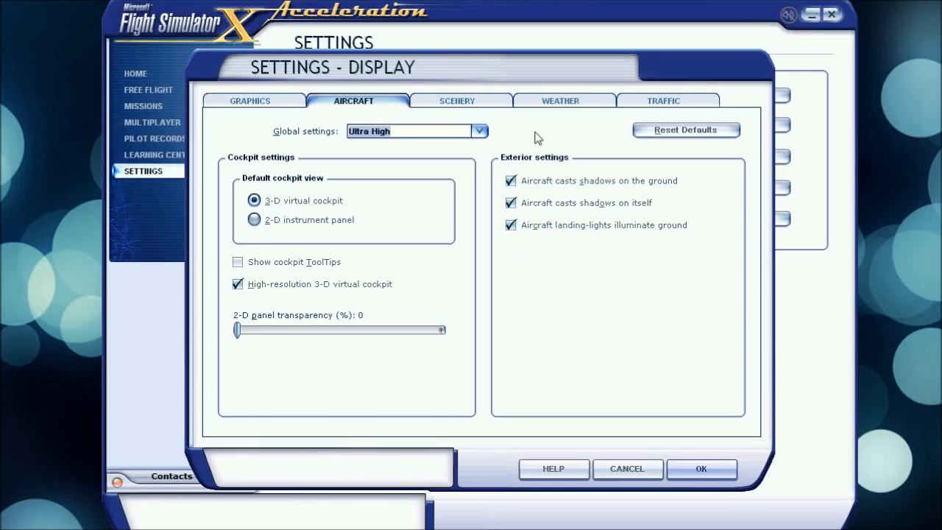
- Show the Scenery display settings with detail radius Large and complexity Very dense
click(457, 100)
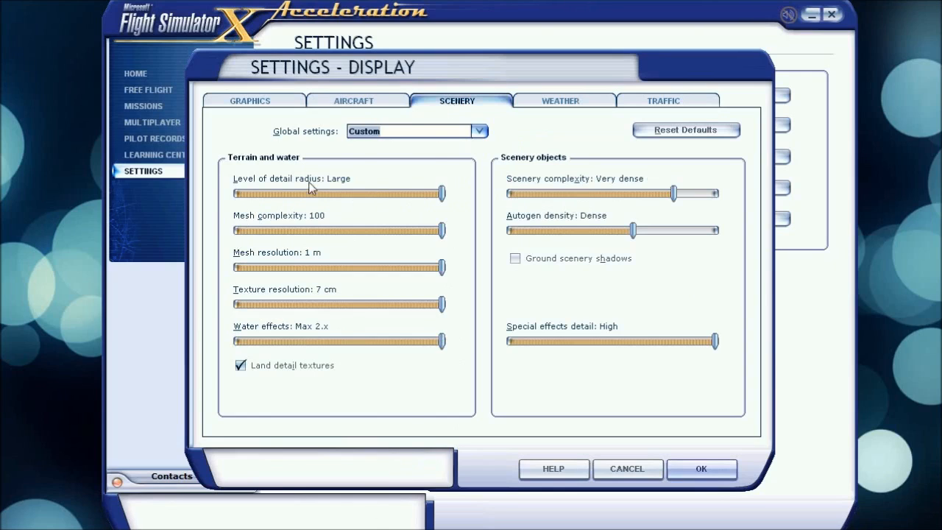
mouse_move(464, 155)
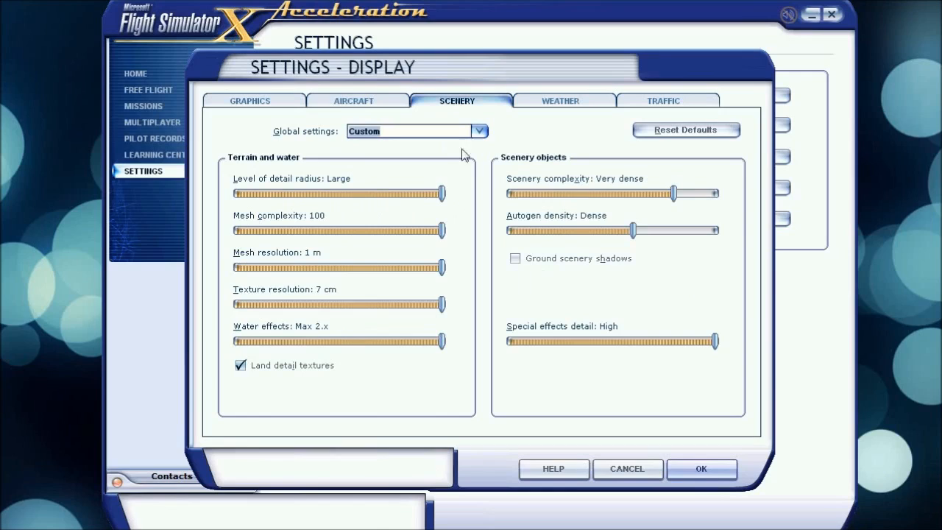
mouse_move(522, 265)
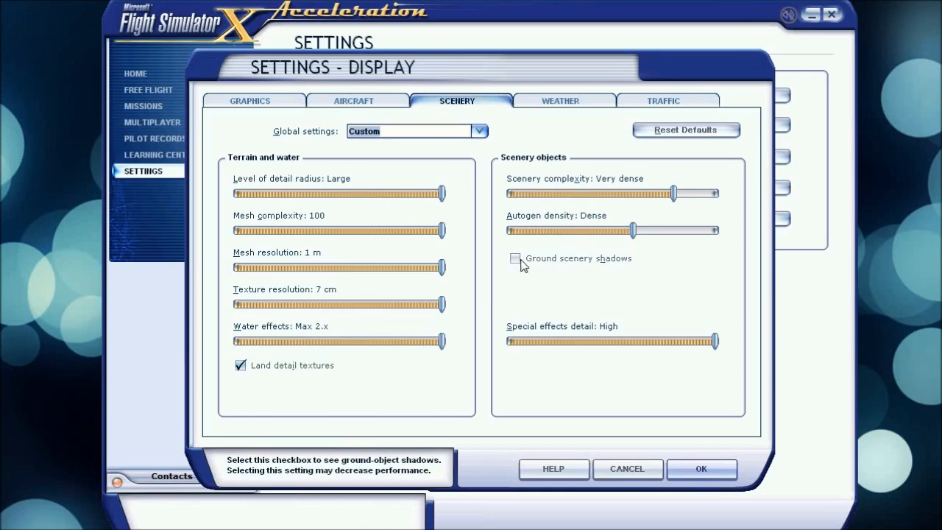
mouse_move(283, 166)
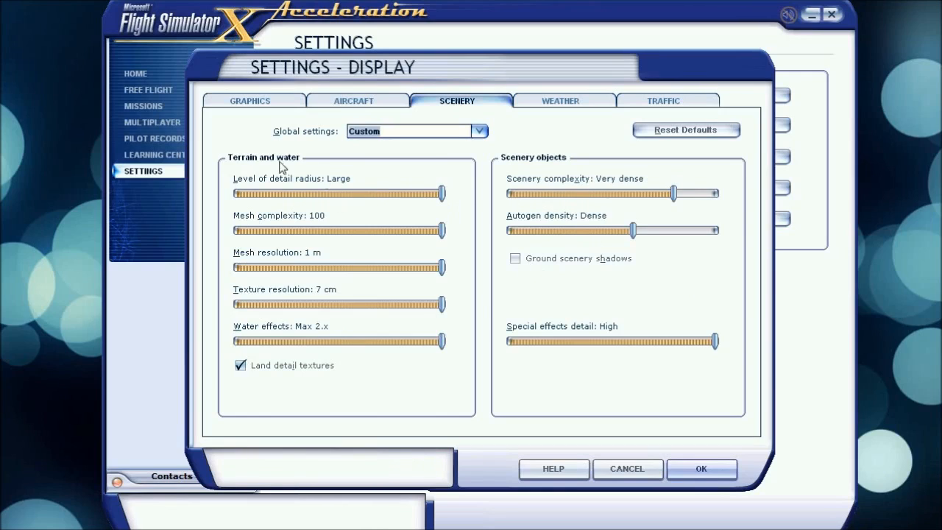
mouse_move(356, 209)
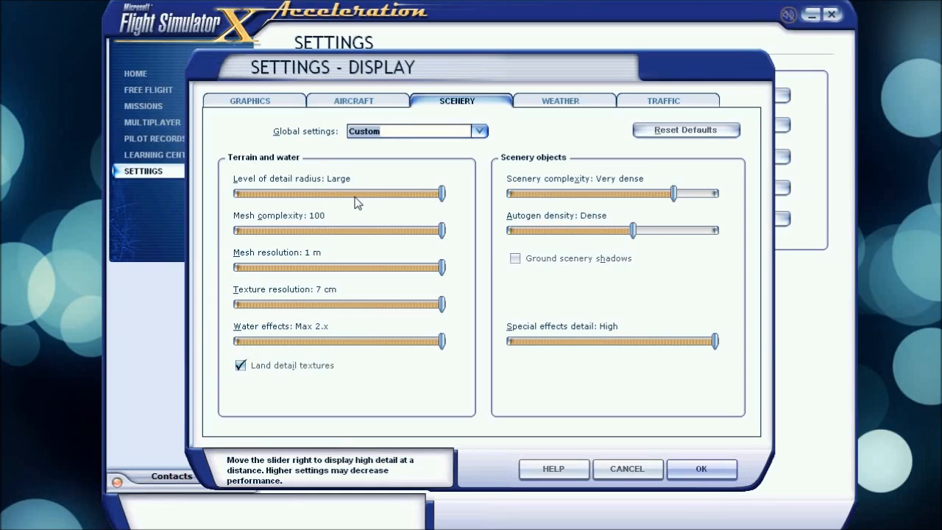
drag(442, 193, 235, 193)
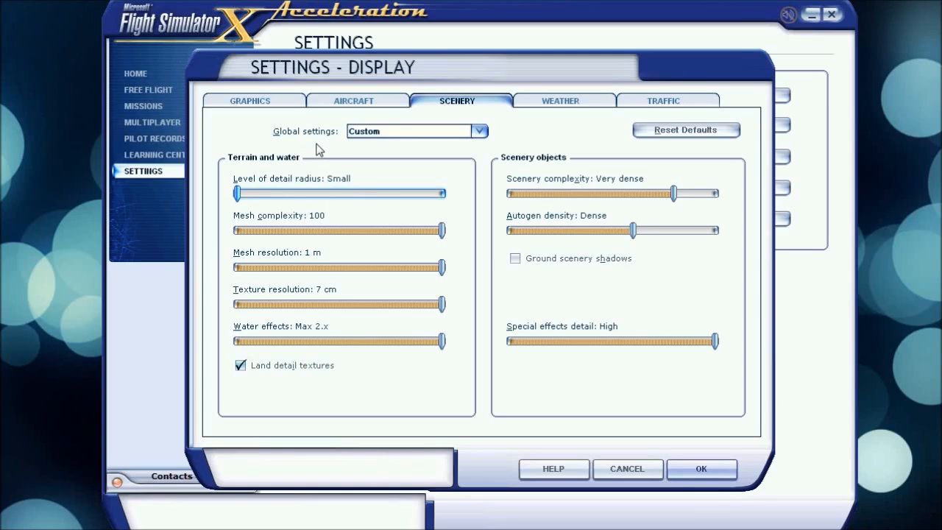
drag(235, 193, 442, 193)
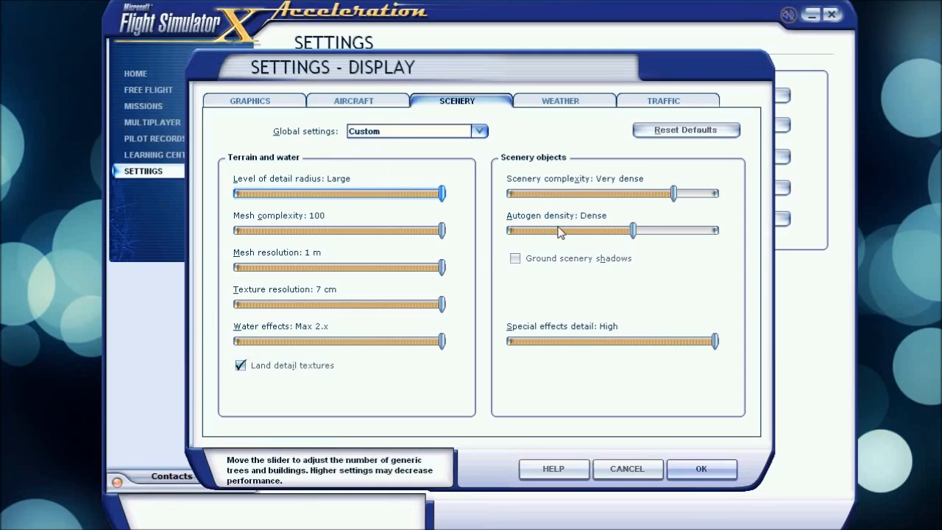
mouse_move(438, 233)
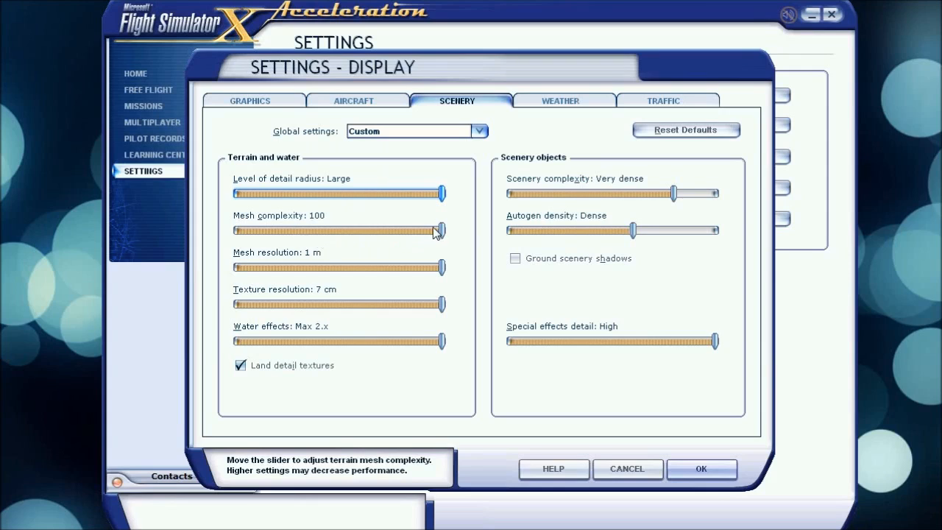
mouse_move(403, 268)
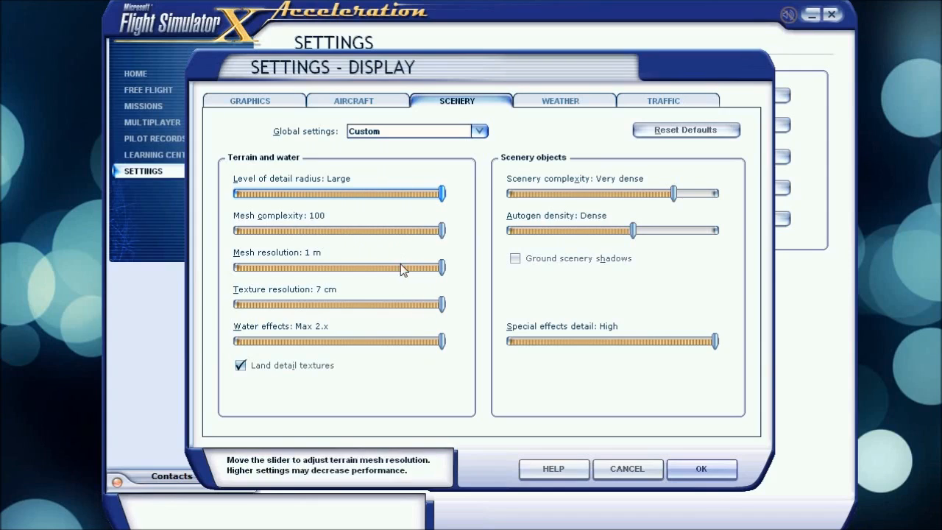
mouse_move(324, 254)
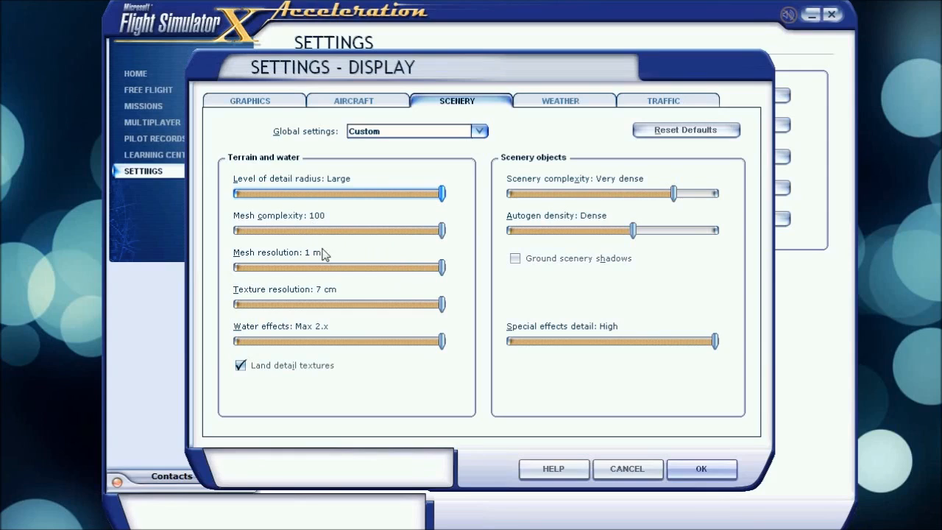
mouse_move(280, 286)
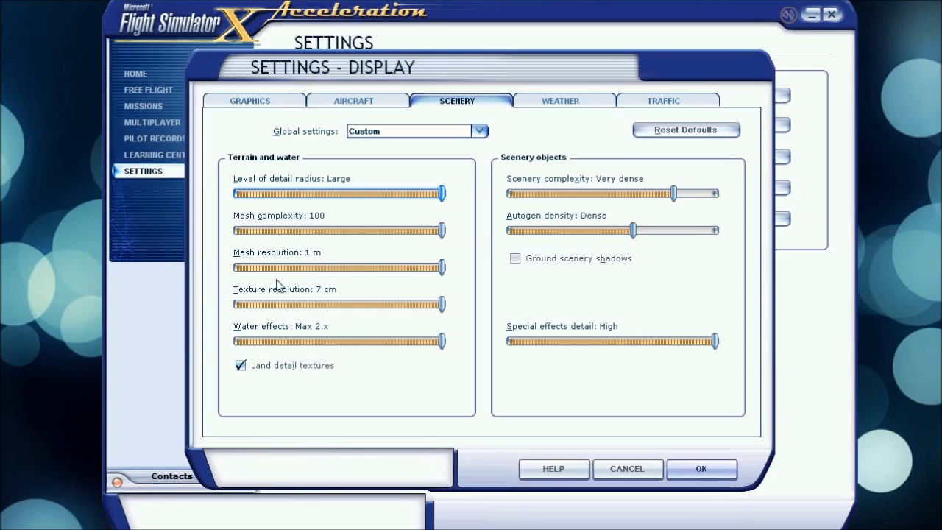
mouse_move(331, 233)
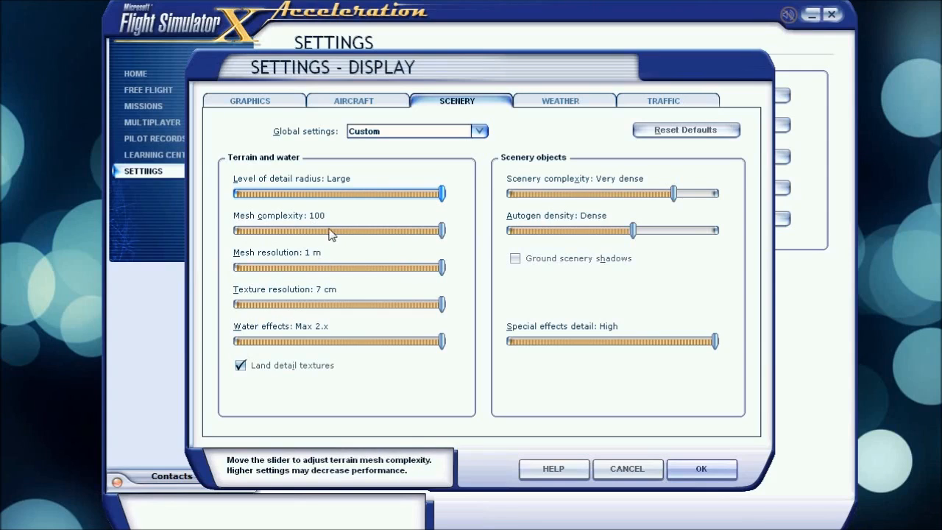
drag(439, 230, 321, 229)
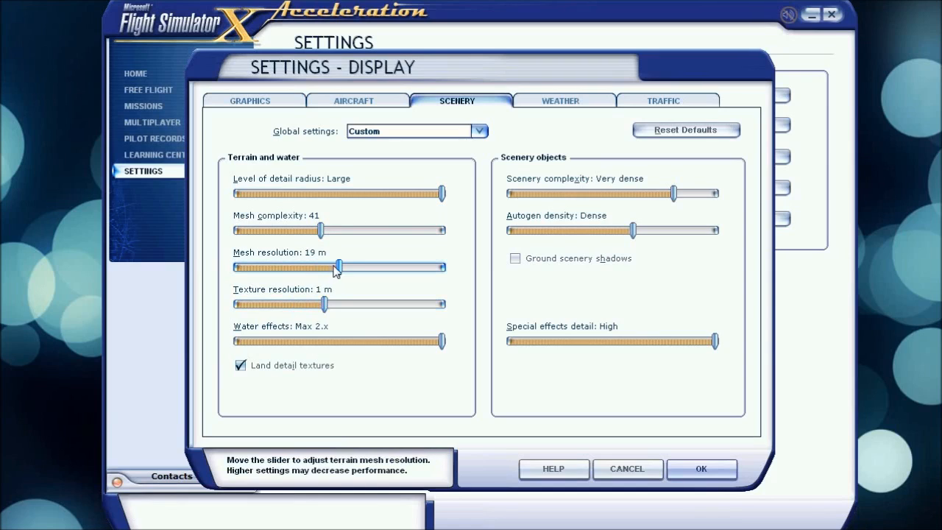
drag(322, 230, 327, 229)
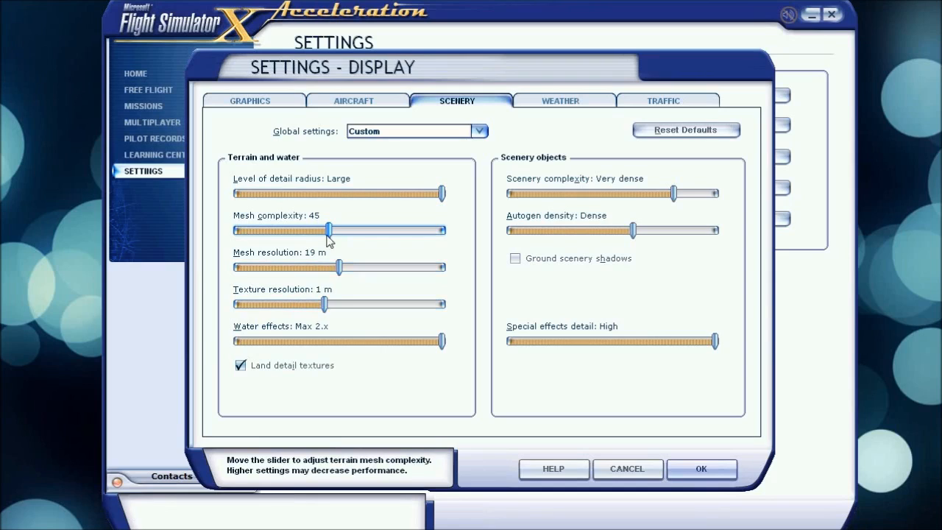
drag(327, 229, 442, 229)
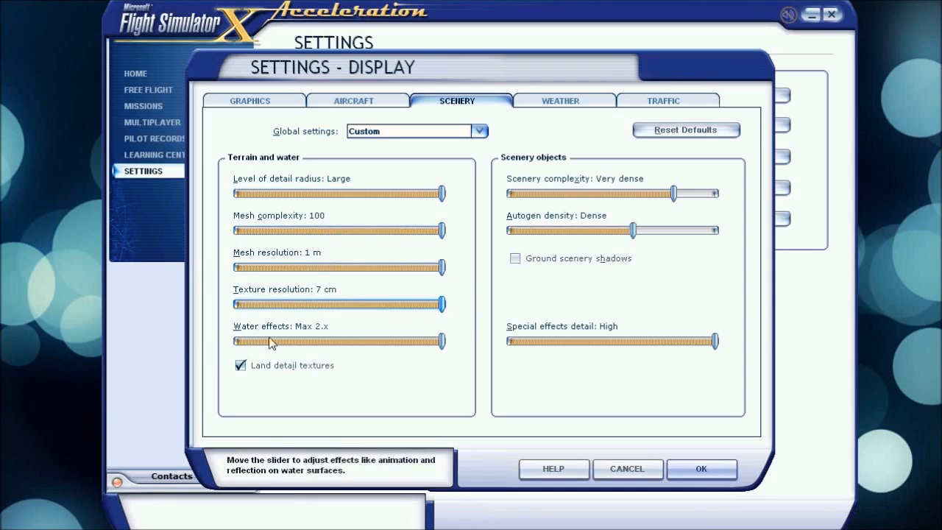
mouse_move(350, 350)
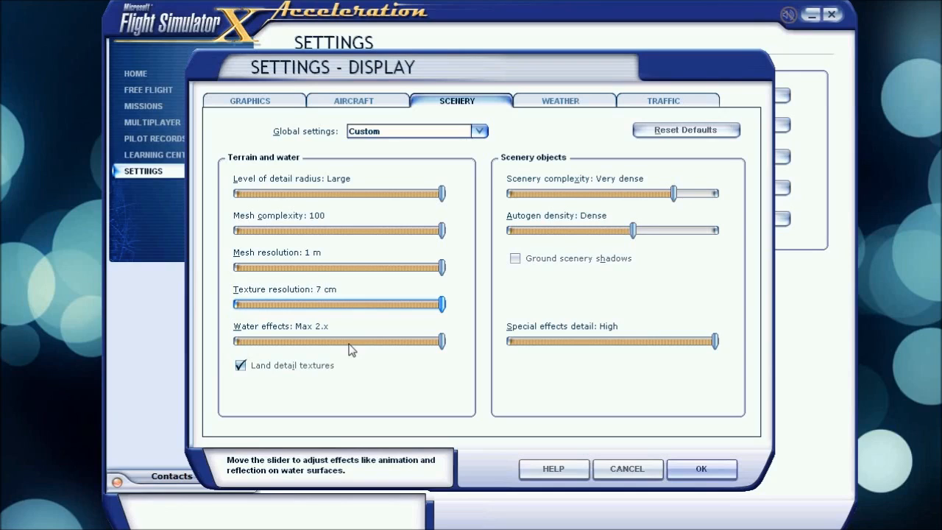
mouse_move(350, 338)
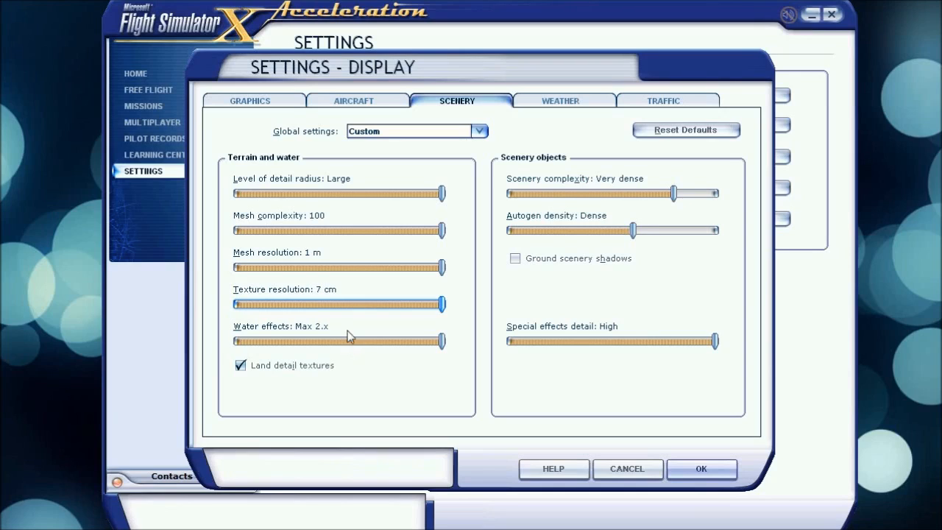
drag(441, 340, 327, 340)
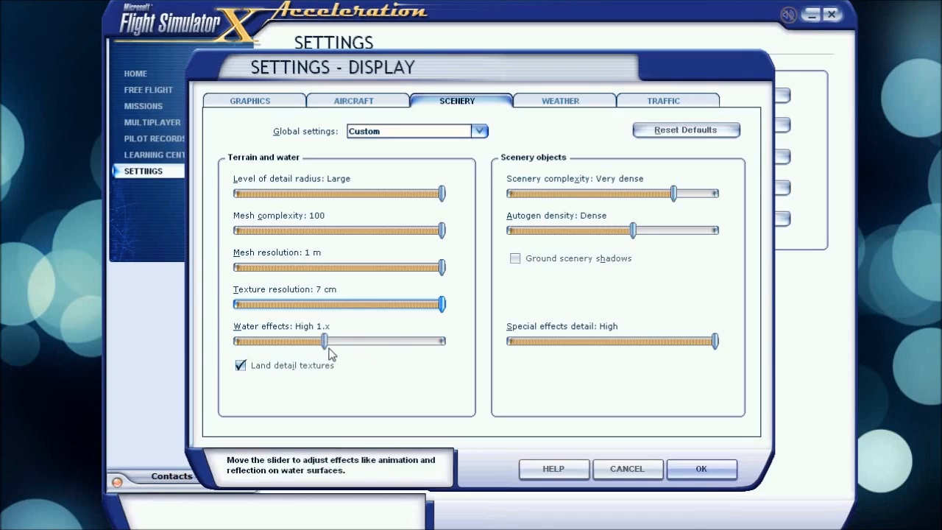
drag(324, 340, 357, 340)
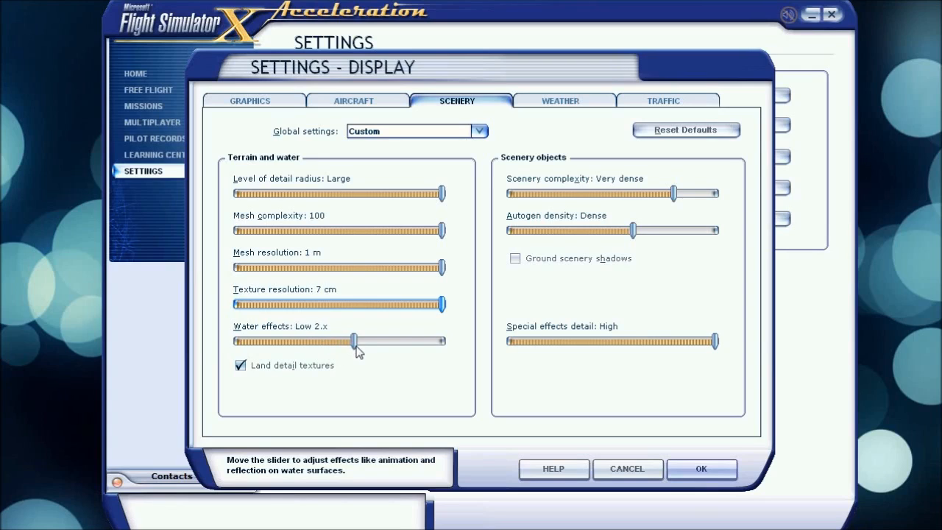
drag(356, 341, 442, 342)
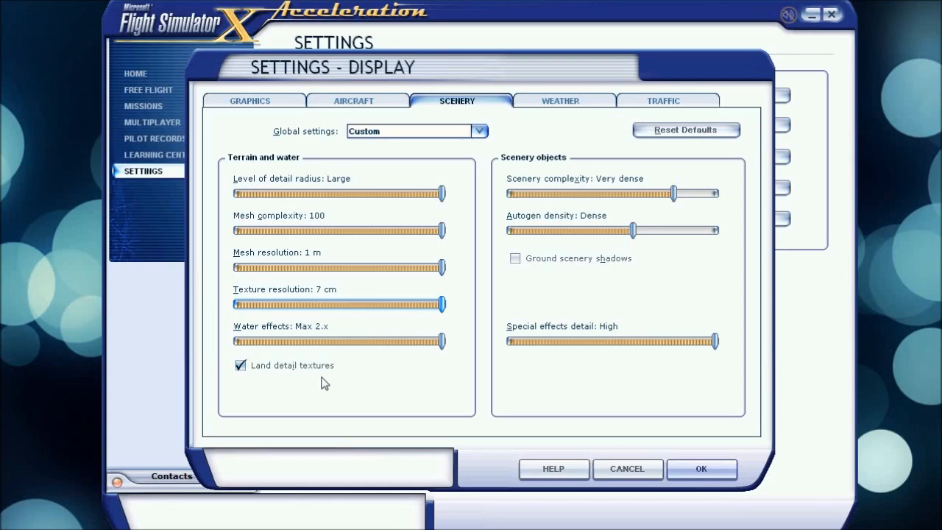
mouse_move(413, 267)
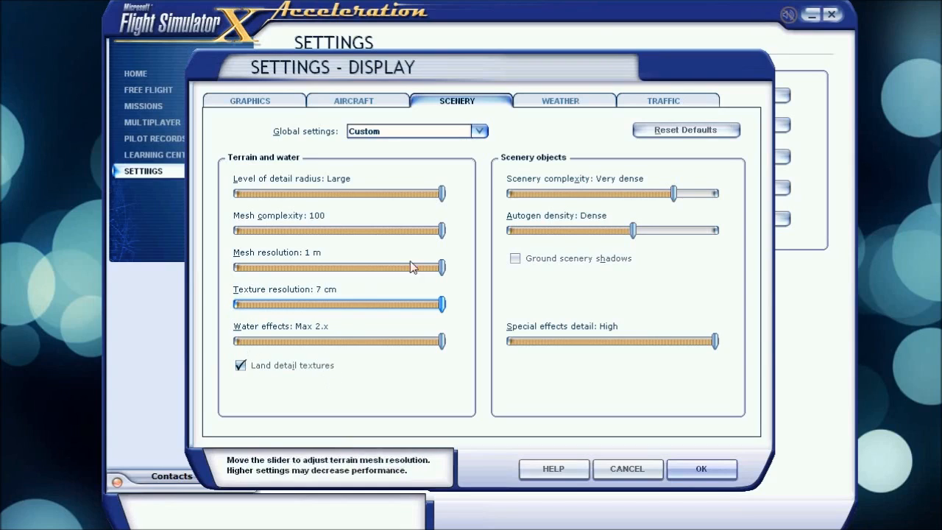
mouse_move(552, 203)
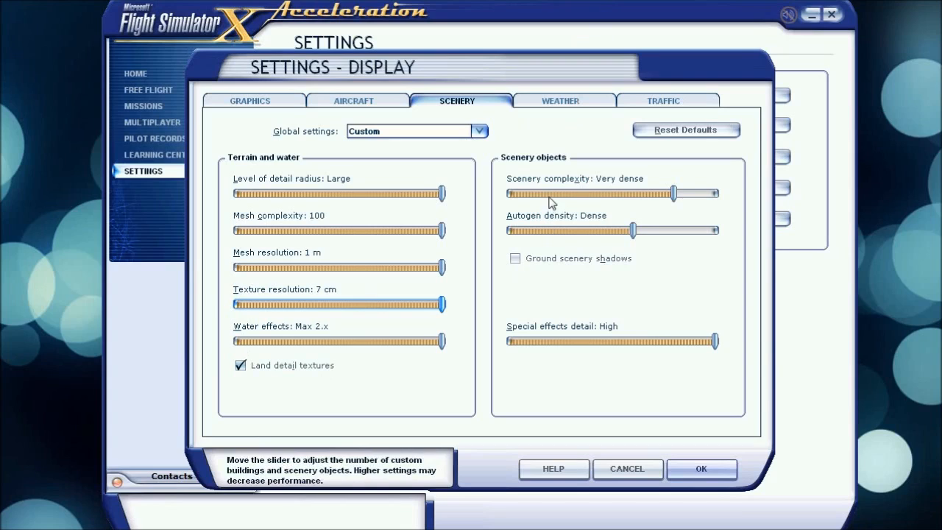
mouse_move(685, 207)
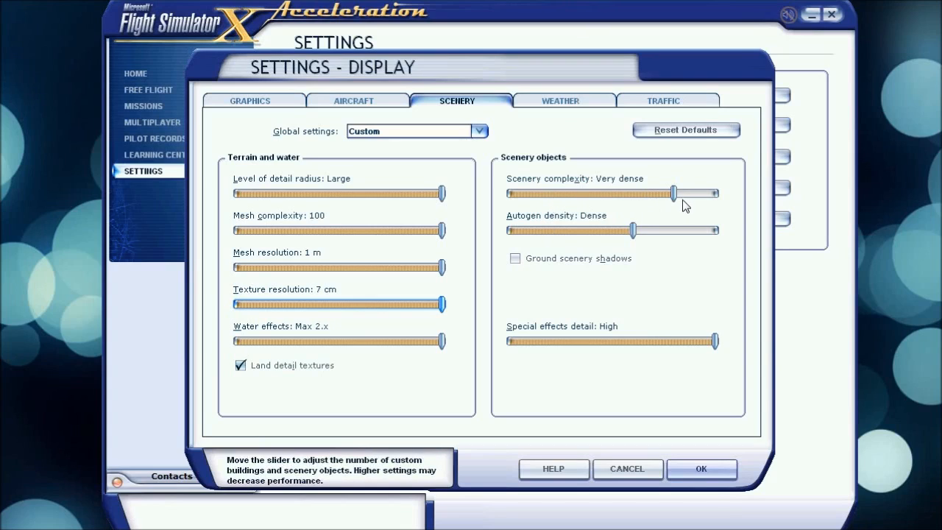
mouse_move(648, 236)
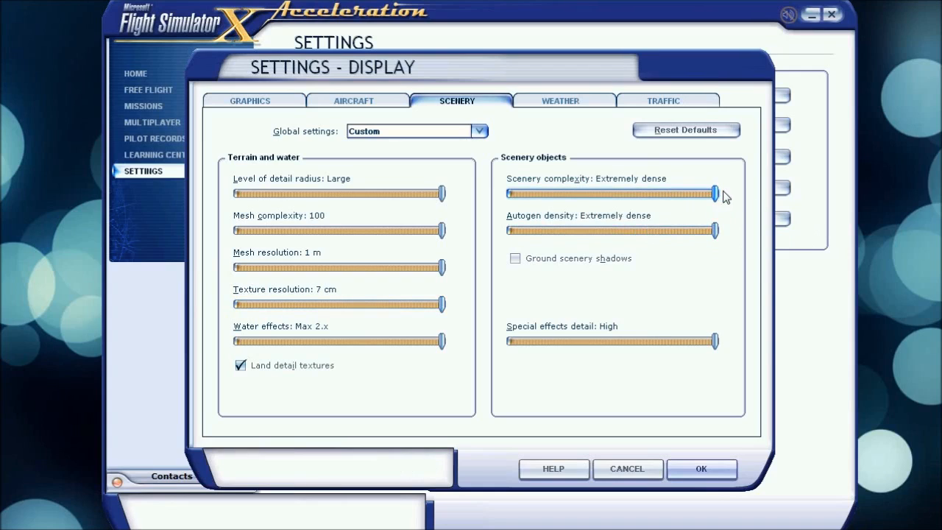
drag(714, 229, 633, 230)
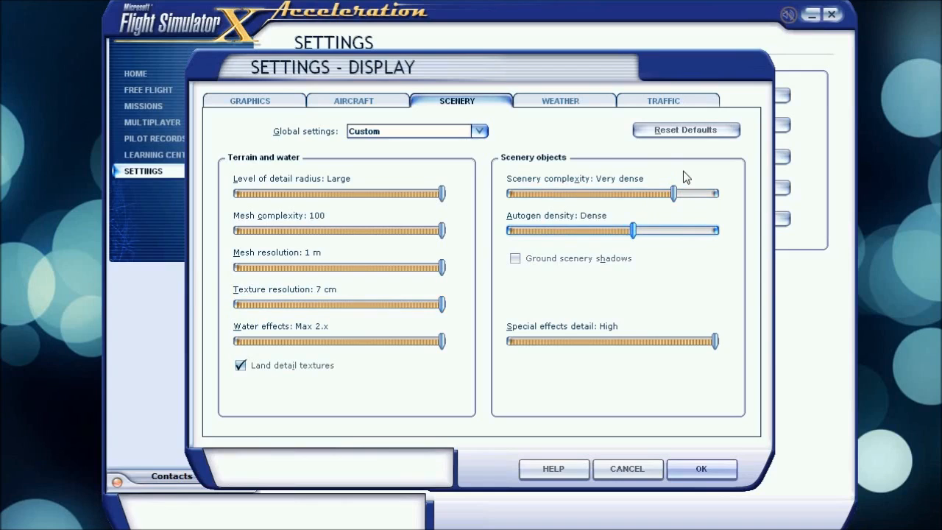
mouse_move(633, 195)
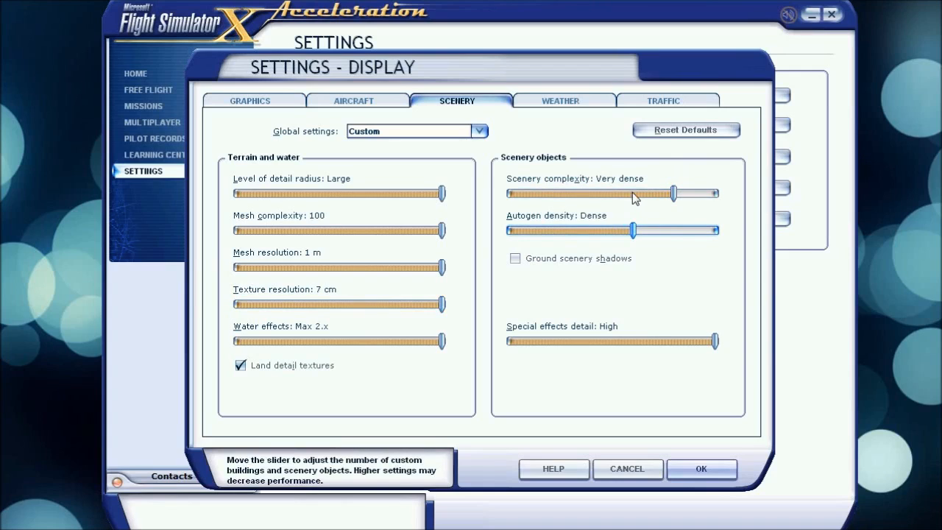
drag(633, 229, 590, 229)
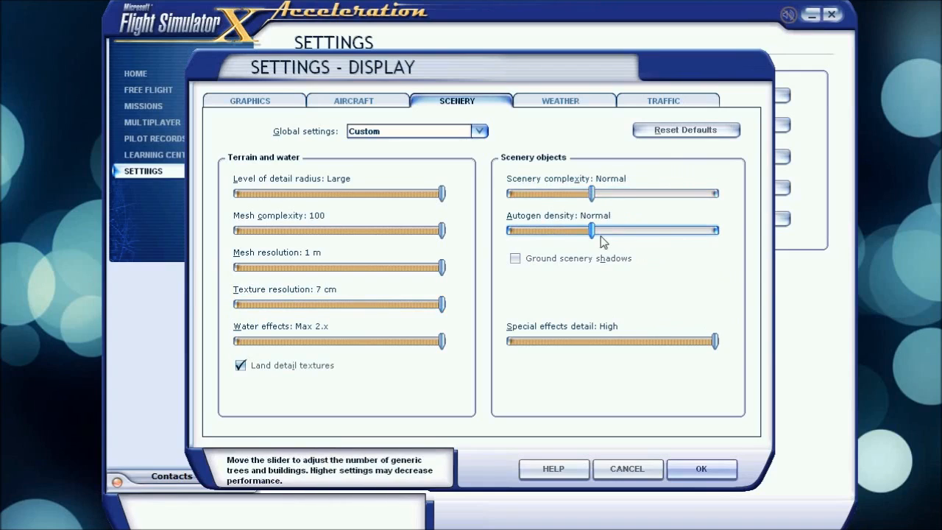
drag(592, 230, 633, 230)
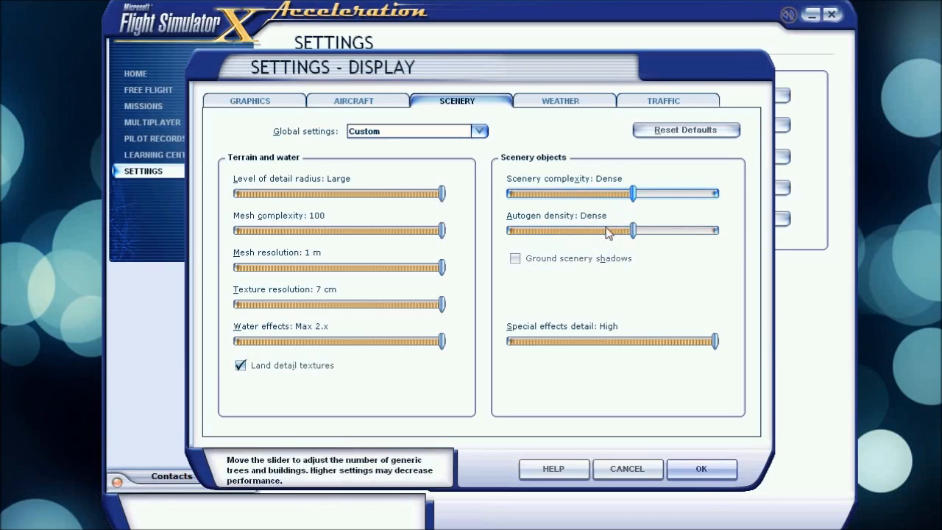
drag(631, 193, 674, 193)
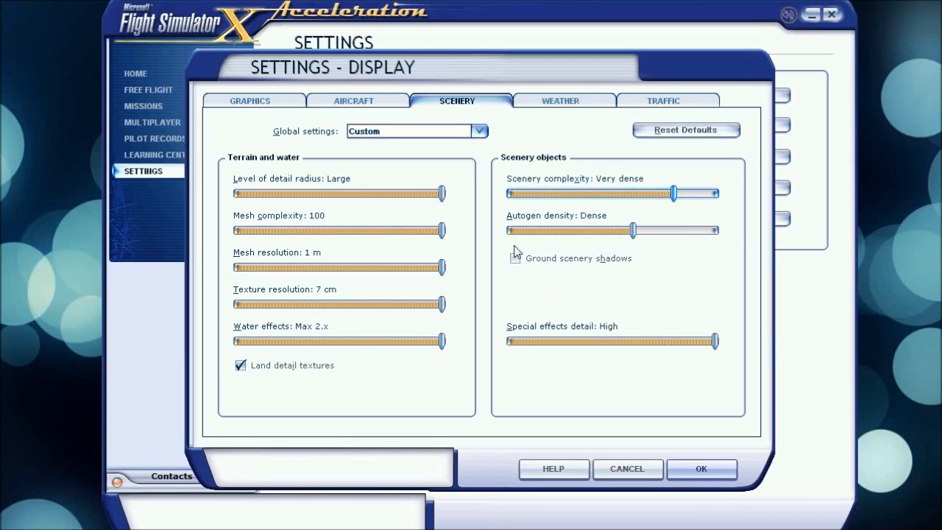
mouse_move(595, 230)
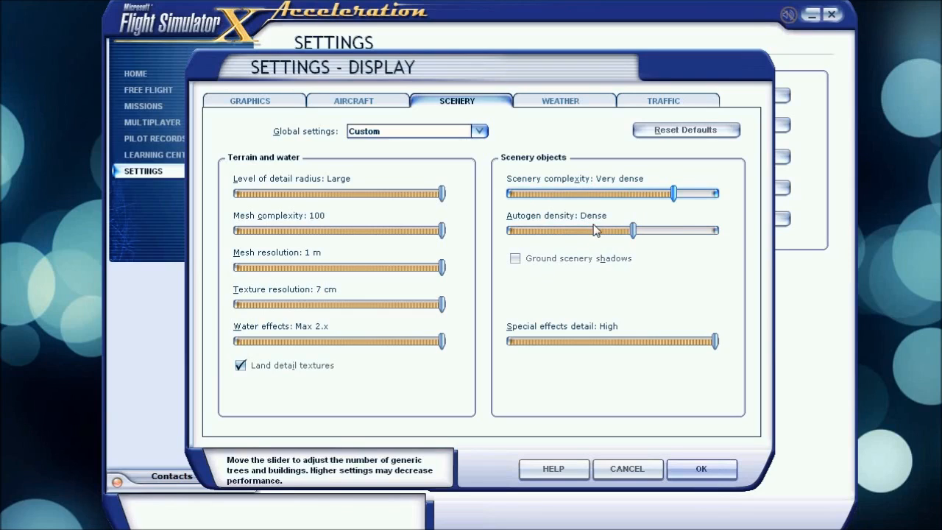
mouse_move(595, 236)
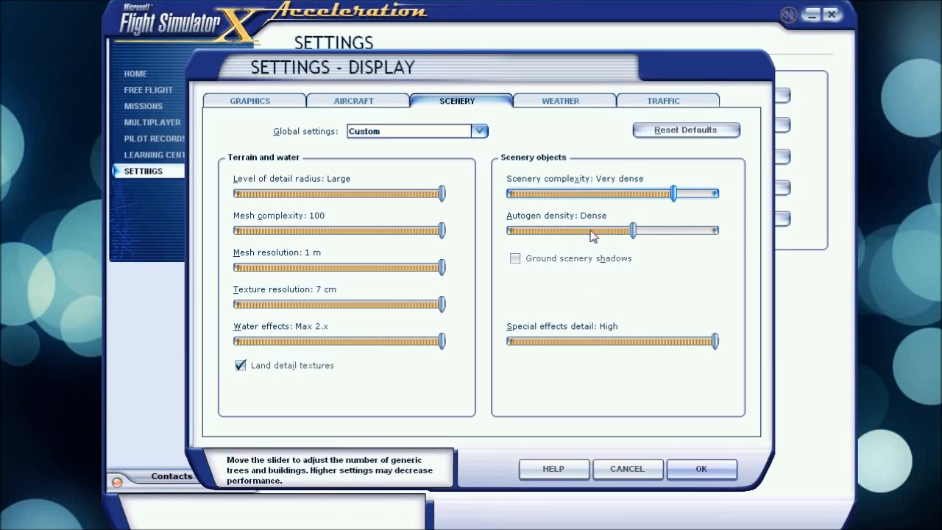
mouse_move(552, 268)
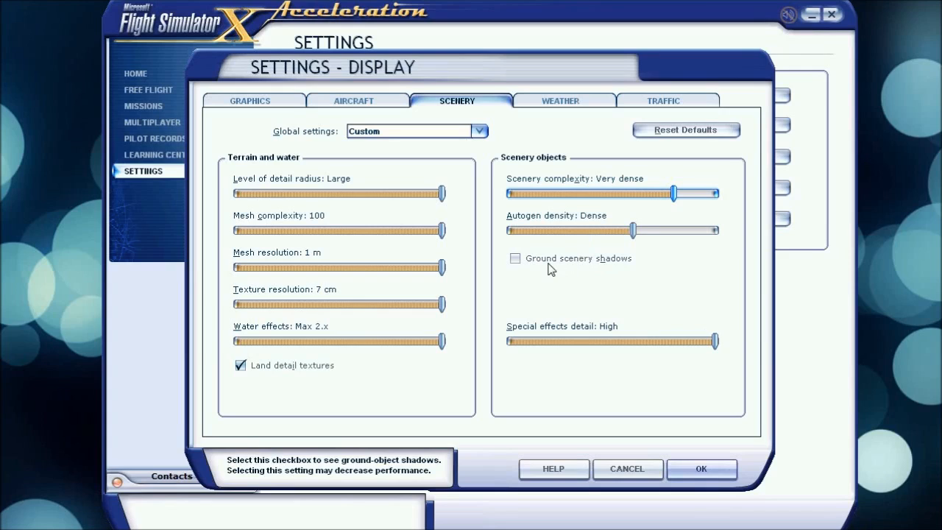
mouse_move(551, 259)
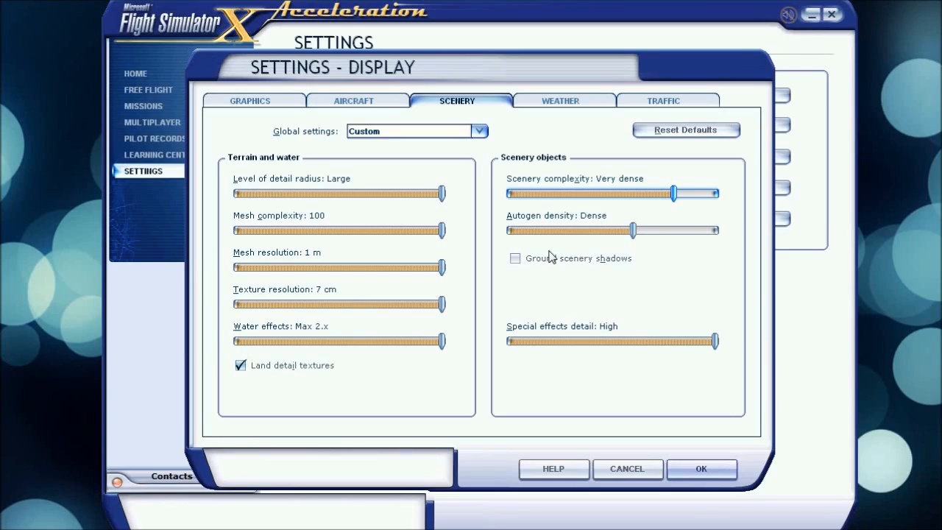
mouse_move(483, 360)
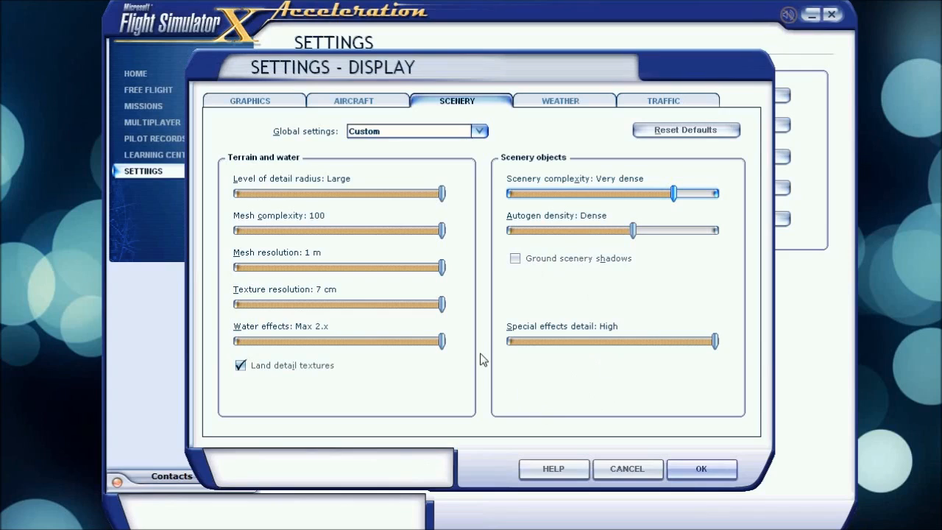
mouse_move(707, 342)
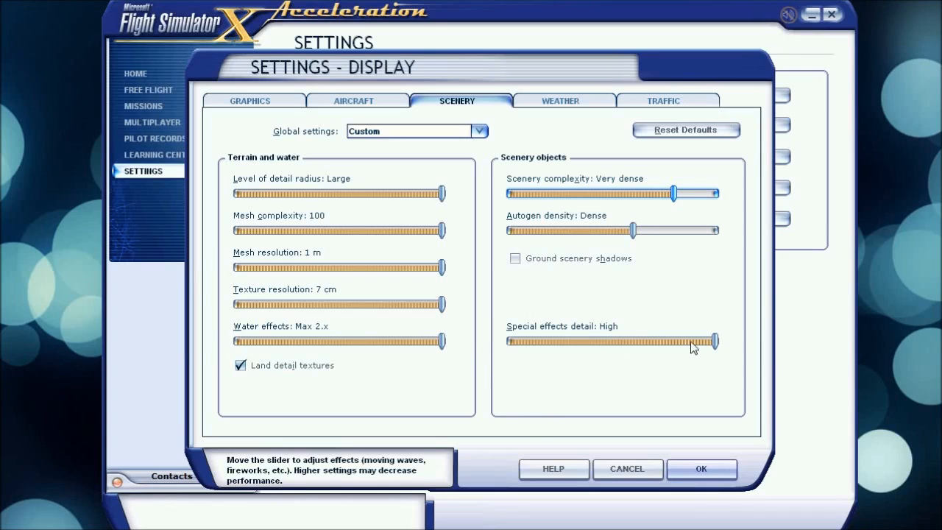
mouse_move(622, 358)
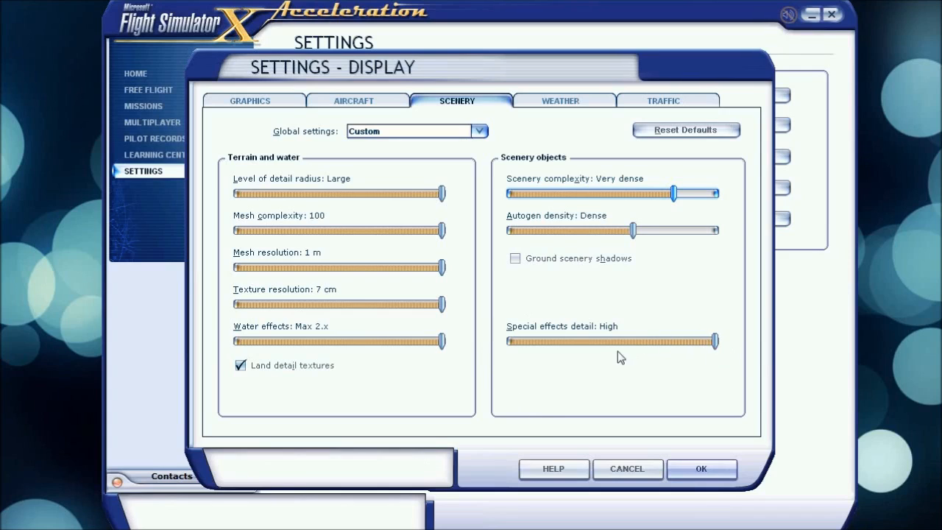
drag(712, 340, 615, 340)
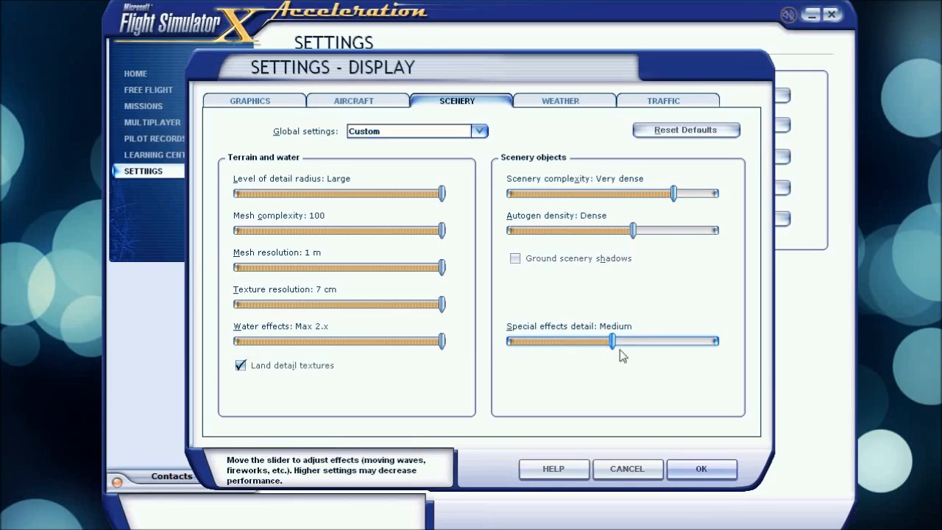
drag(615, 340, 709, 340)
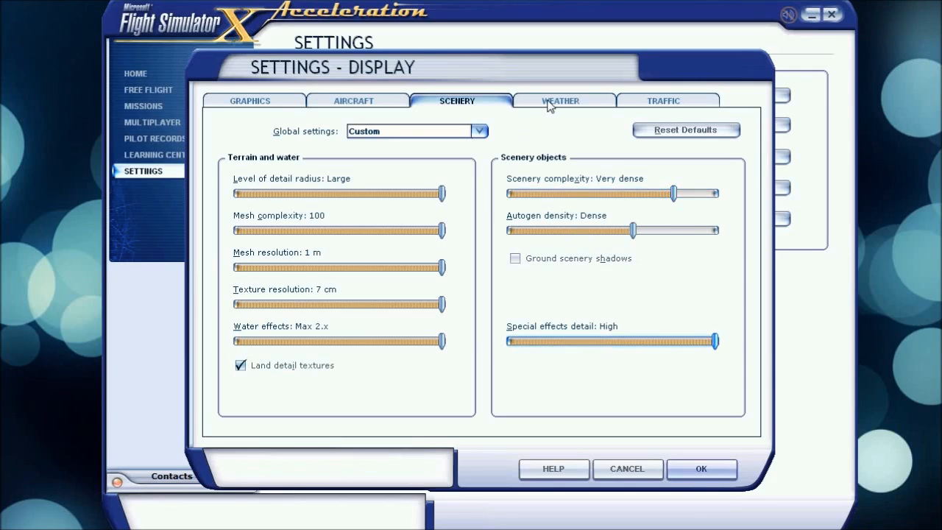
- Show the Weather settings and try cloud draw distance at 110 mi / 176 km
click(560, 100)
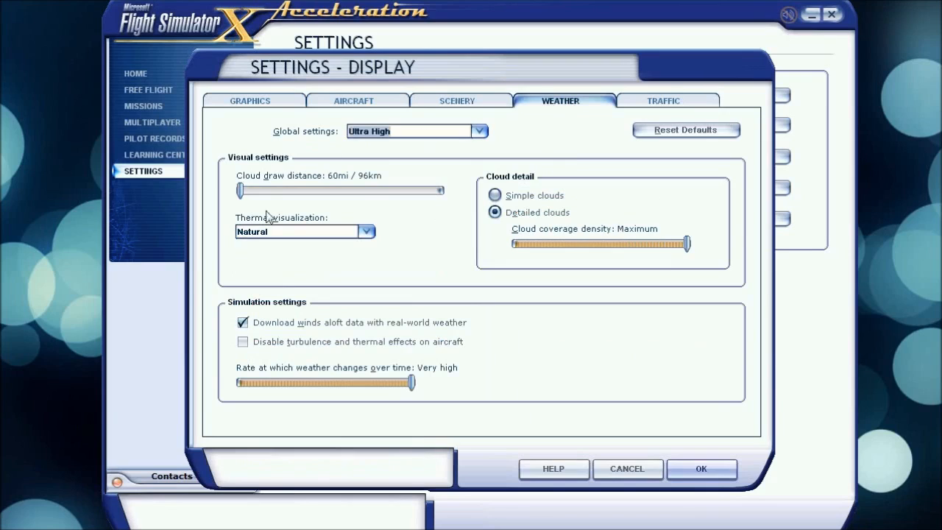
mouse_move(311, 192)
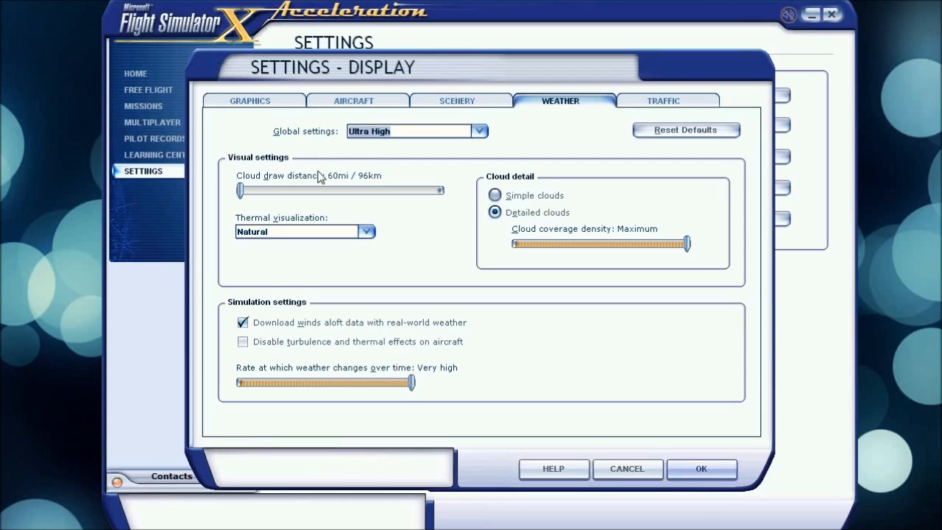
mouse_move(321, 188)
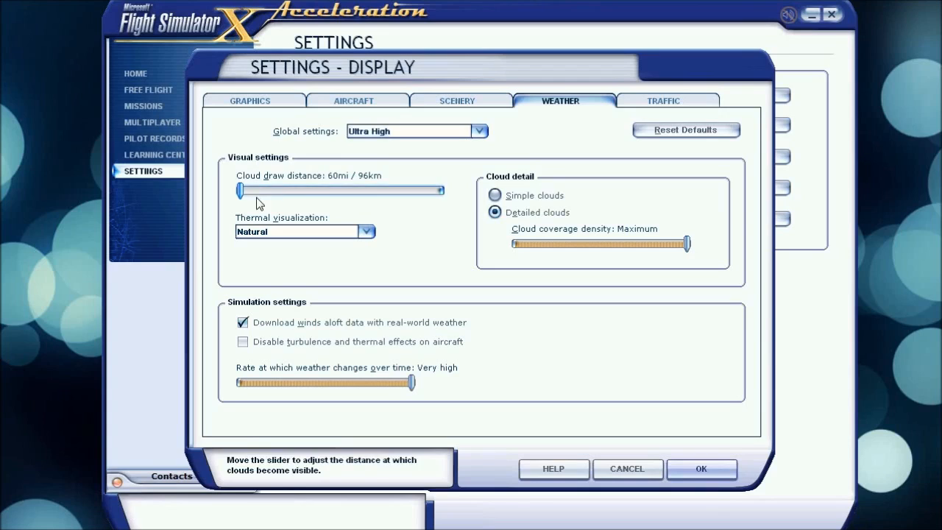
drag(242, 190, 440, 190)
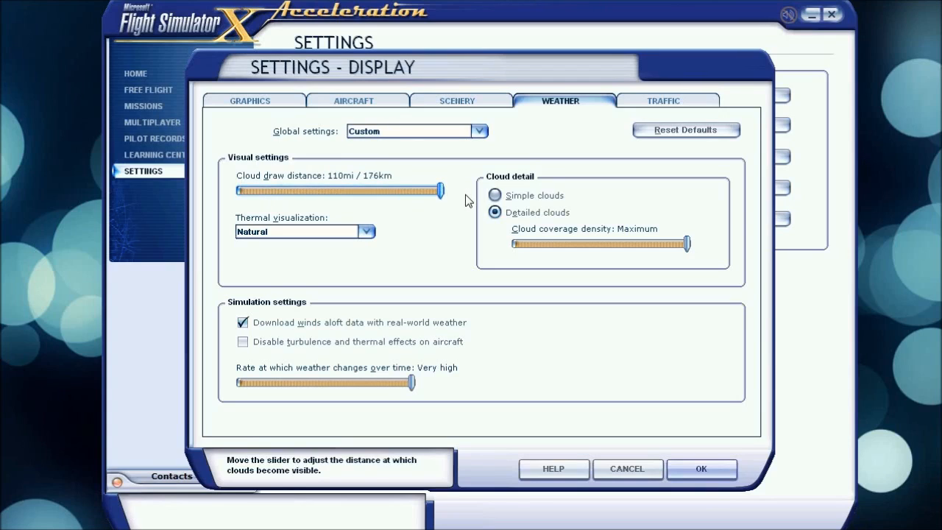
mouse_move(451, 200)
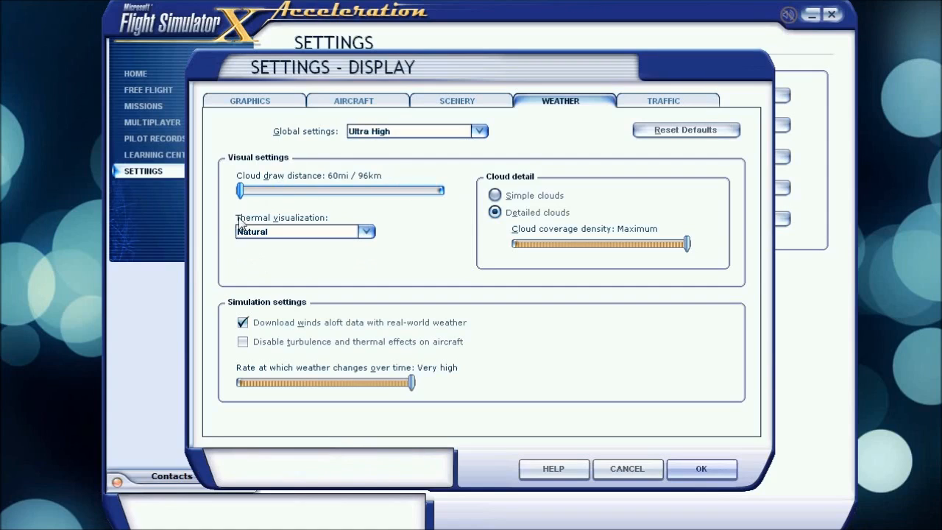
mouse_move(296, 221)
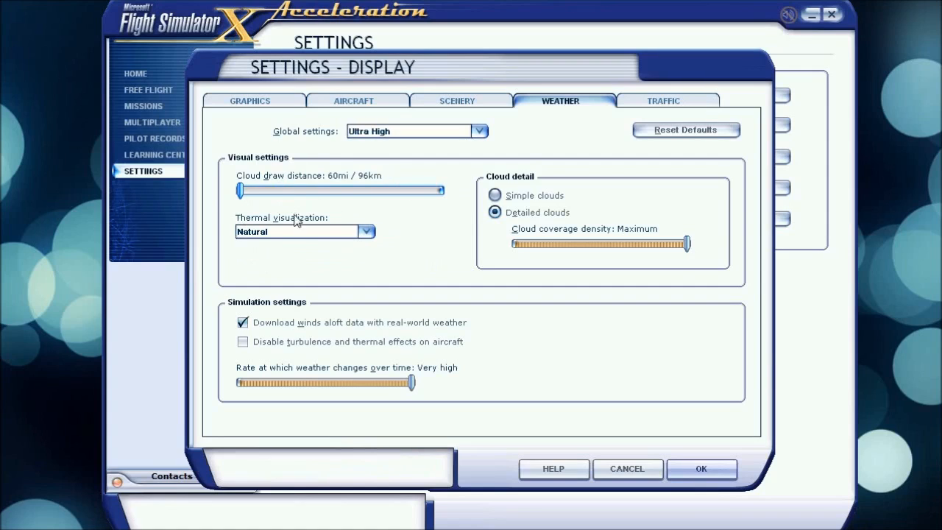
- Review the thermal visualization choices twice, keeping Natural
click(367, 231)
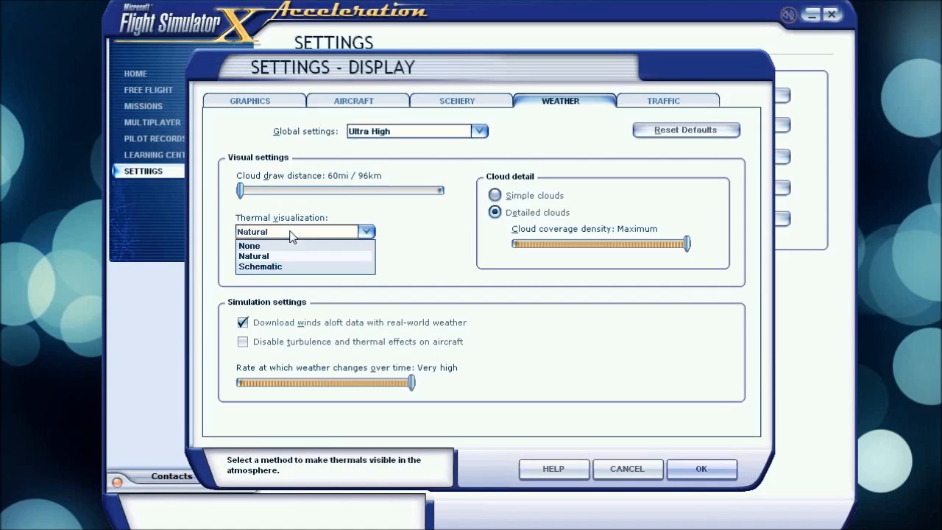
click(253, 256)
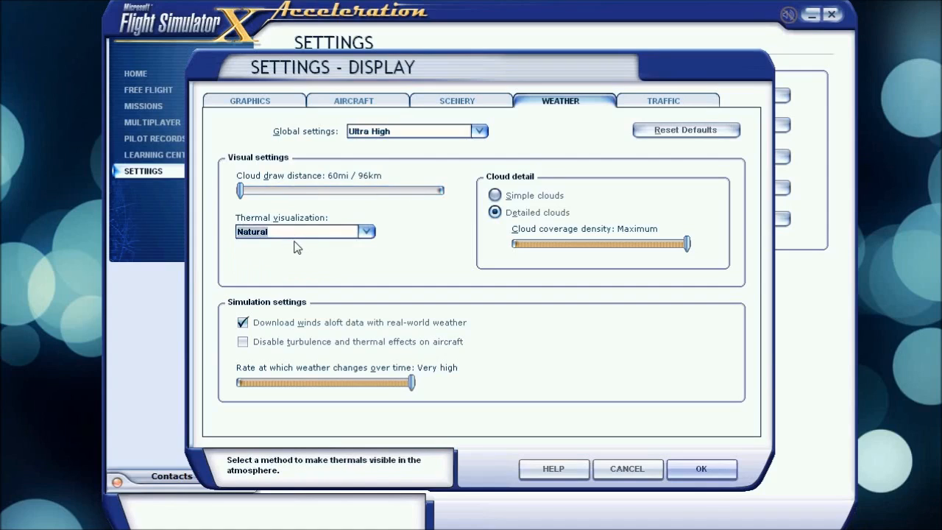
click(365, 231)
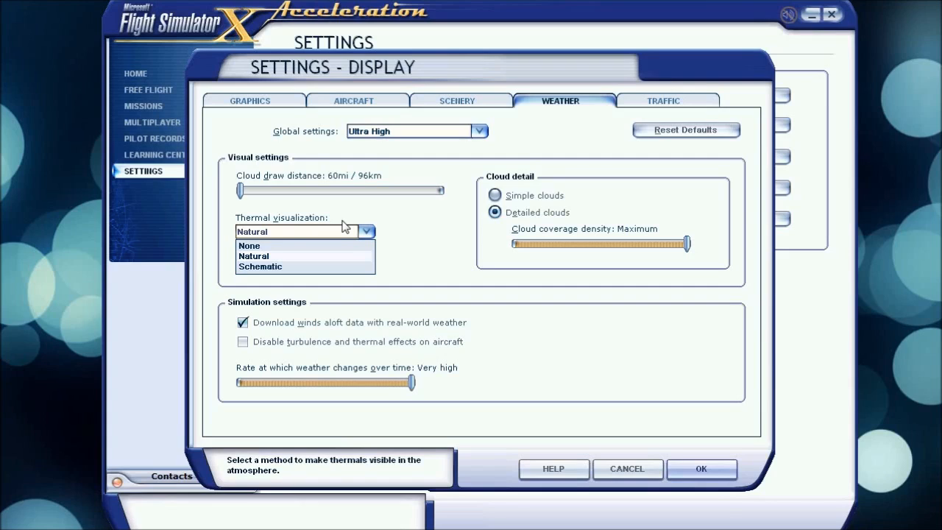
click(253, 256)
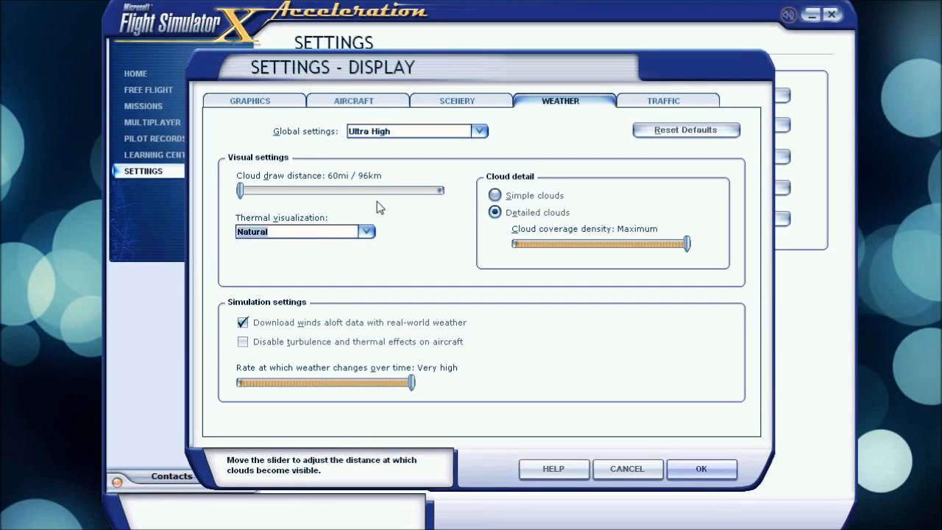
mouse_move(388, 321)
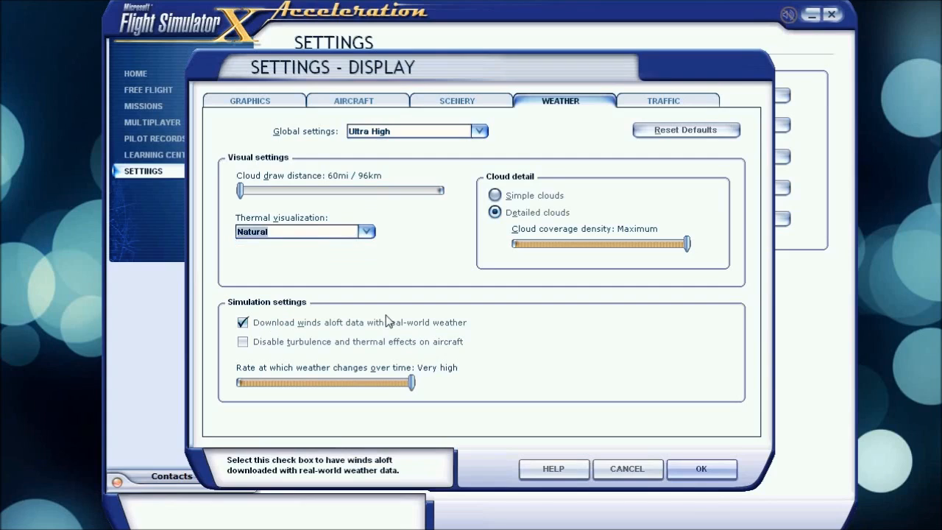
mouse_move(409, 330)
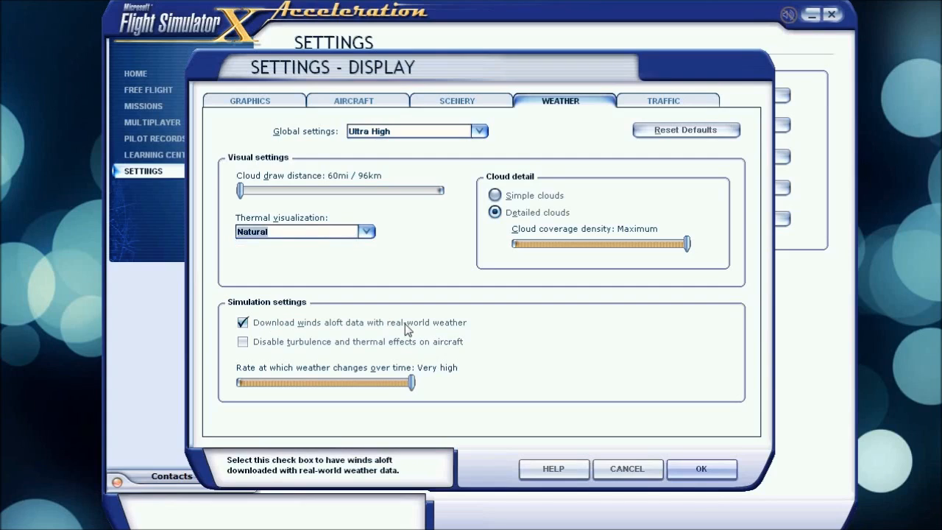
mouse_move(403, 346)
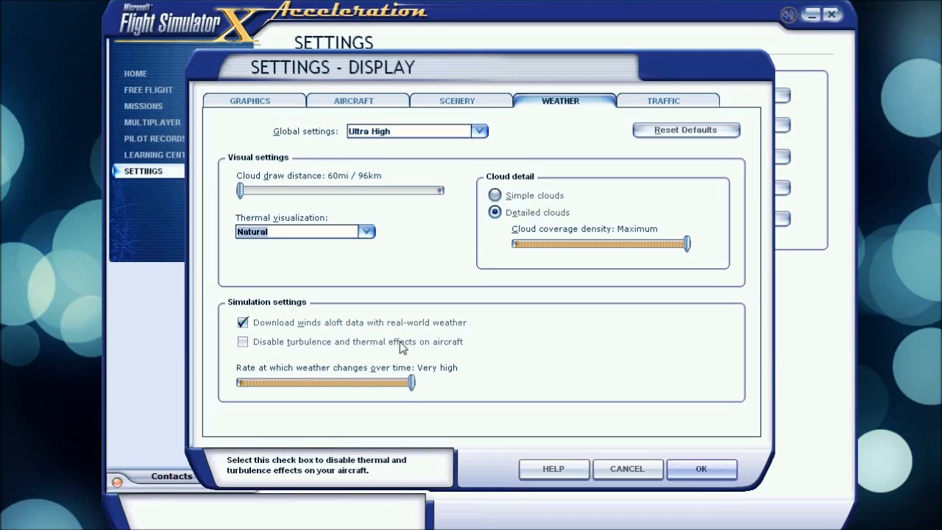
mouse_move(390, 332)
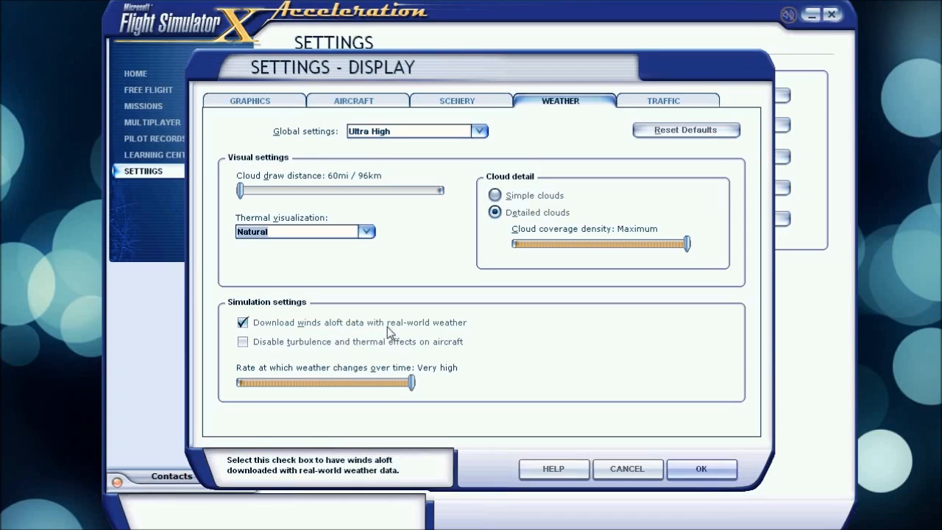
mouse_move(492, 368)
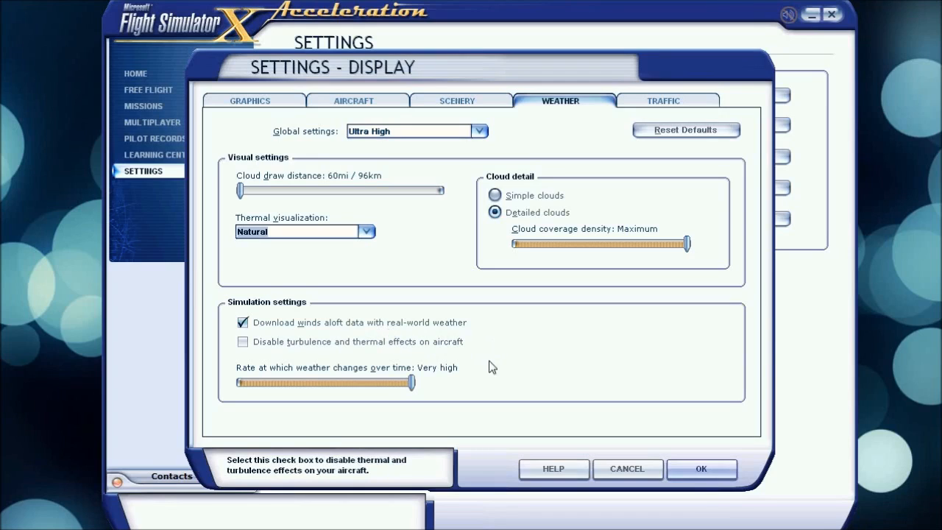
mouse_move(489, 351)
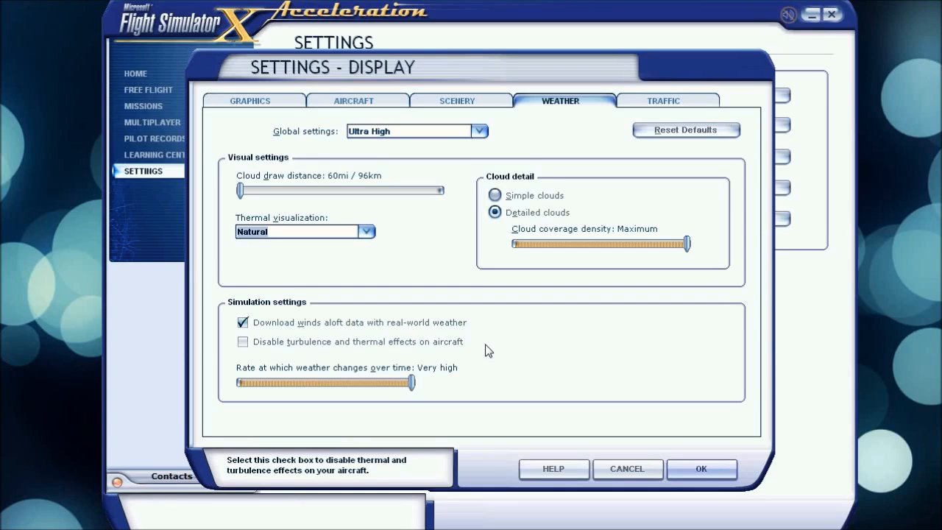
mouse_move(318, 389)
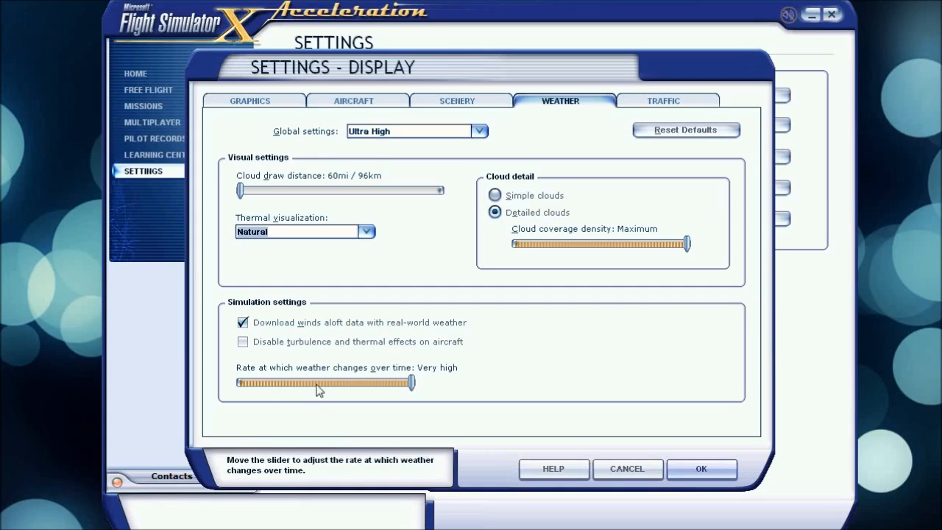
mouse_move(401, 390)
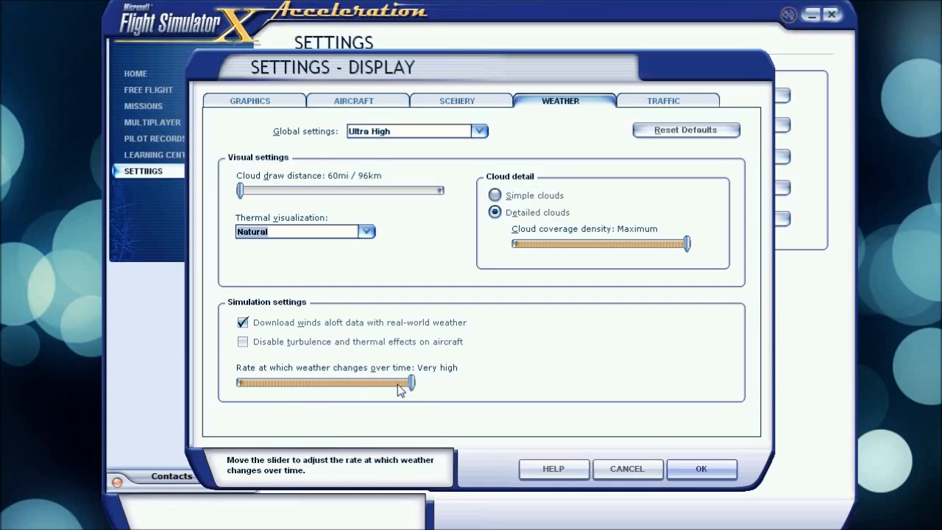
- Drop the weather change rate to Medium and Low, then restore Very high
drag(409, 383, 324, 383)
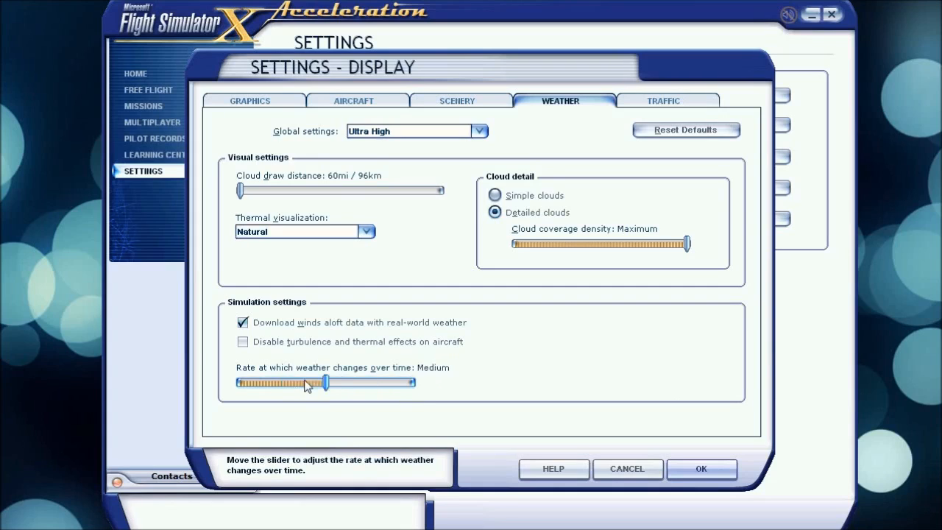
drag(326, 382, 283, 381)
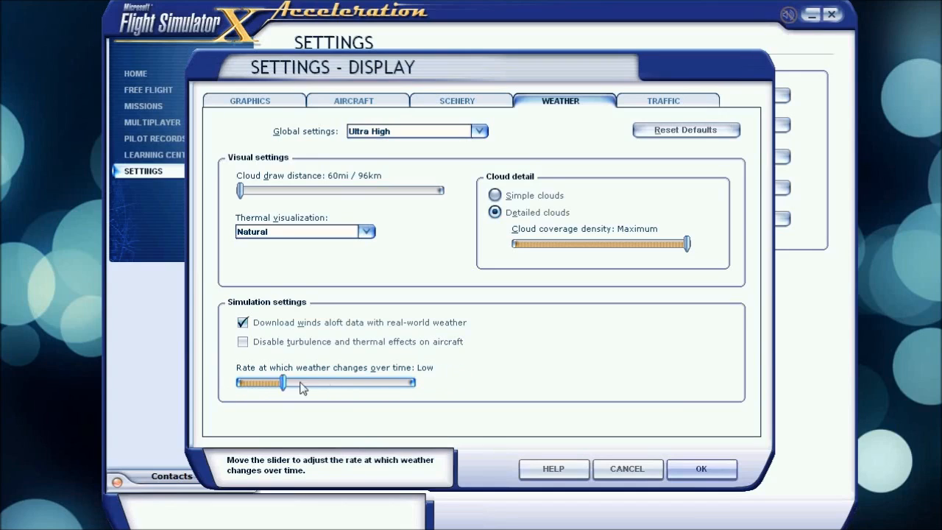
drag(282, 381, 412, 381)
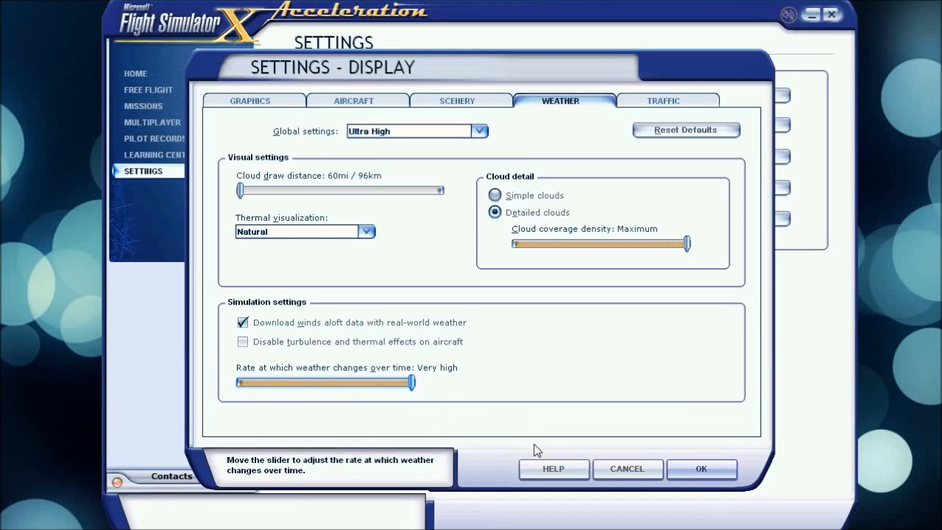
mouse_move(550, 410)
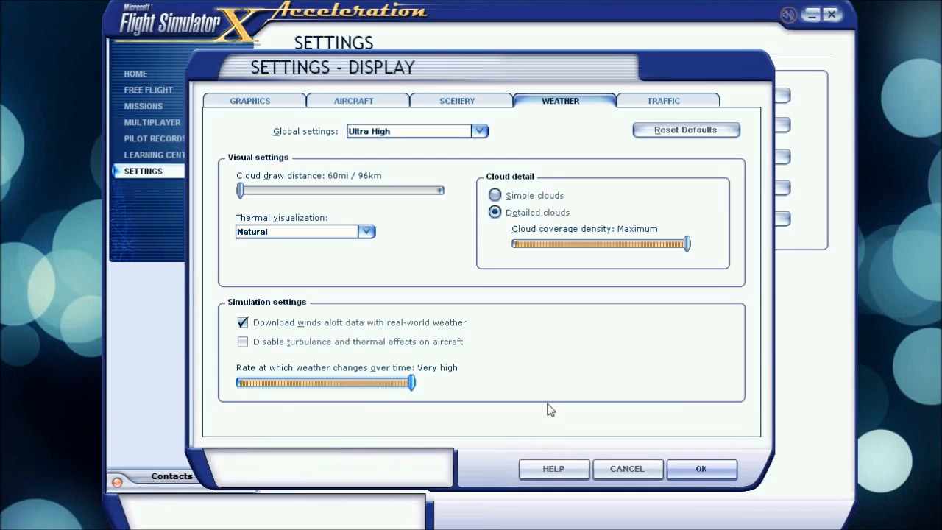
mouse_move(527, 226)
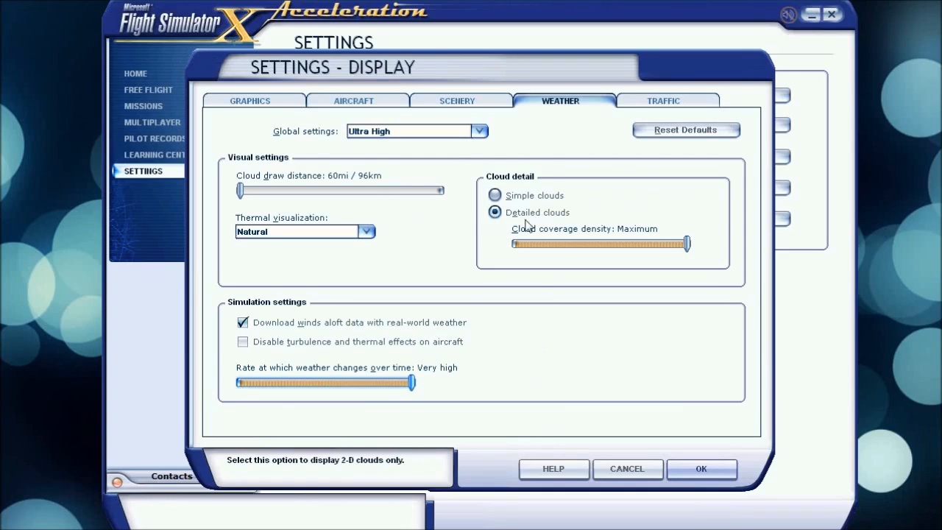
mouse_move(634, 229)
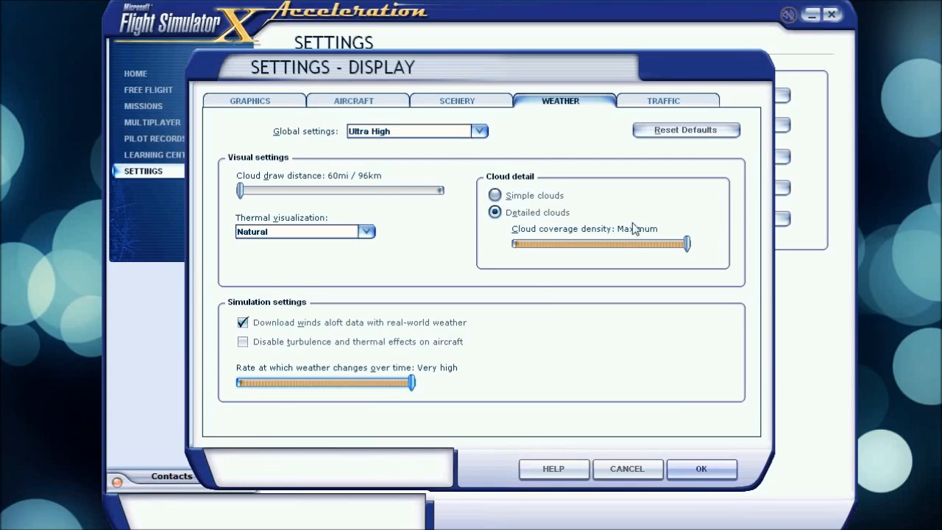
mouse_move(525, 227)
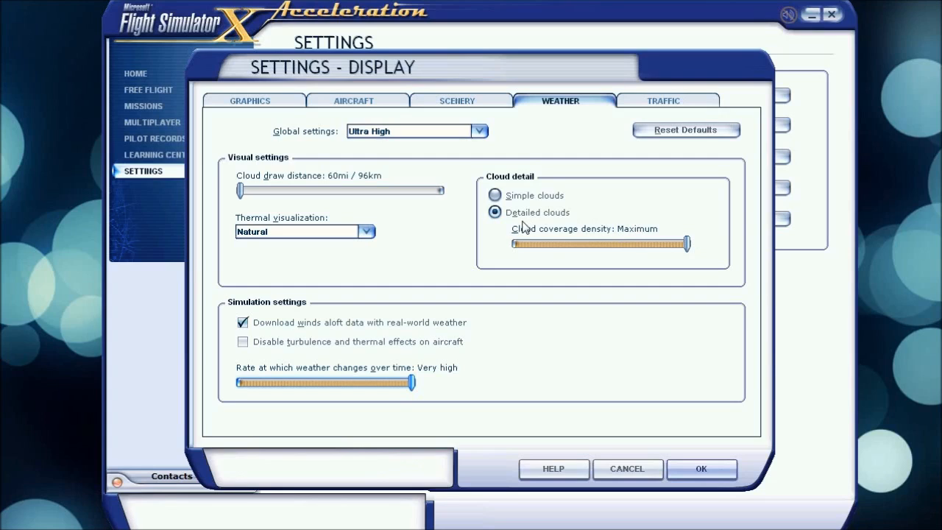
drag(685, 244, 515, 244)
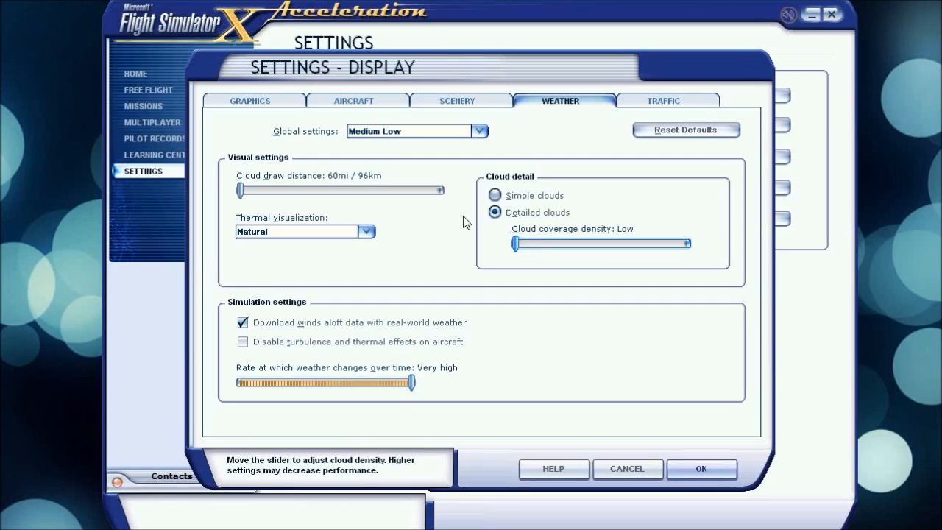
drag(515, 244, 685, 245)
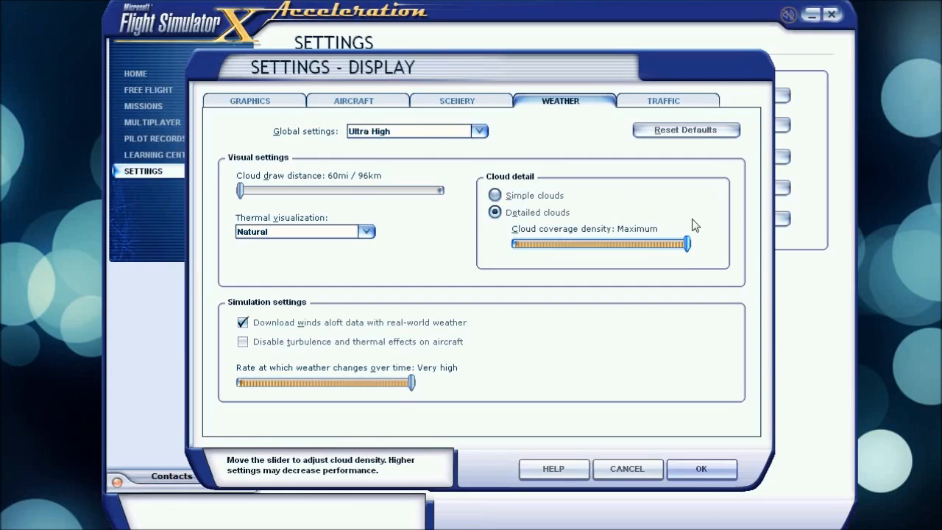
mouse_move(643, 106)
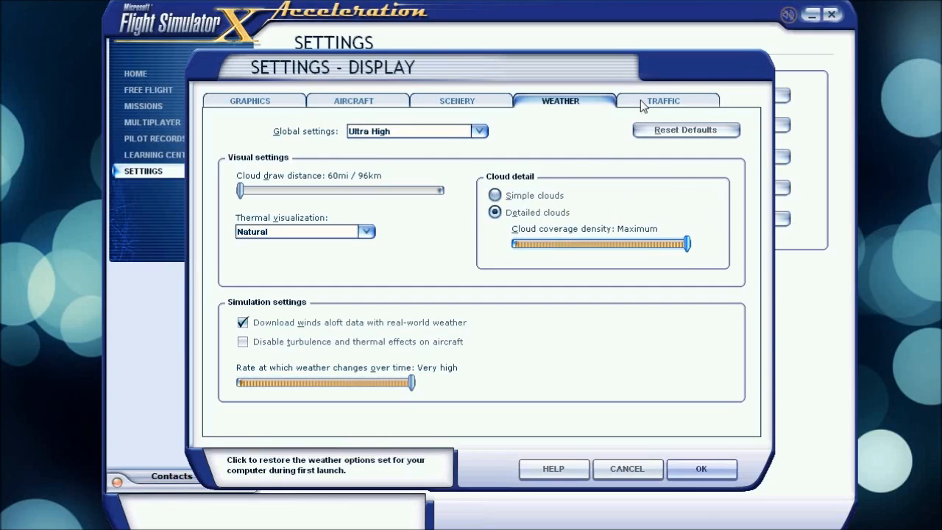
- Show the Traffic display settings with all traffic densities at 0%
click(662, 100)
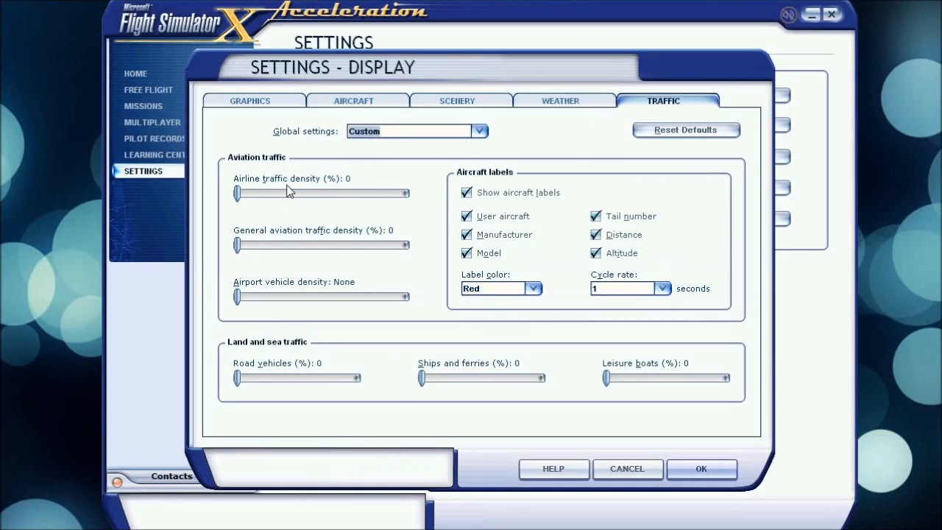
mouse_move(677, 369)
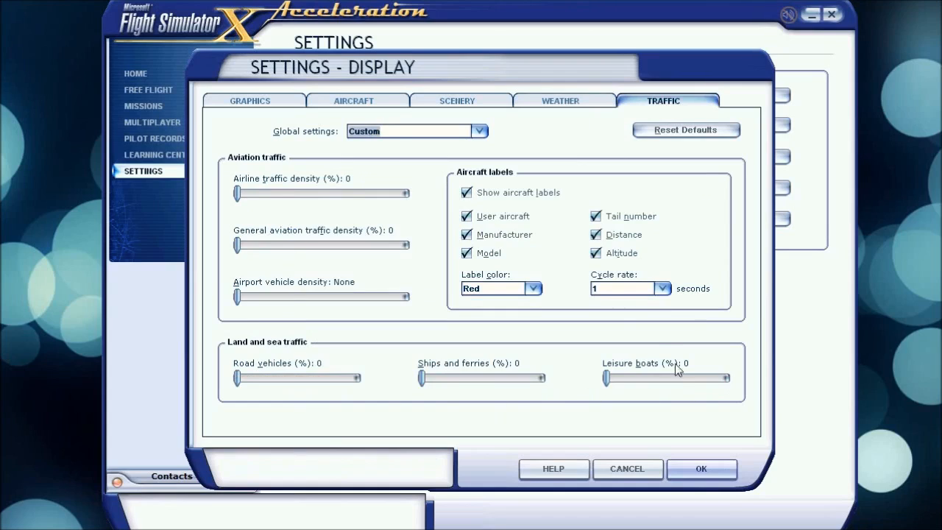
mouse_move(330, 239)
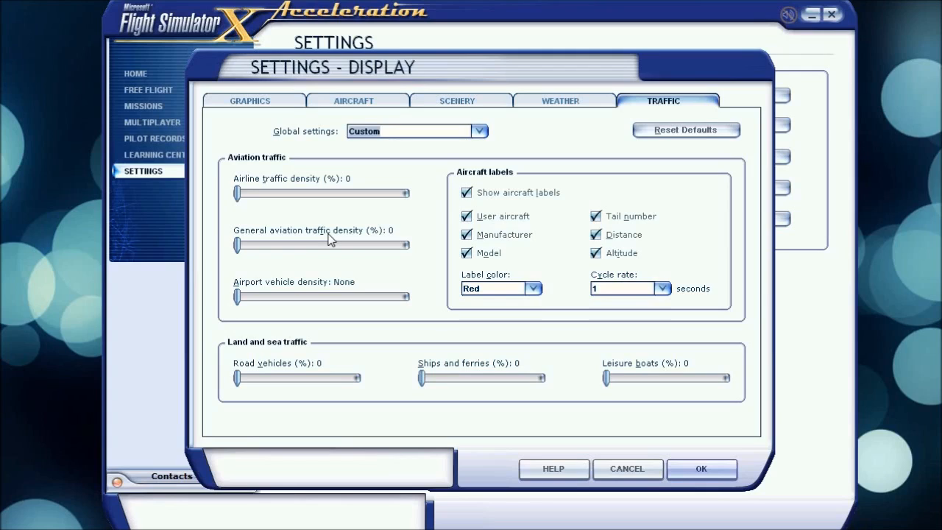
mouse_move(351, 268)
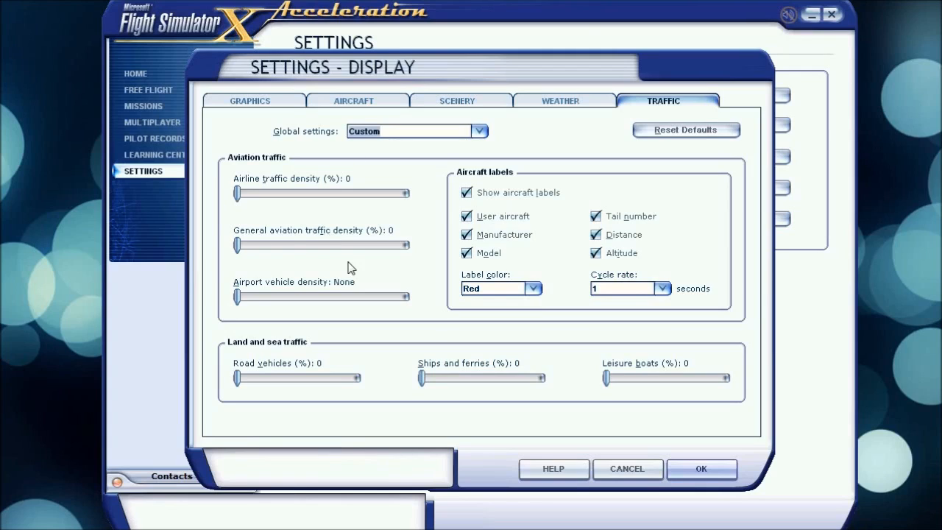
mouse_move(357, 331)
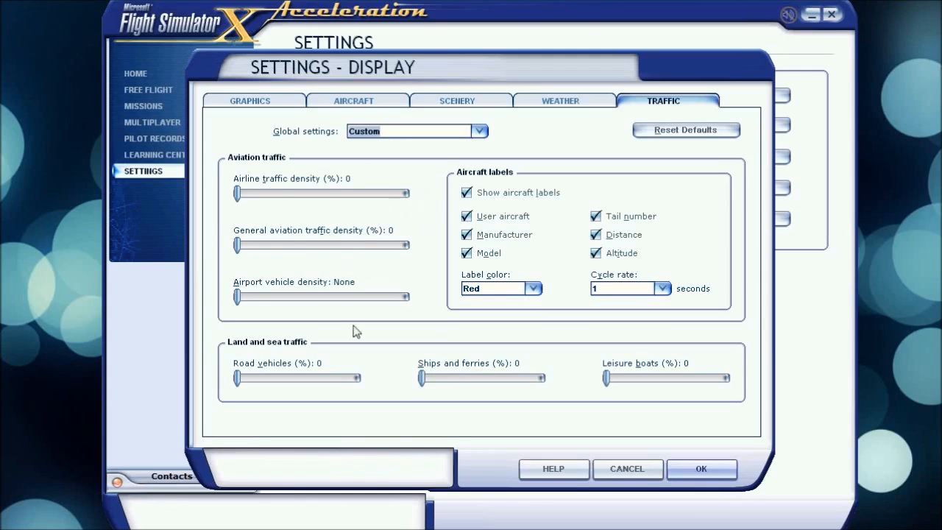
mouse_move(234, 293)
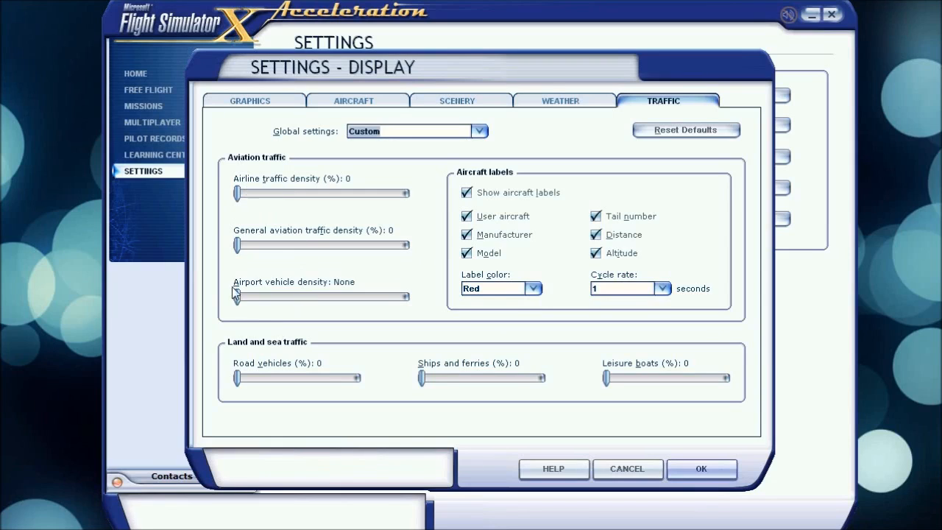
mouse_move(361, 301)
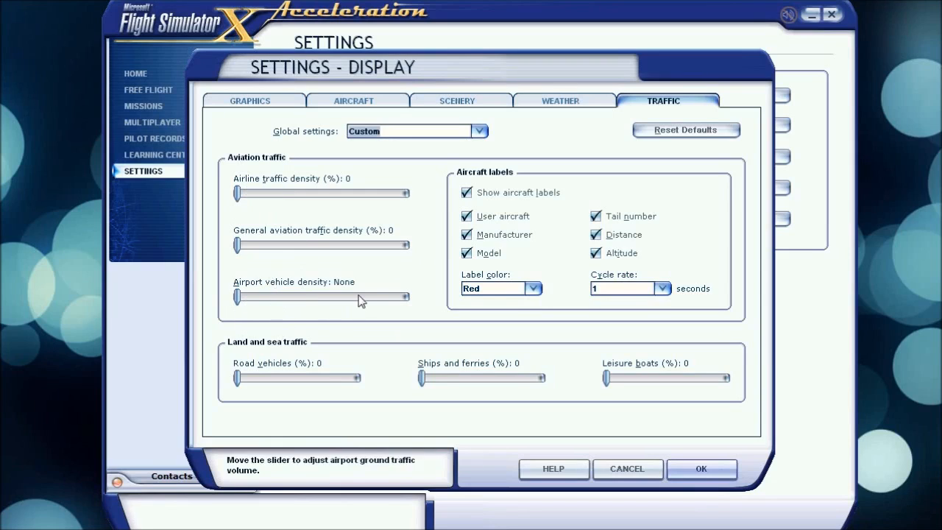
mouse_move(645, 383)
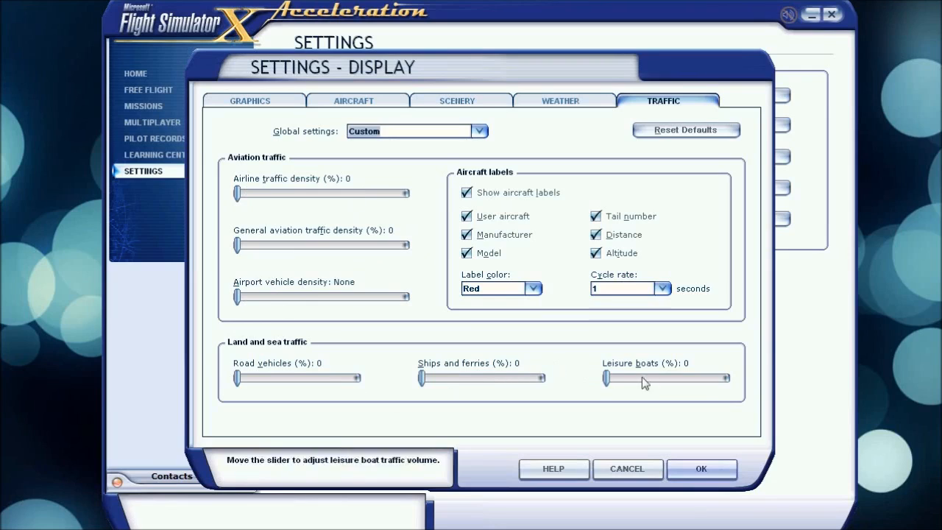
mouse_move(321, 297)
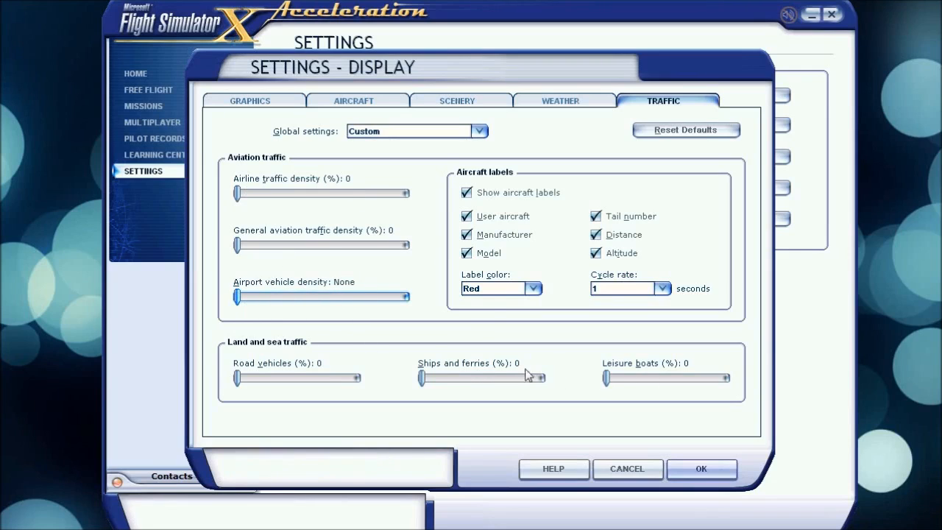
mouse_move(396, 247)
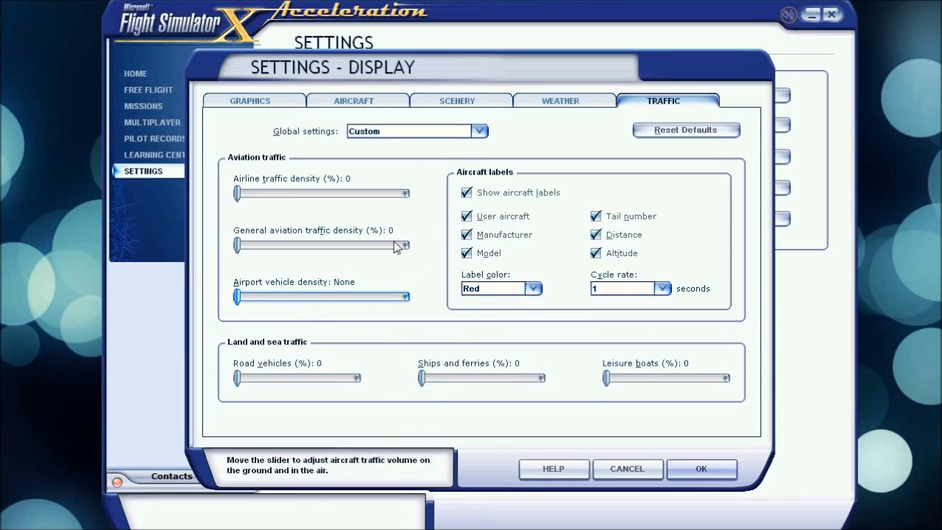
mouse_move(485, 191)
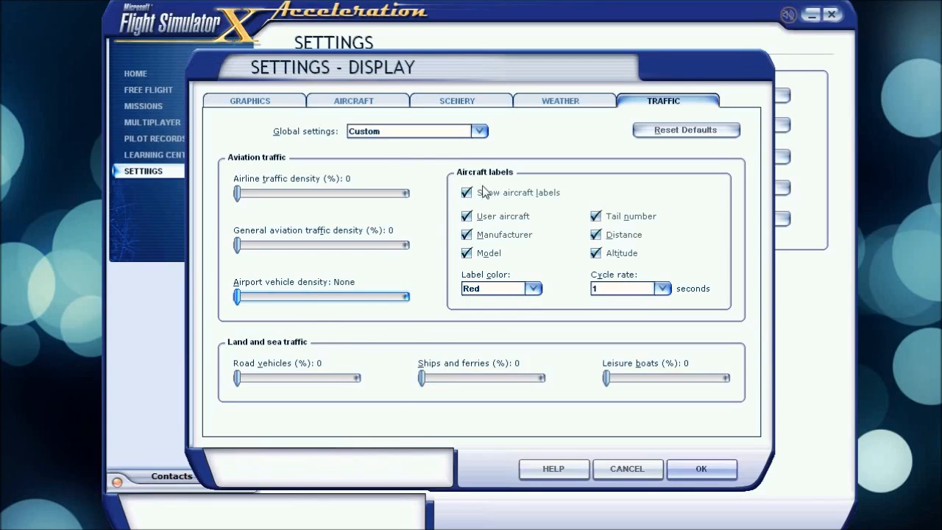
click(533, 287)
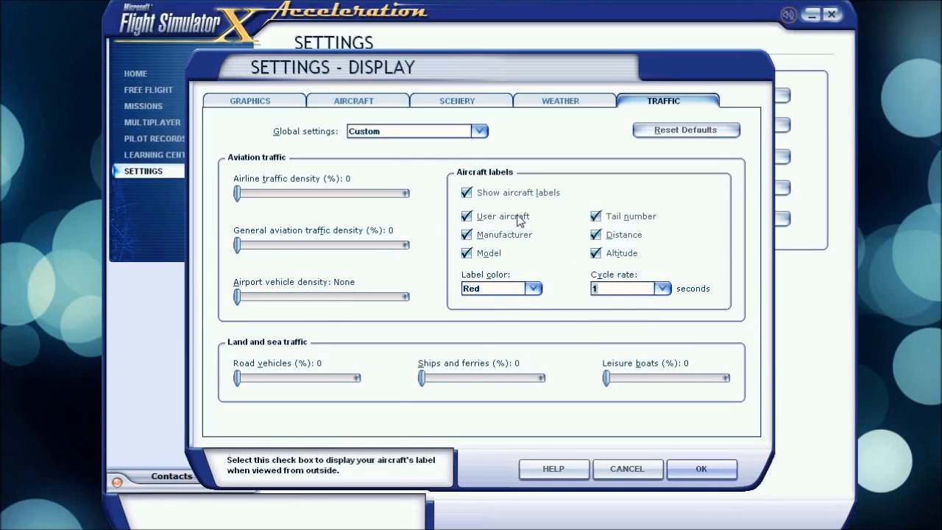
mouse_move(680, 204)
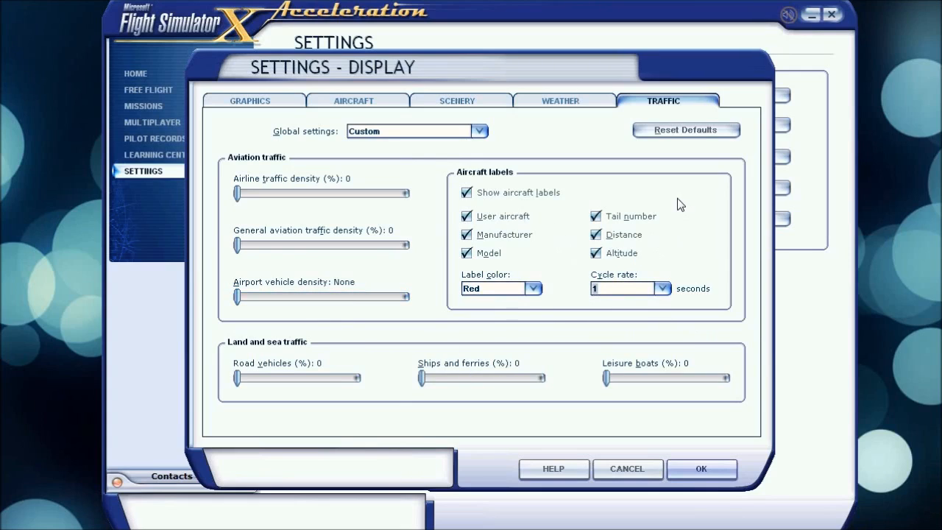
mouse_move(673, 189)
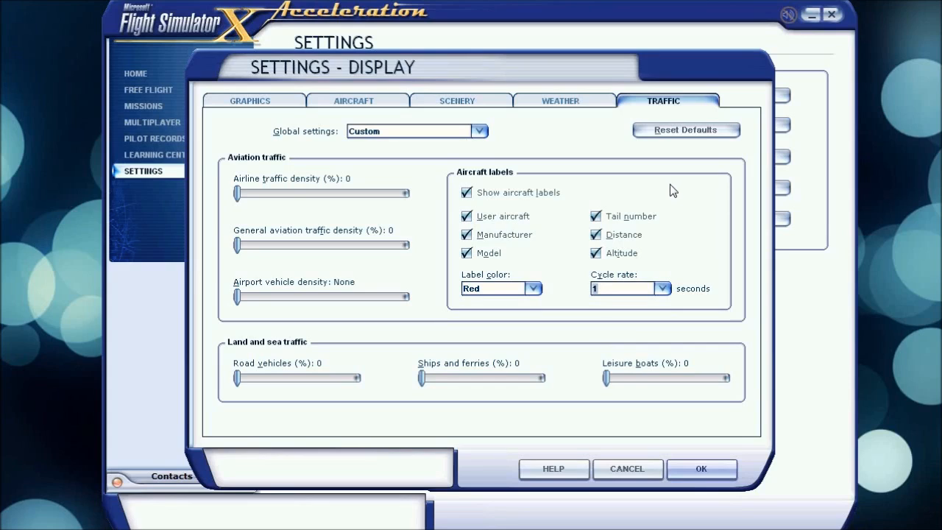
mouse_move(662, 212)
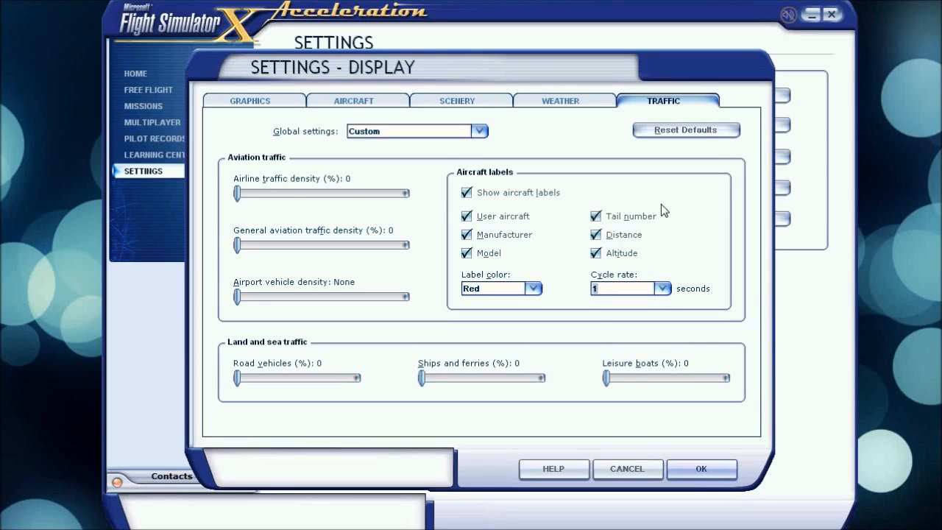
mouse_move(650, 226)
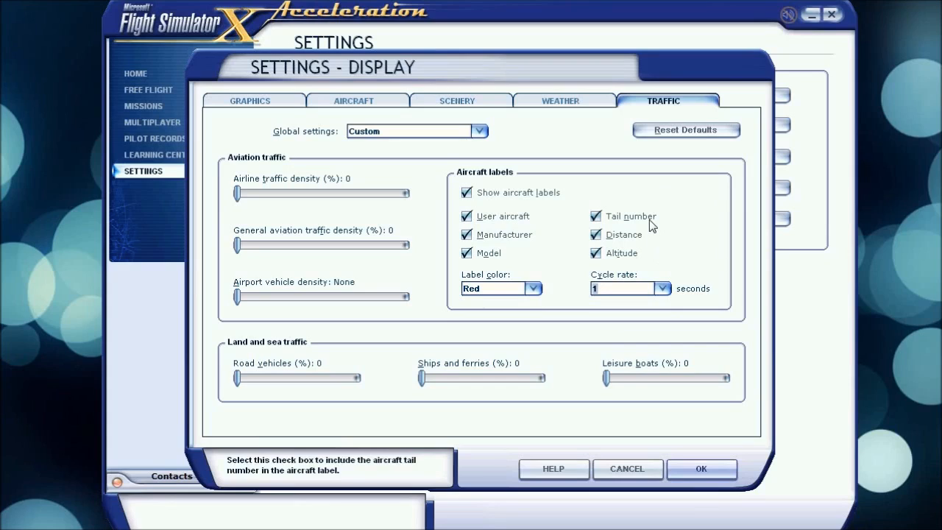
mouse_move(651, 196)
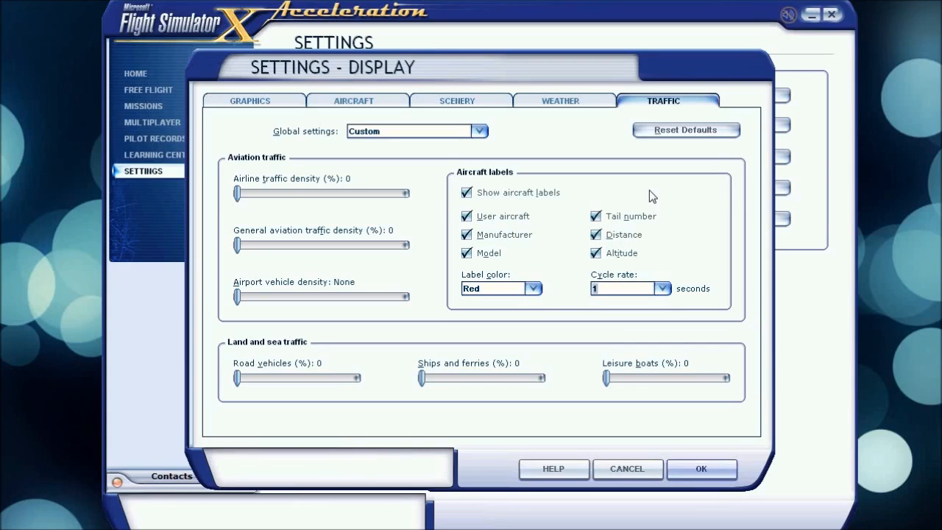
mouse_move(648, 203)
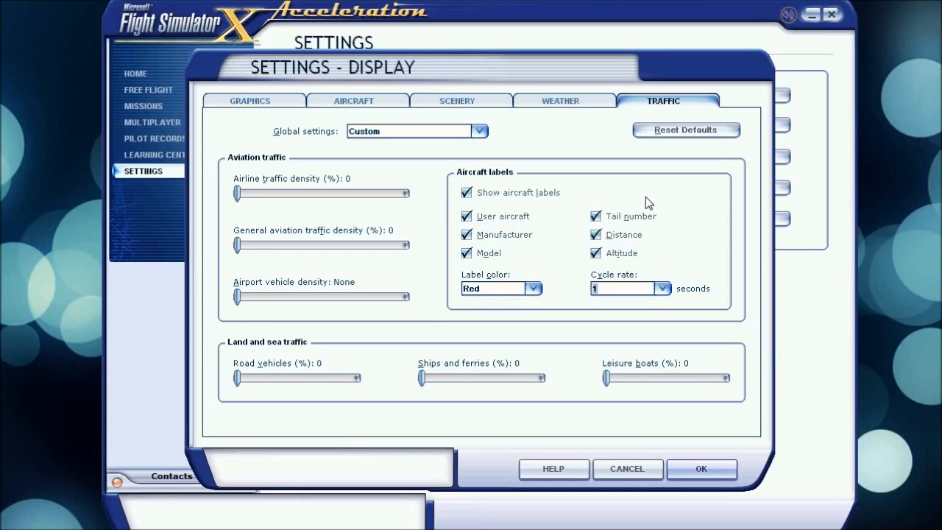